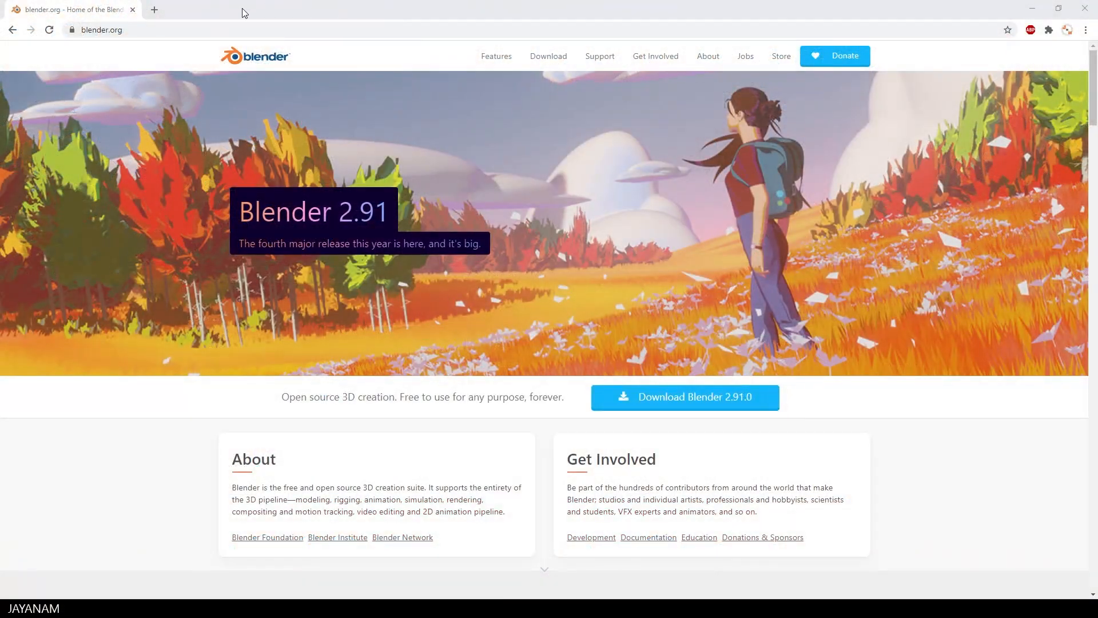
# - Reach the experimental daily builds page from blender.org and continue to the release notes wiki
pyautogui.click(105, 30)
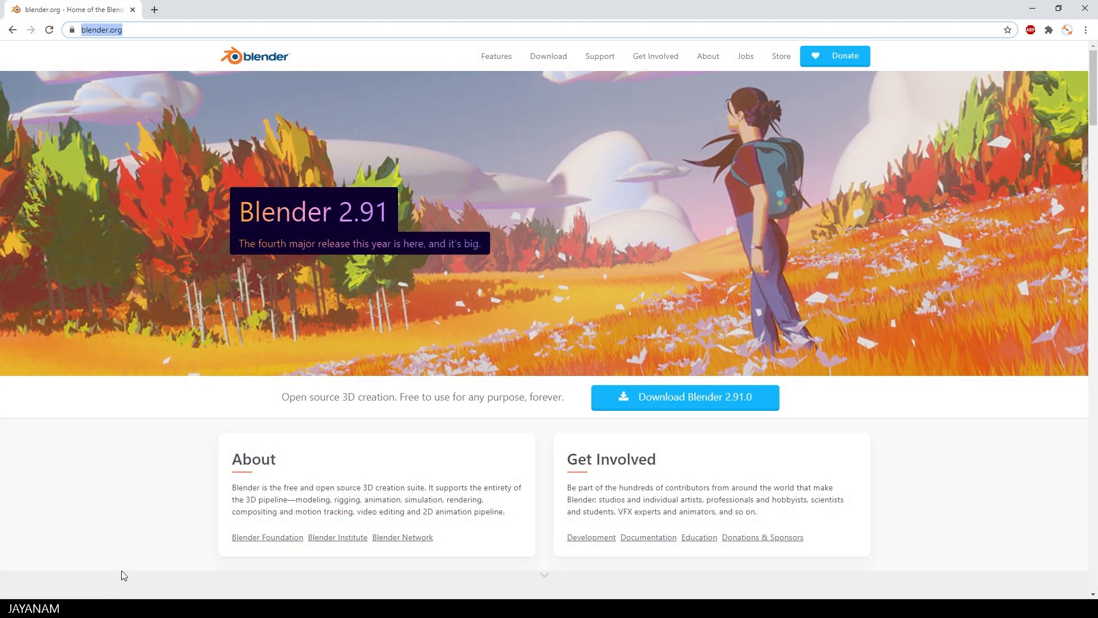
pyautogui.moveTo(669, 121)
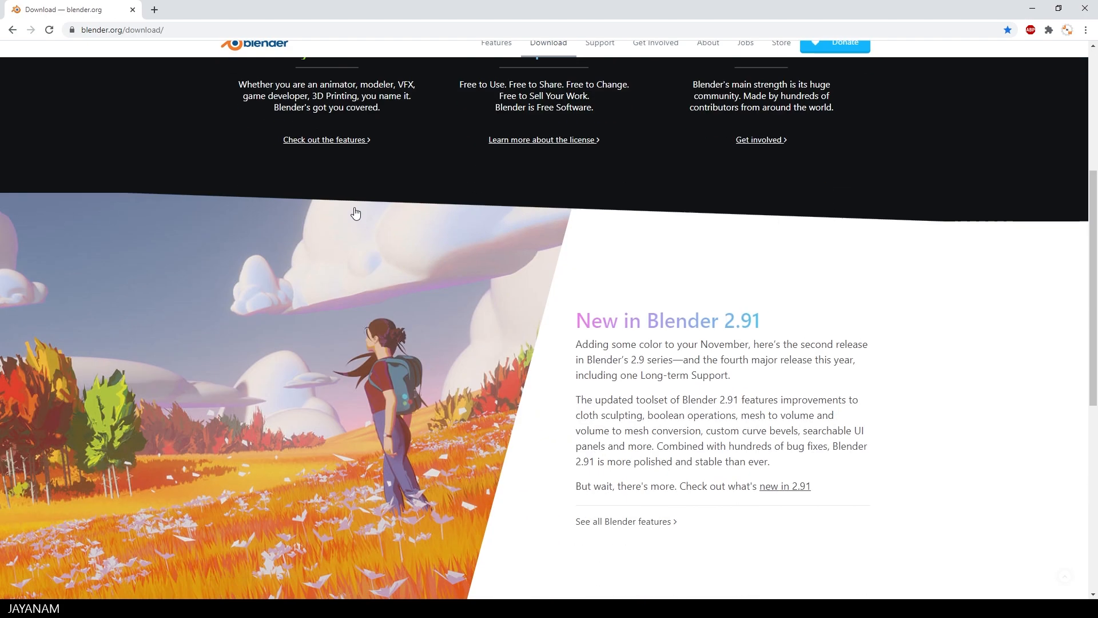
pyautogui.scroll(-3)
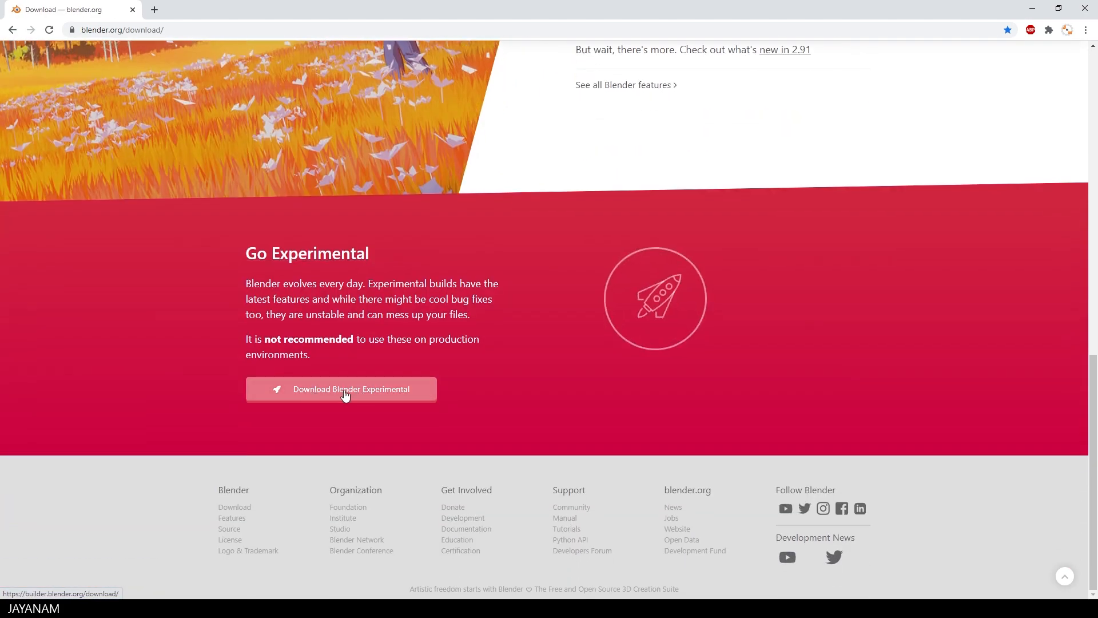
pyautogui.click(341, 389)
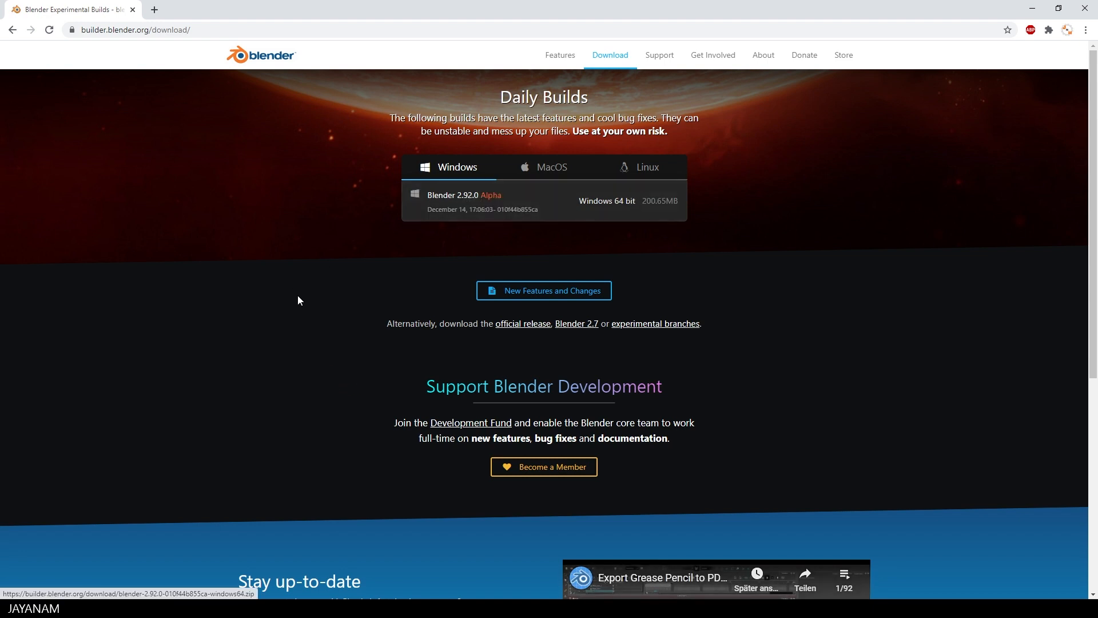
pyautogui.click(545, 290)
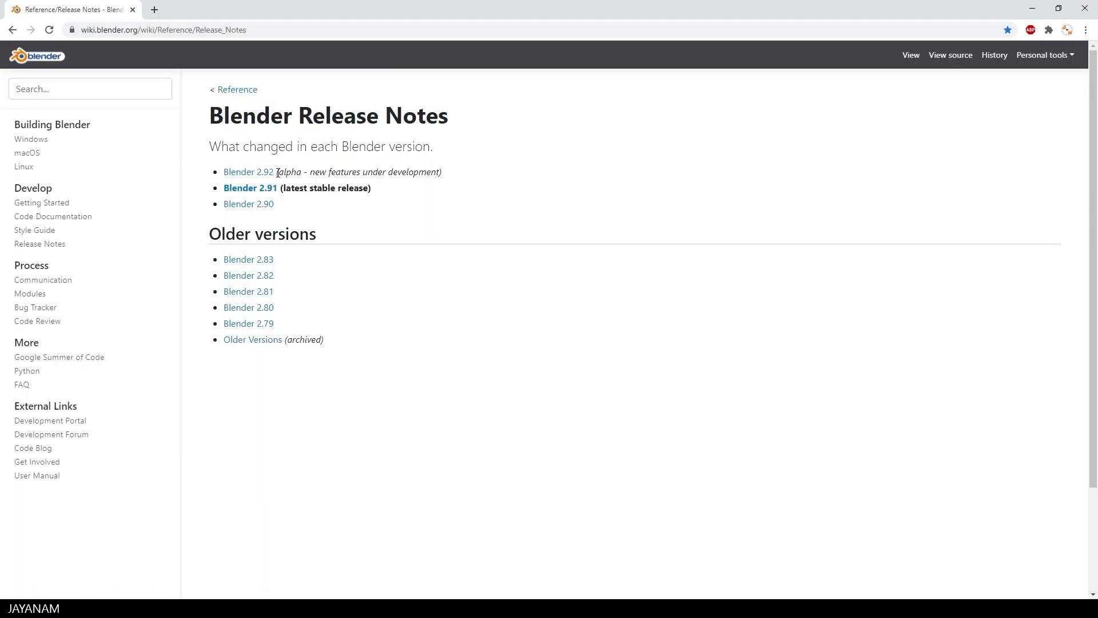
# - Go from the Blender 2.92 release notes to the Geometry Nodes article and its pebble scattering sample
pyautogui.click(245, 172)
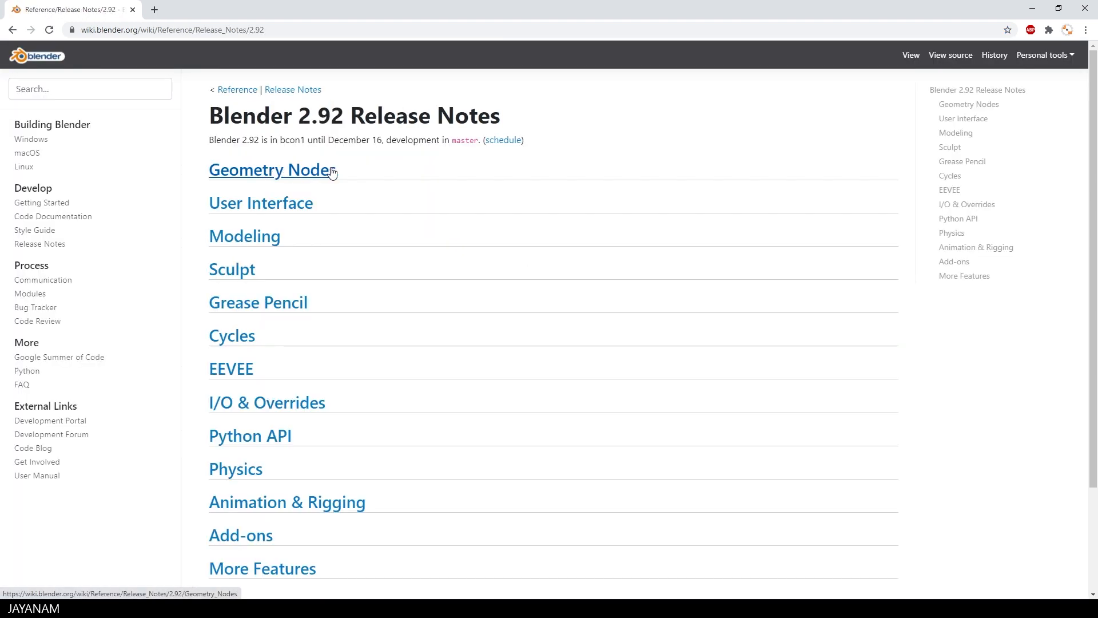
pyautogui.moveTo(316, 174)
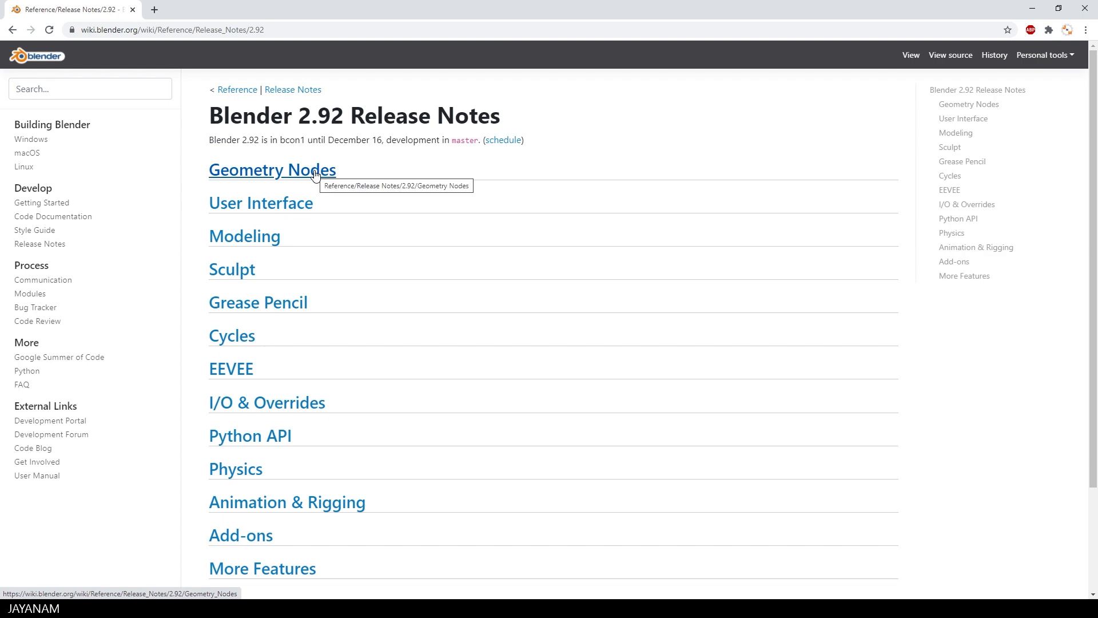
pyautogui.click(269, 170)
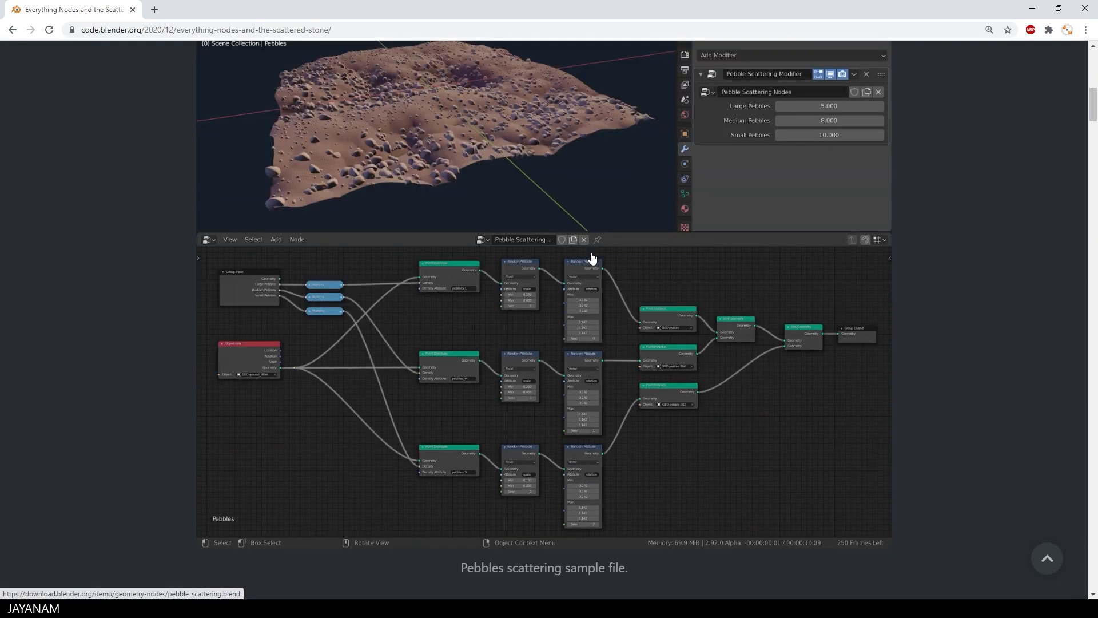
pyautogui.scroll(-3)
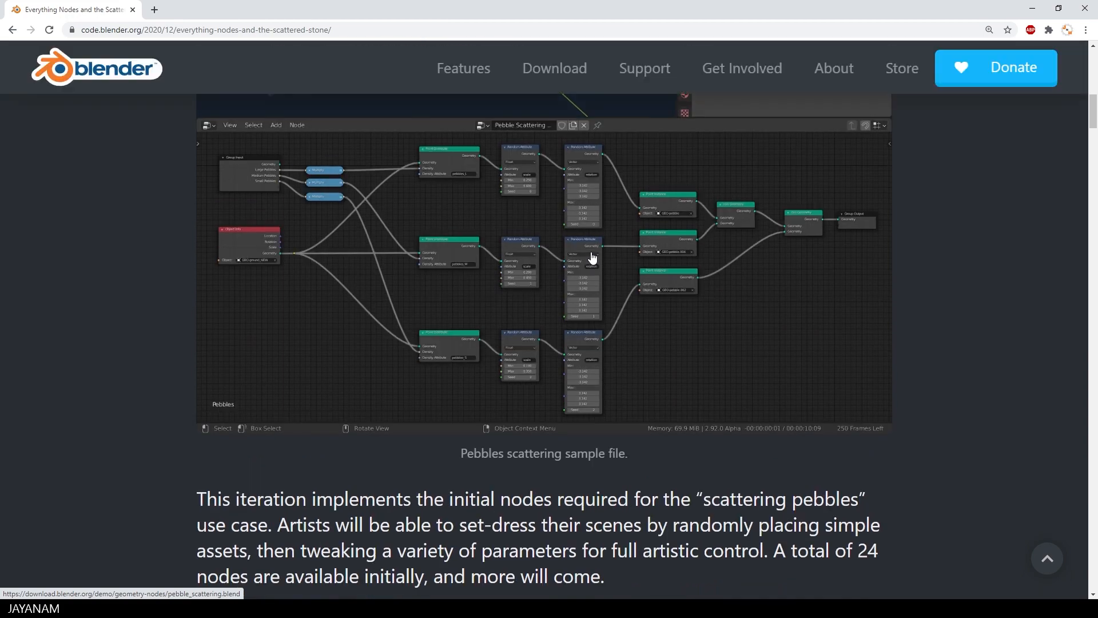
pyautogui.moveTo(713, 266)
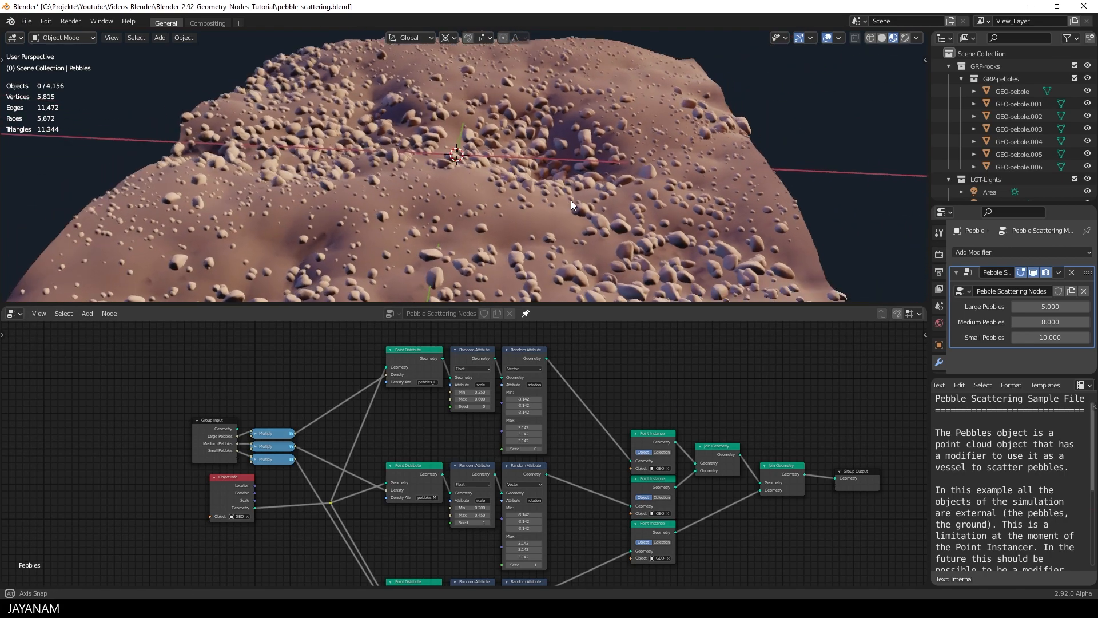
pyautogui.moveTo(571, 205); pyautogui.dragTo(628, 204)
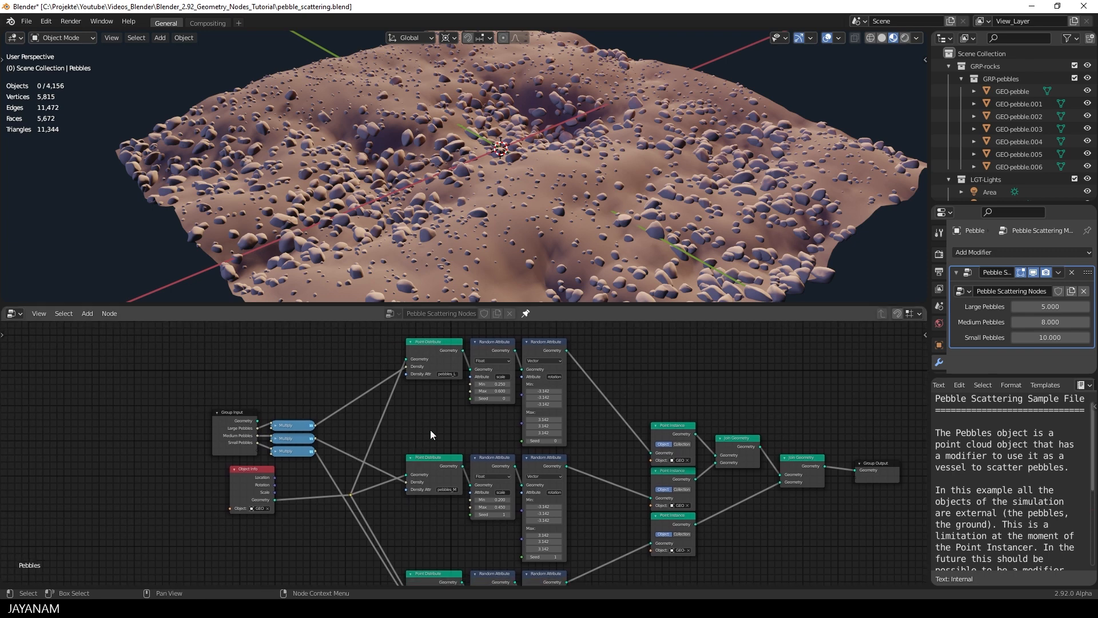
pyautogui.click(11, 314)
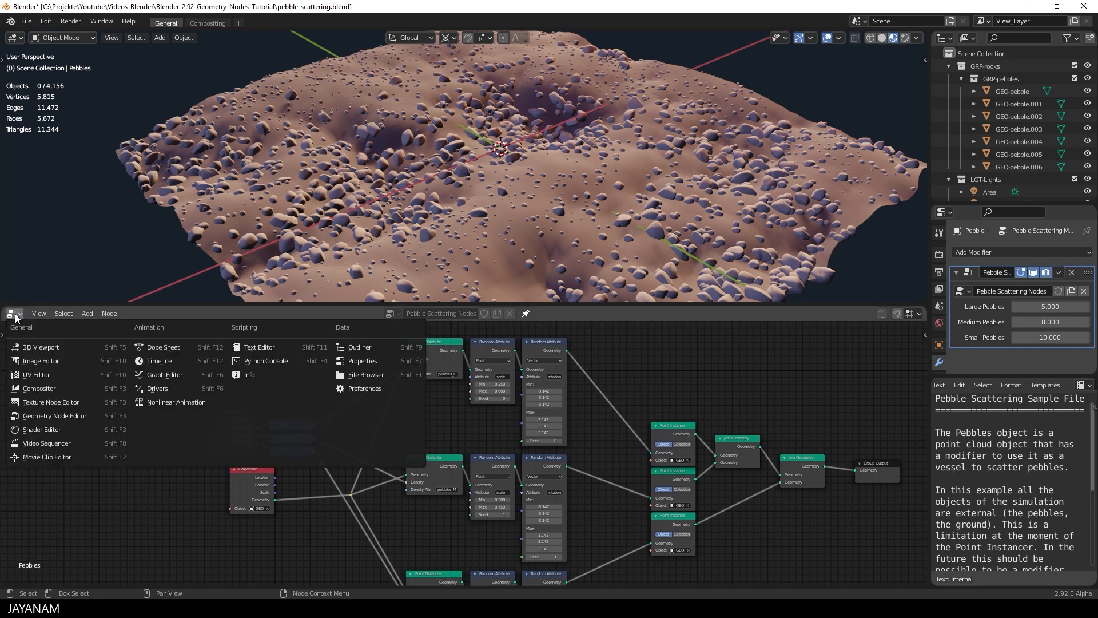
pyautogui.moveTo(66, 419)
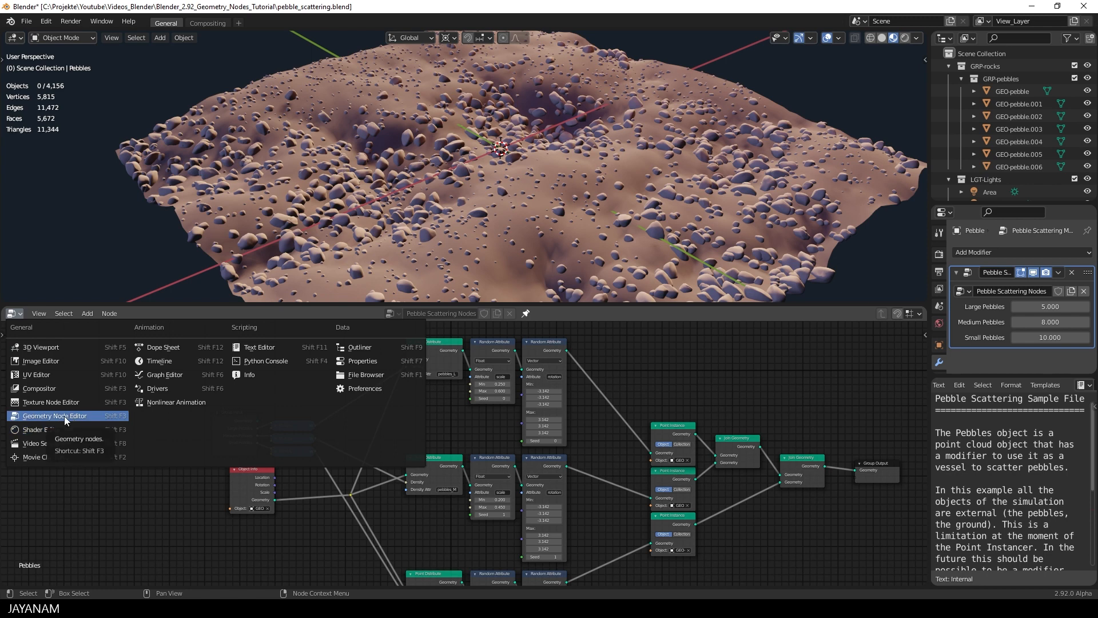
pyautogui.click(55, 416)
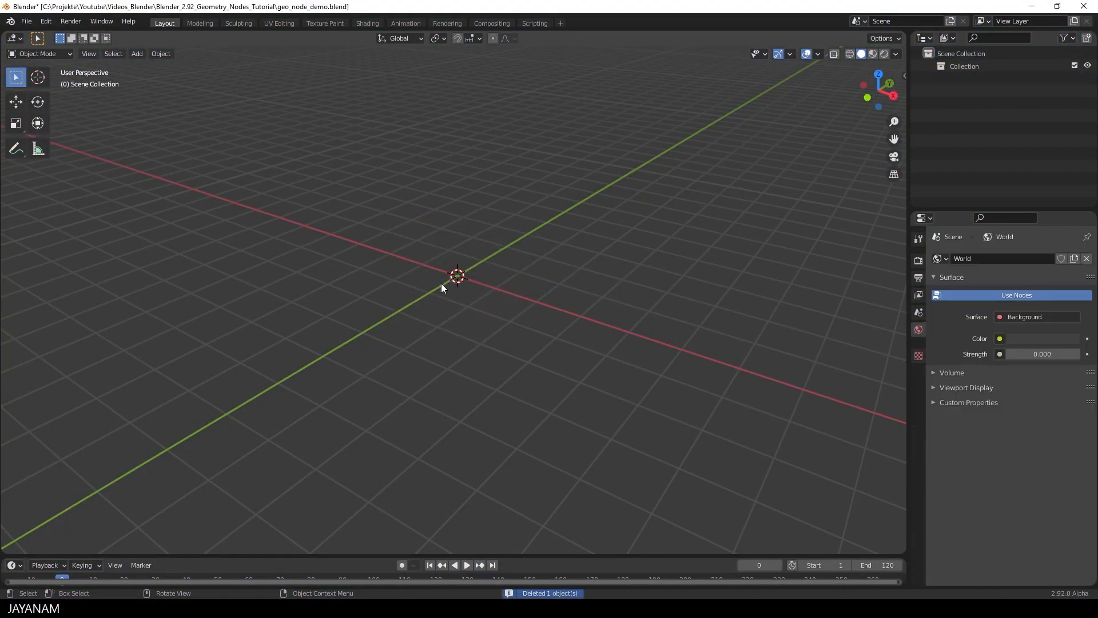
pyautogui.moveTo(512, 311)
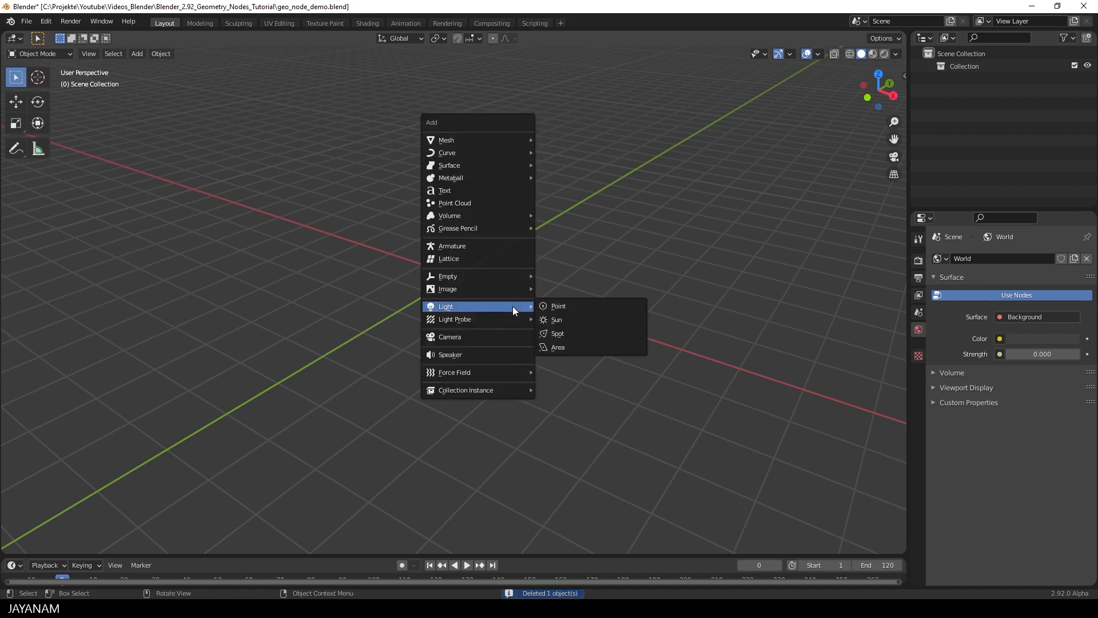
pyautogui.moveTo(446, 139)
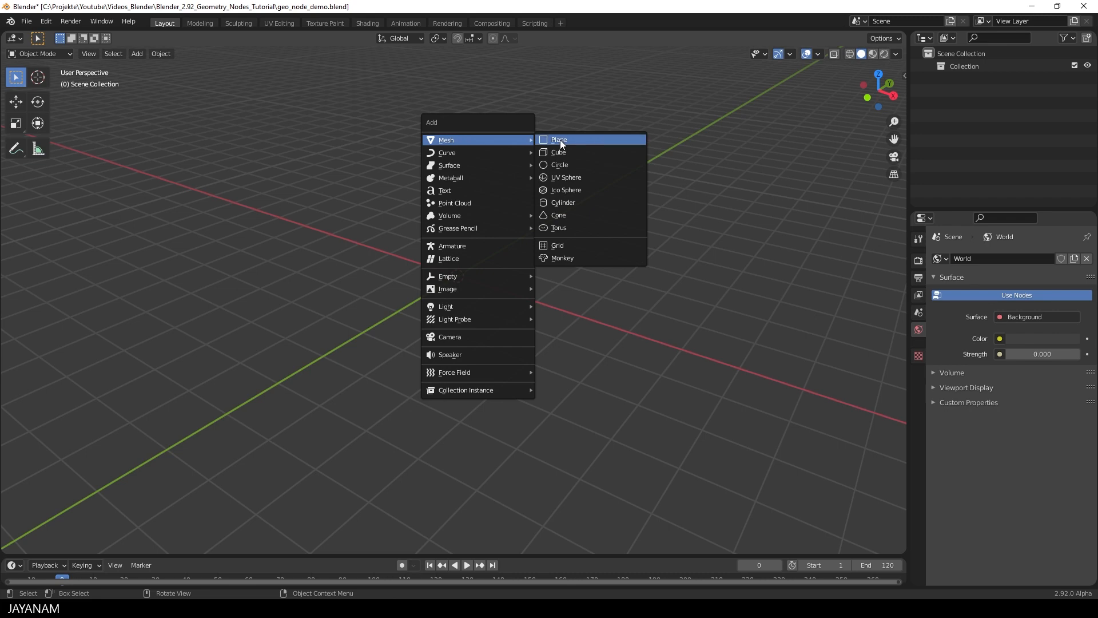
# - Add a plane mesh and subdivide it in Edit Mode with 40 cuts
pyautogui.click(559, 140)
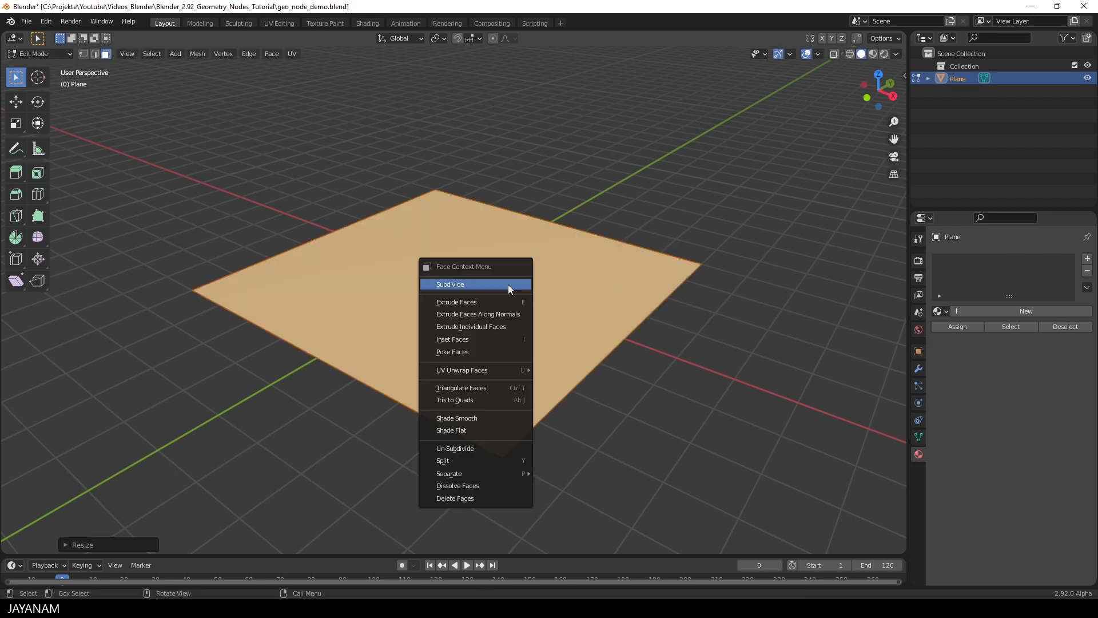
pyautogui.click(475, 284)
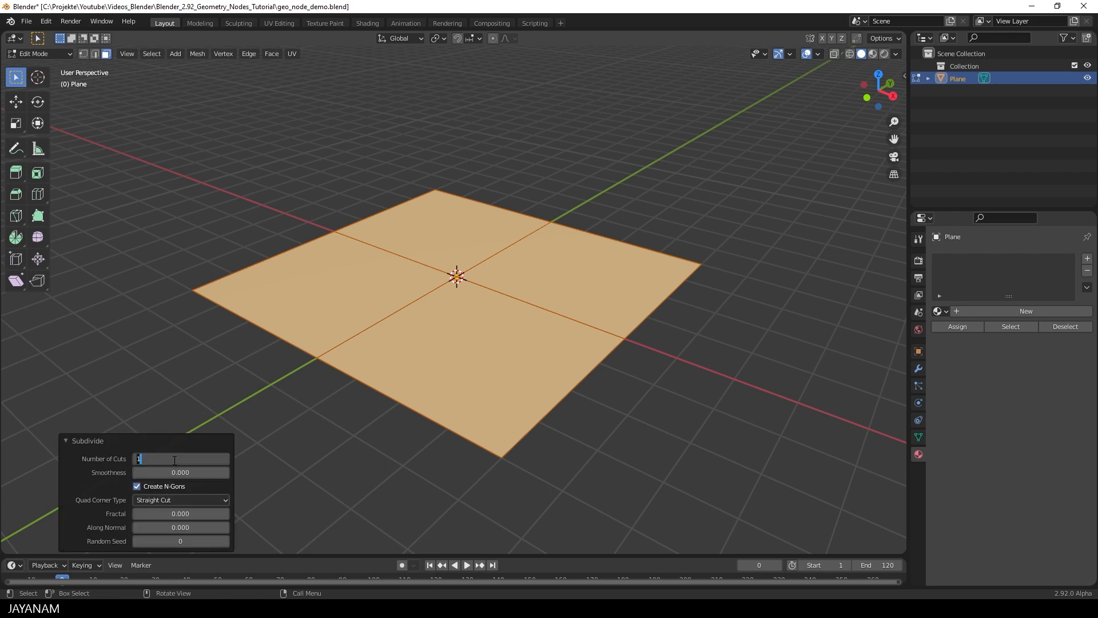
pyautogui.write('40')
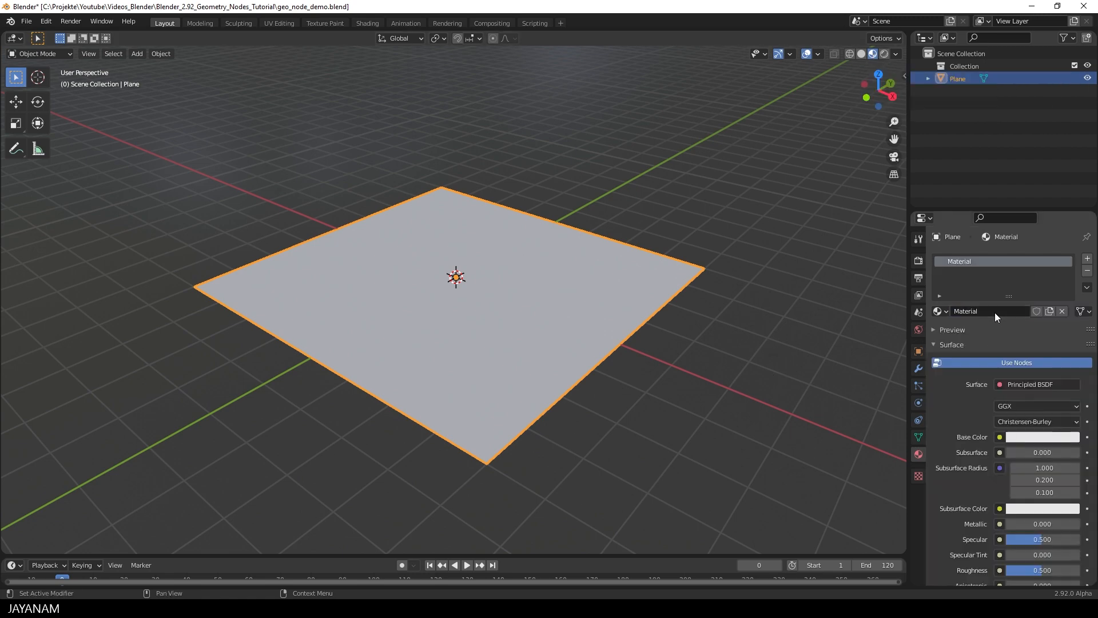
# - Name the new material matground, give it a light brown base colour, and rename the object to ground
pyautogui.doubleClick(989, 311)
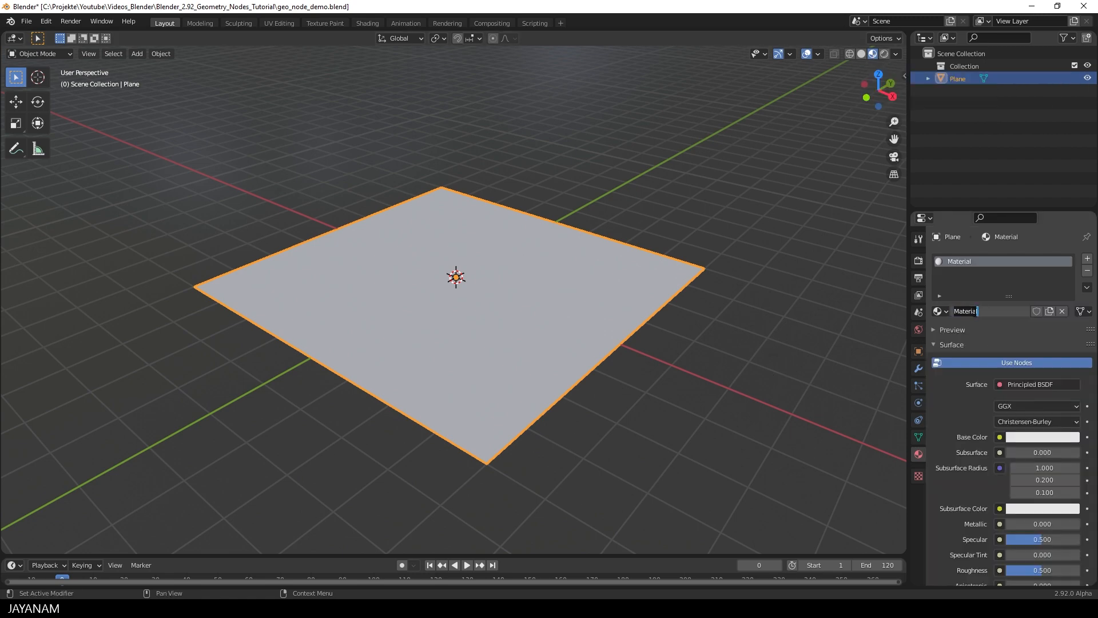
pyautogui.write('matground')
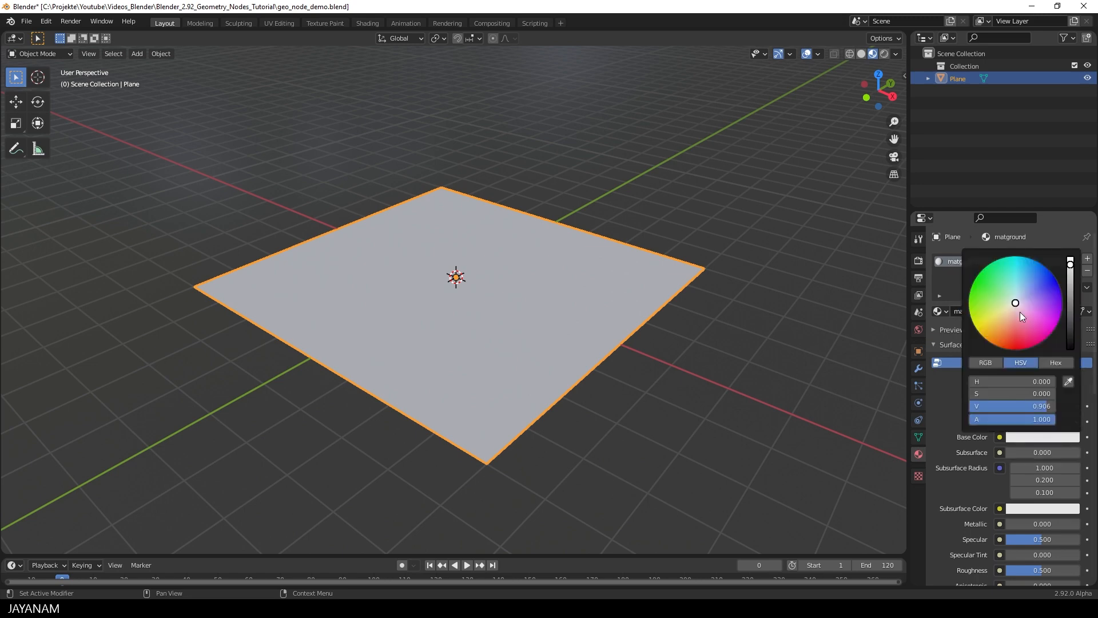
pyautogui.click(1010, 314)
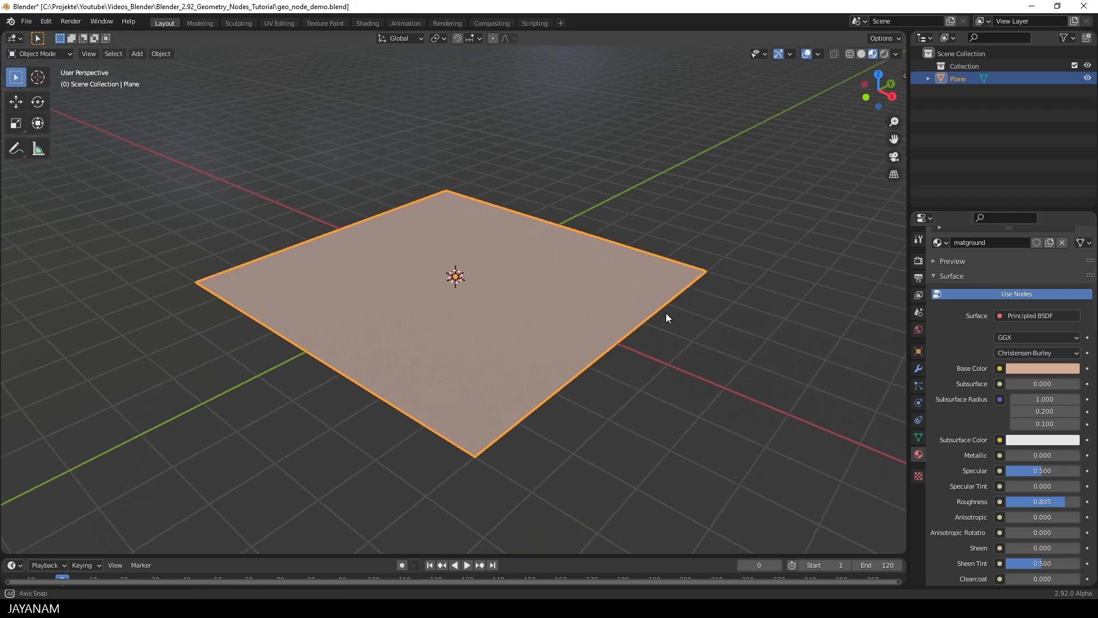
pyautogui.click(1041, 368)
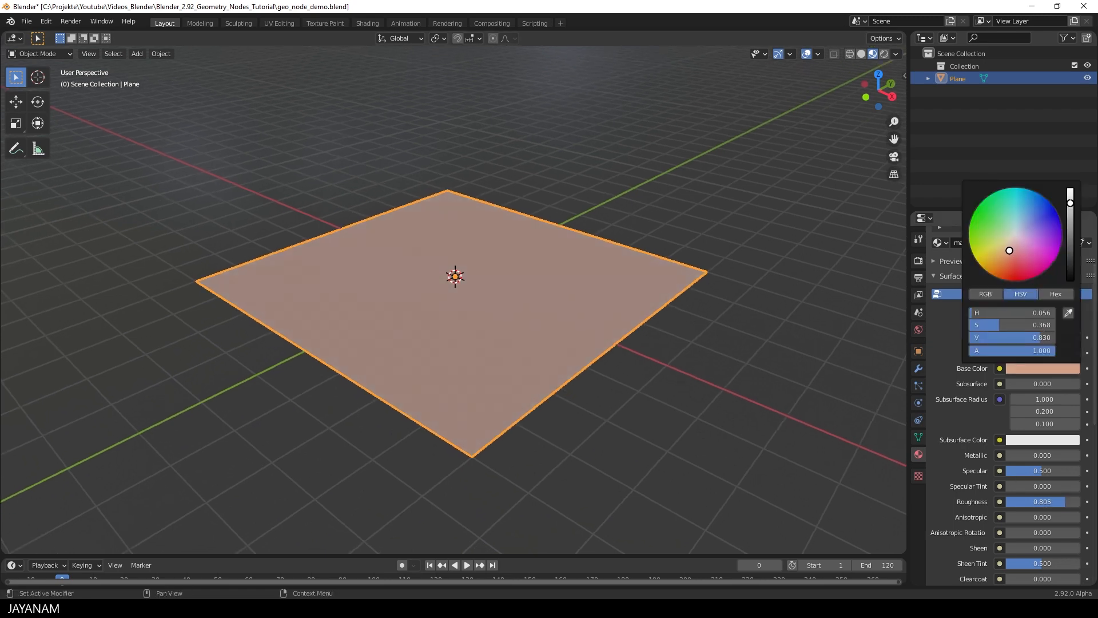
pyautogui.click(629, 414)
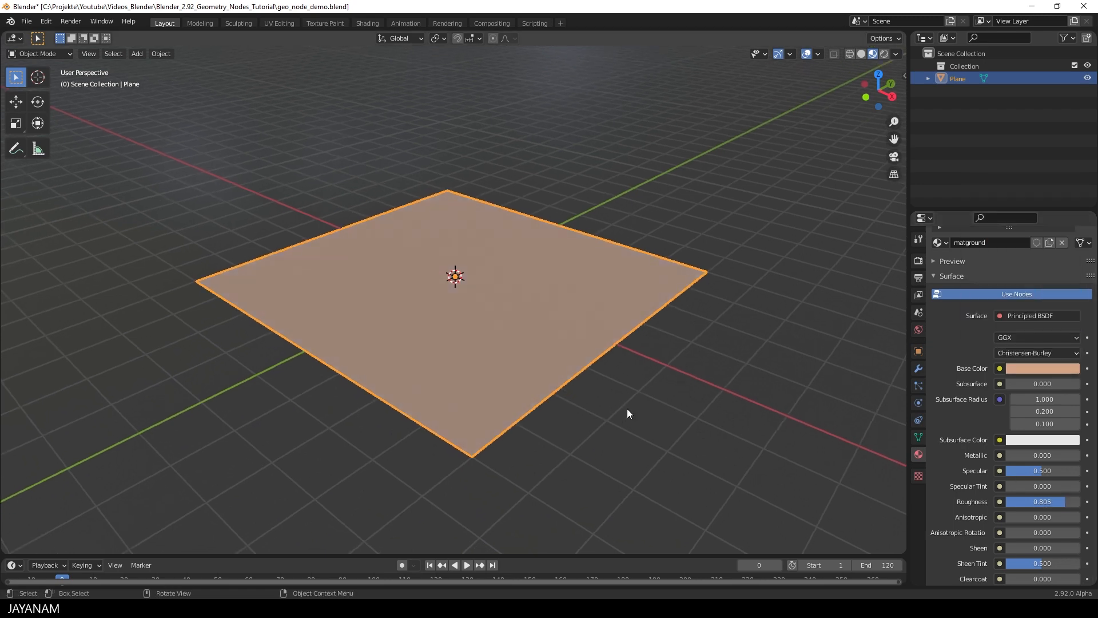
pyautogui.doubleClick(957, 77)
pyautogui.write('ground')
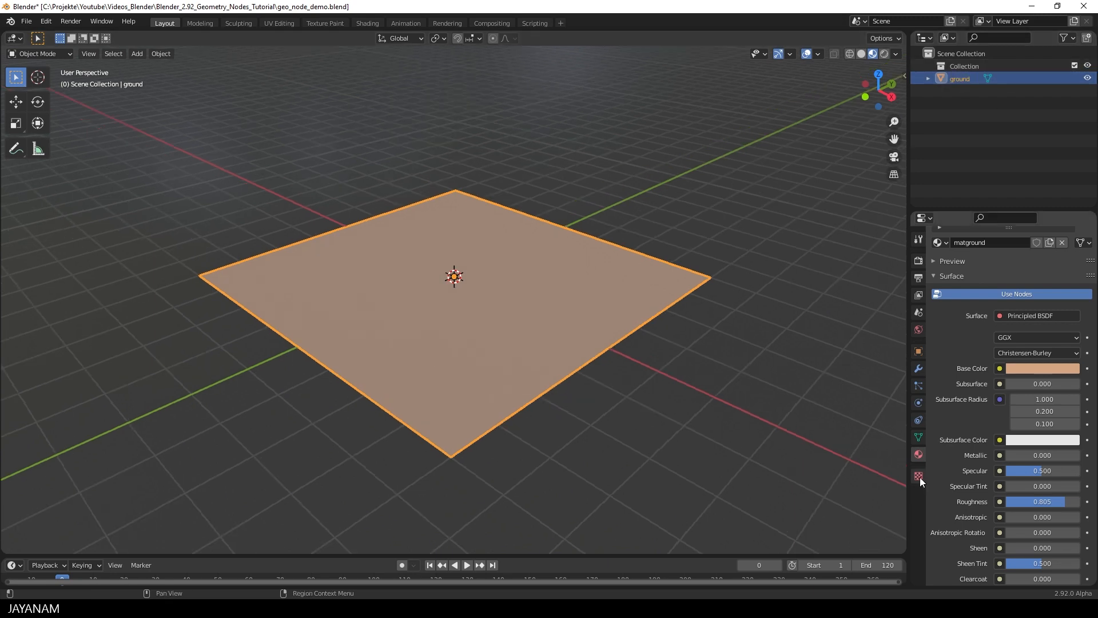
# - Make the ground texture a Clouds noise with size 1.40
pyautogui.click(918, 475)
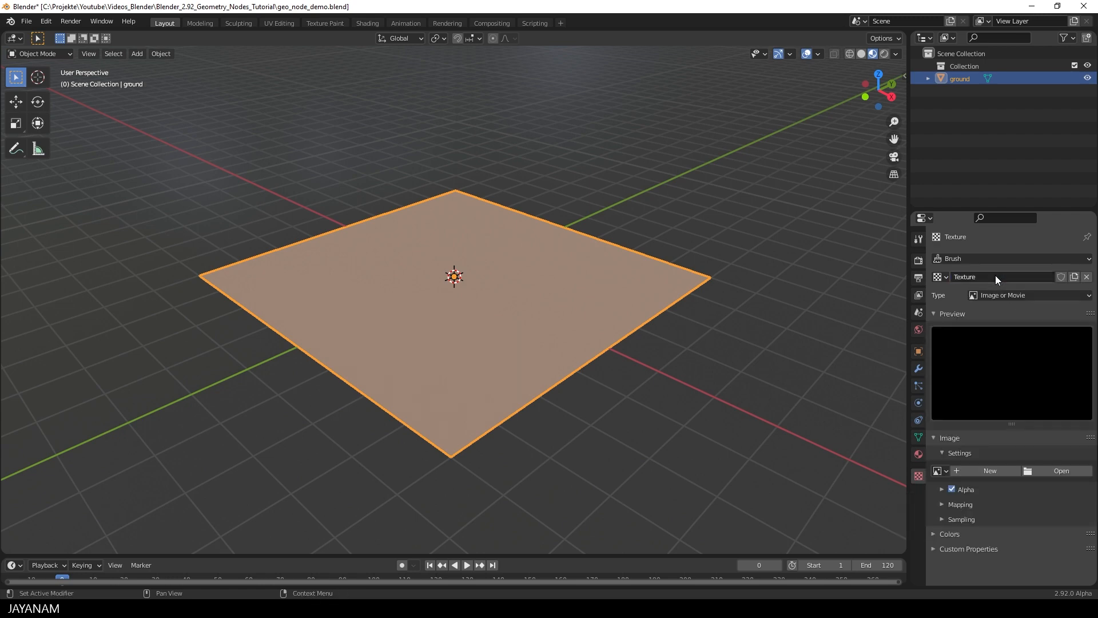
pyautogui.click(1030, 295)
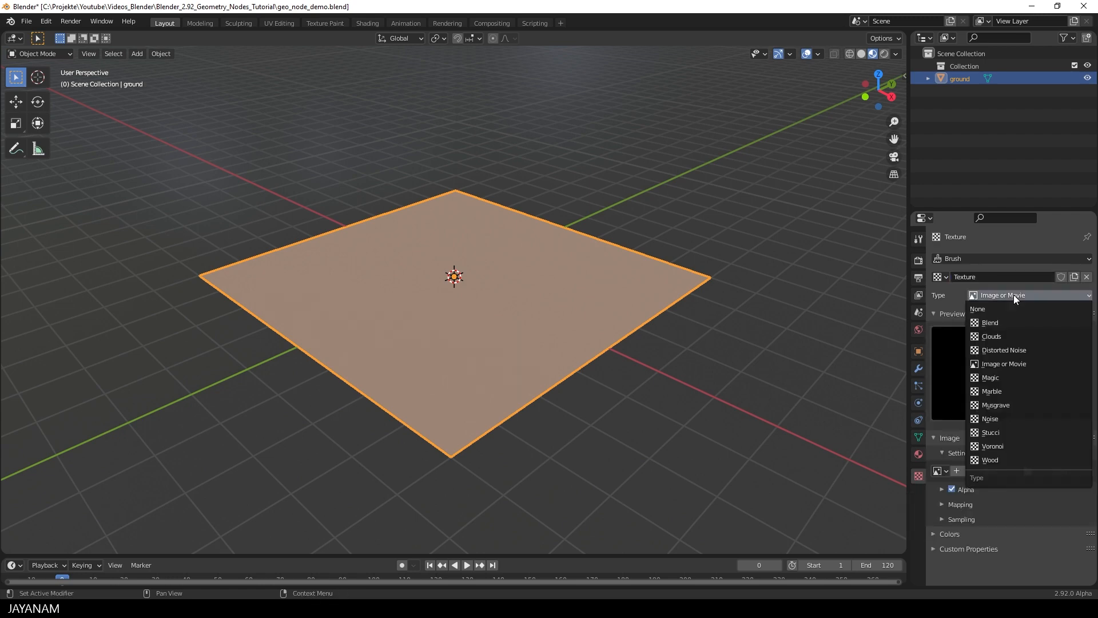
pyautogui.moveTo(998, 337)
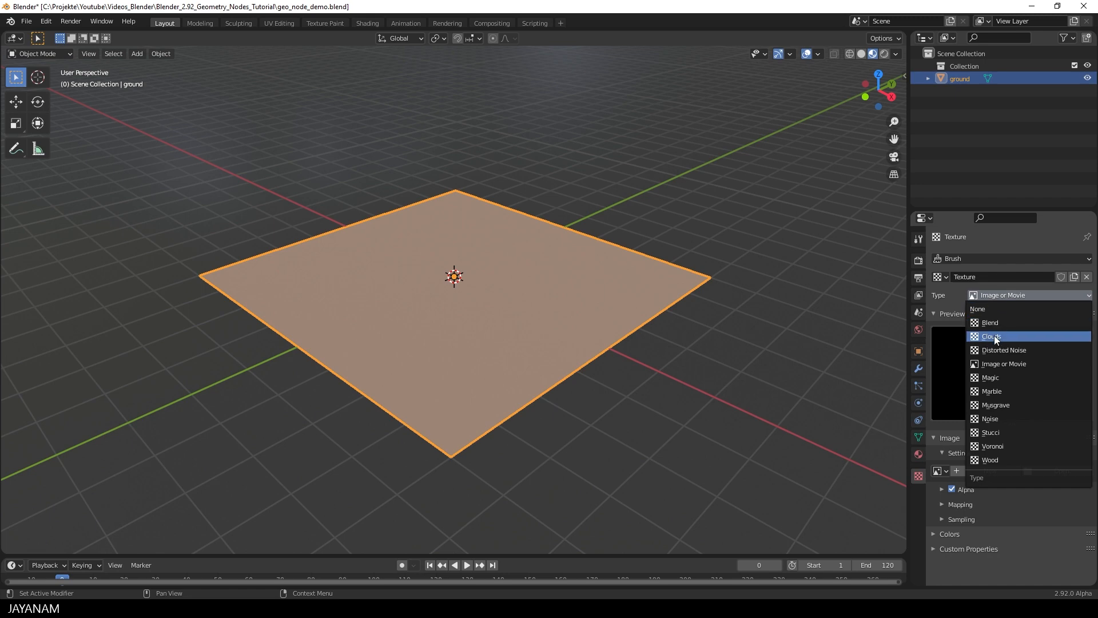
pyautogui.click(990, 337)
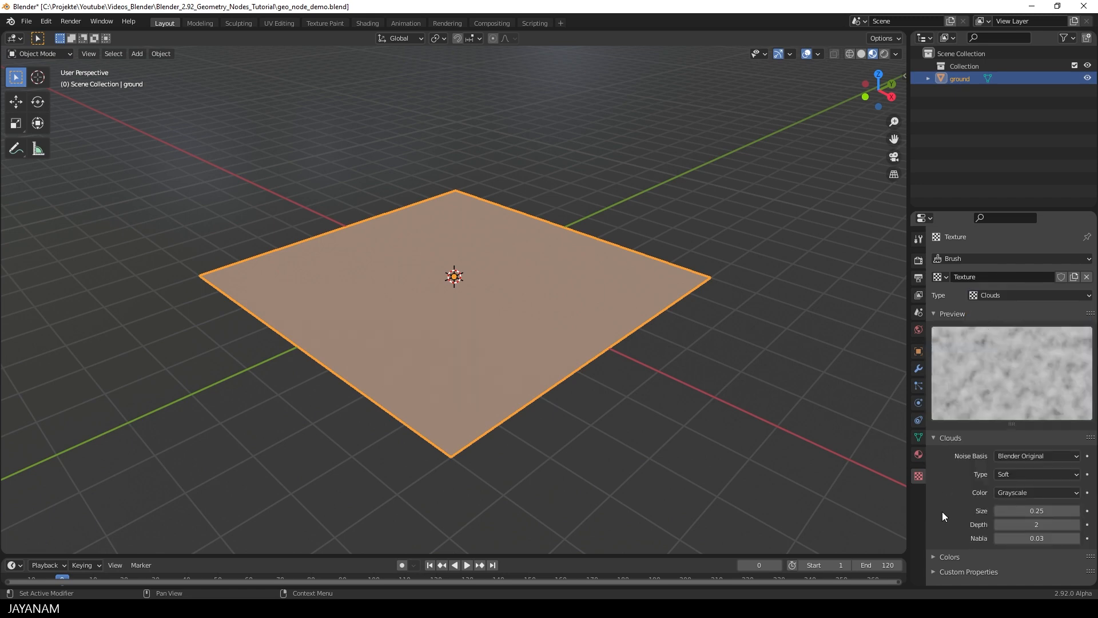
pyautogui.doubleClick(1036, 510)
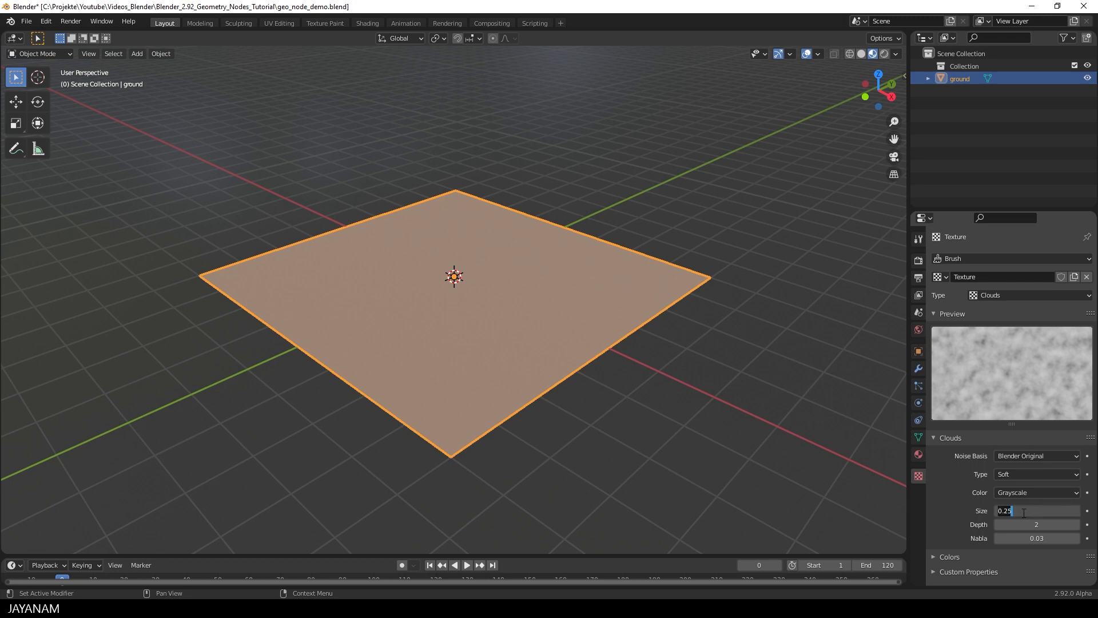
pyautogui.write('1.40')
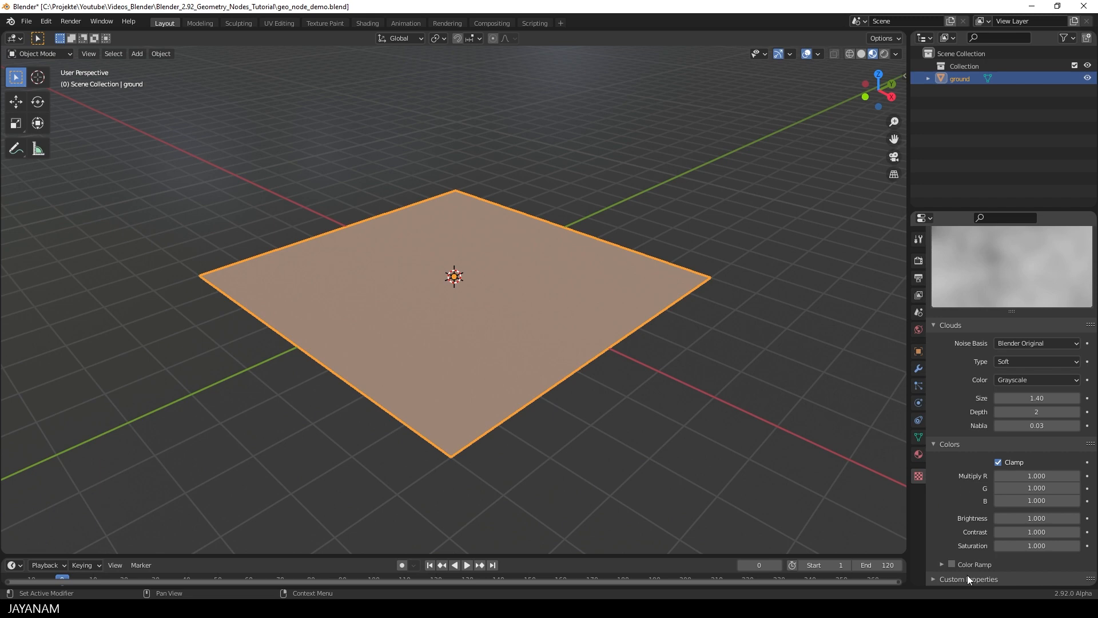
# - Enable the texture's color ramp and drag the black stop inward for more contrast
pyautogui.click(950, 565)
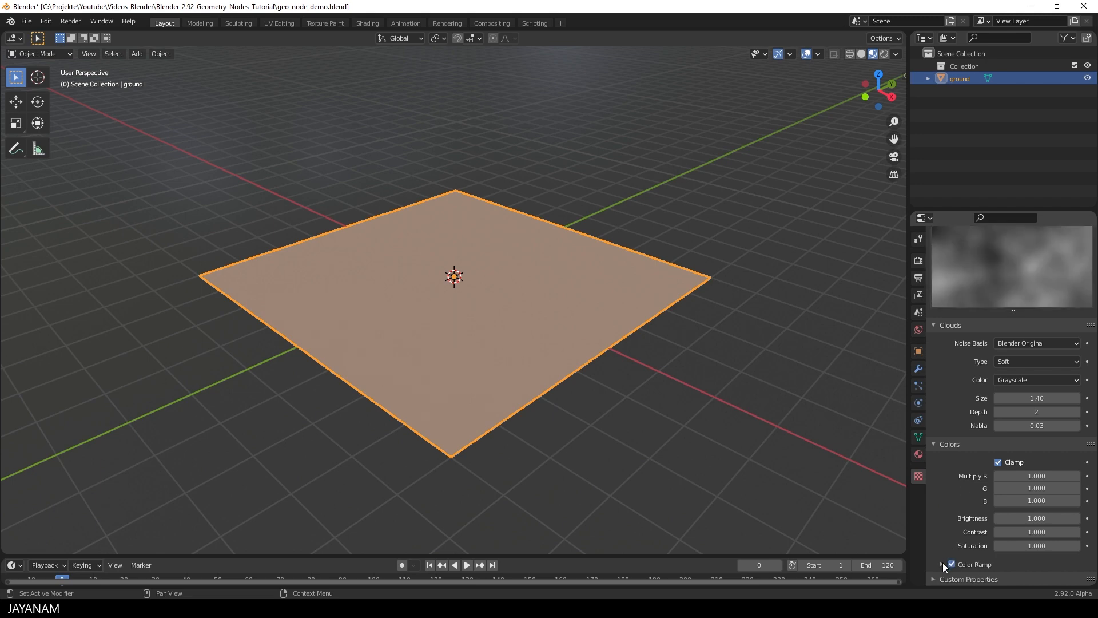
pyautogui.click(949, 565)
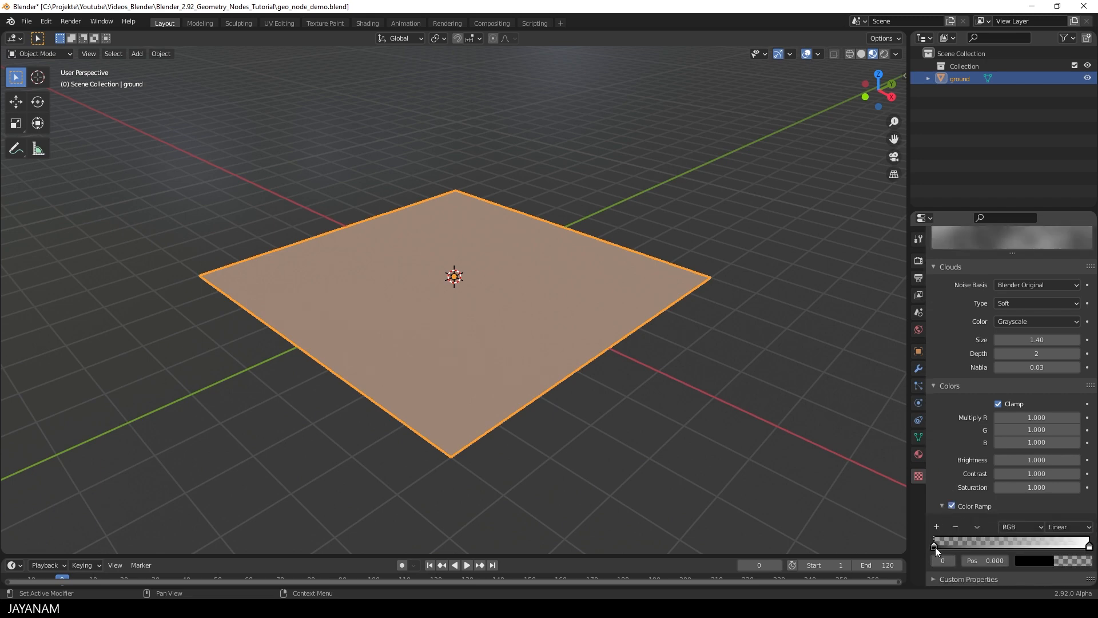
pyautogui.moveTo(934, 541); pyautogui.dragTo(954, 541)
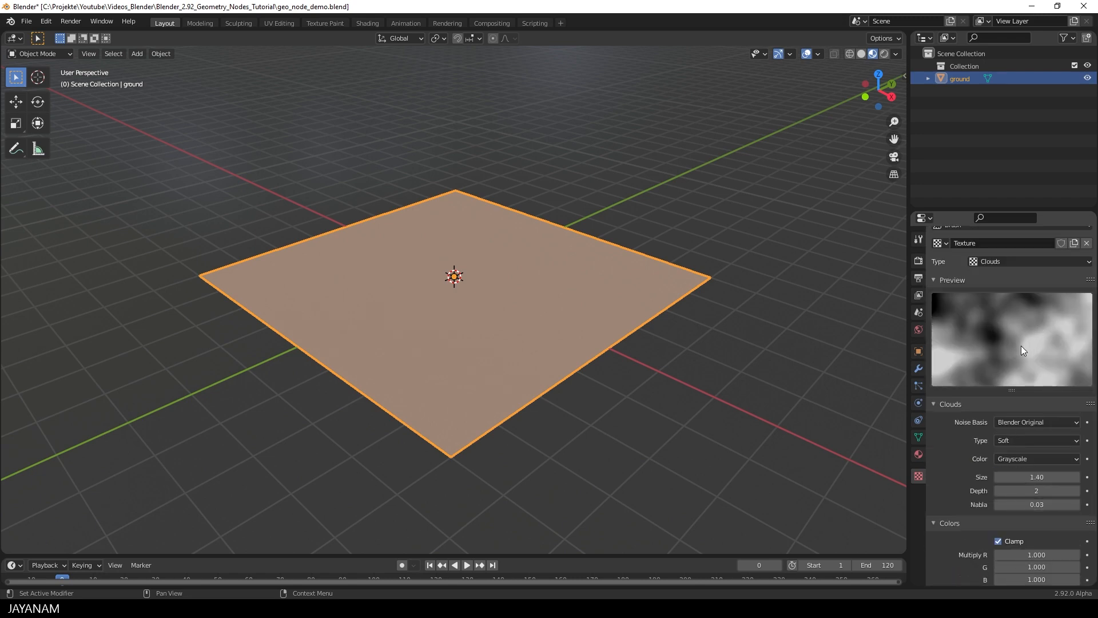
# - Add a Displace modifier driven by the Clouds texture and shade the terrain smooth
pyautogui.click(917, 368)
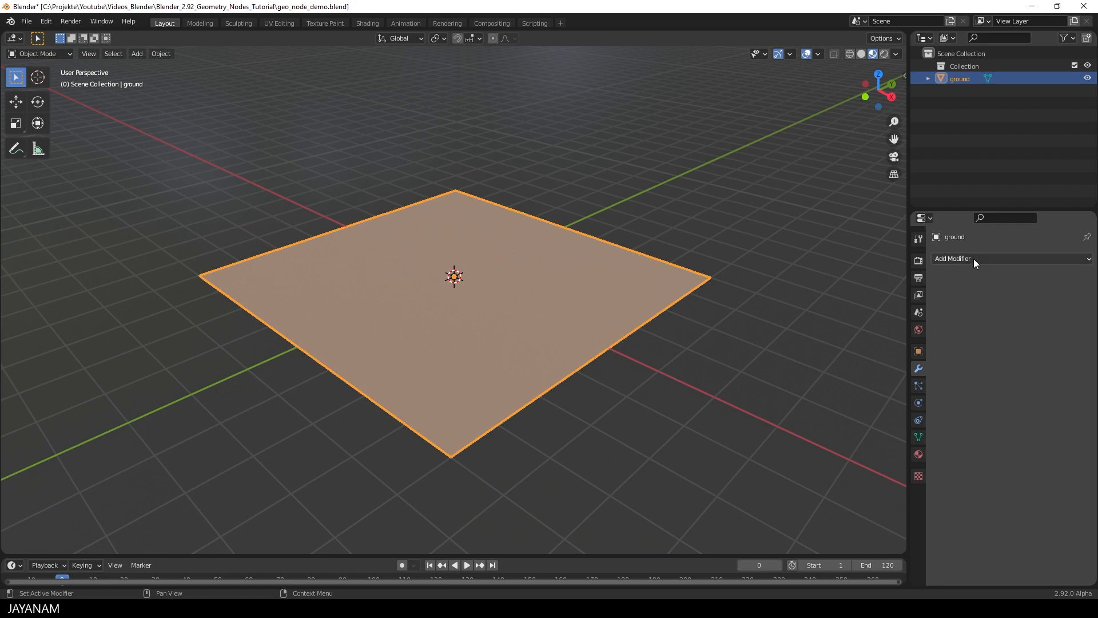
pyautogui.click(974, 258)
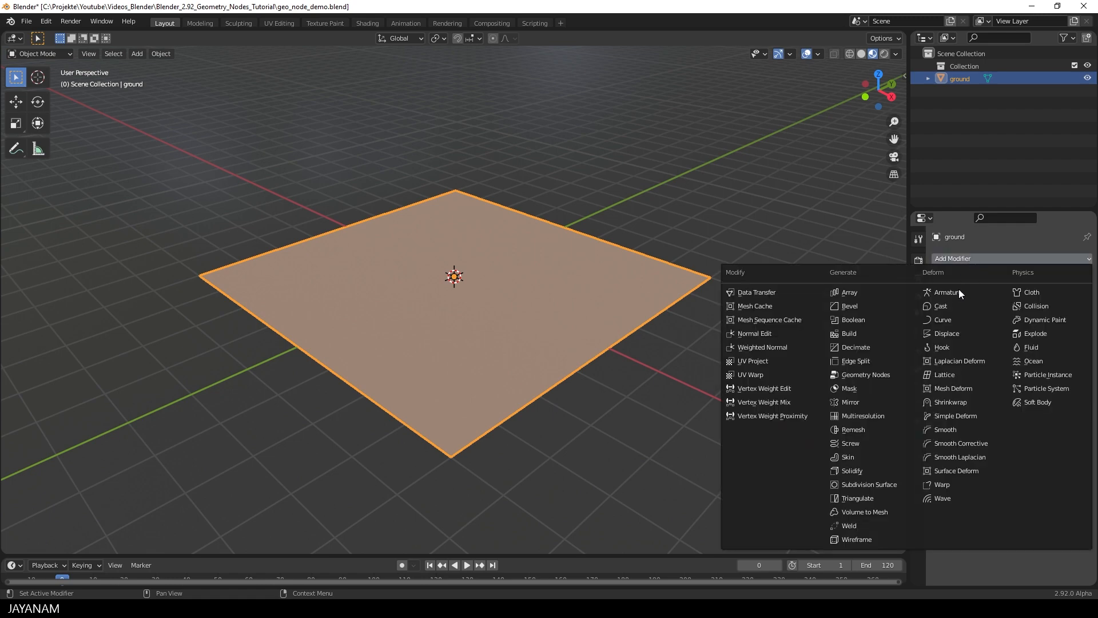
pyautogui.click(945, 334)
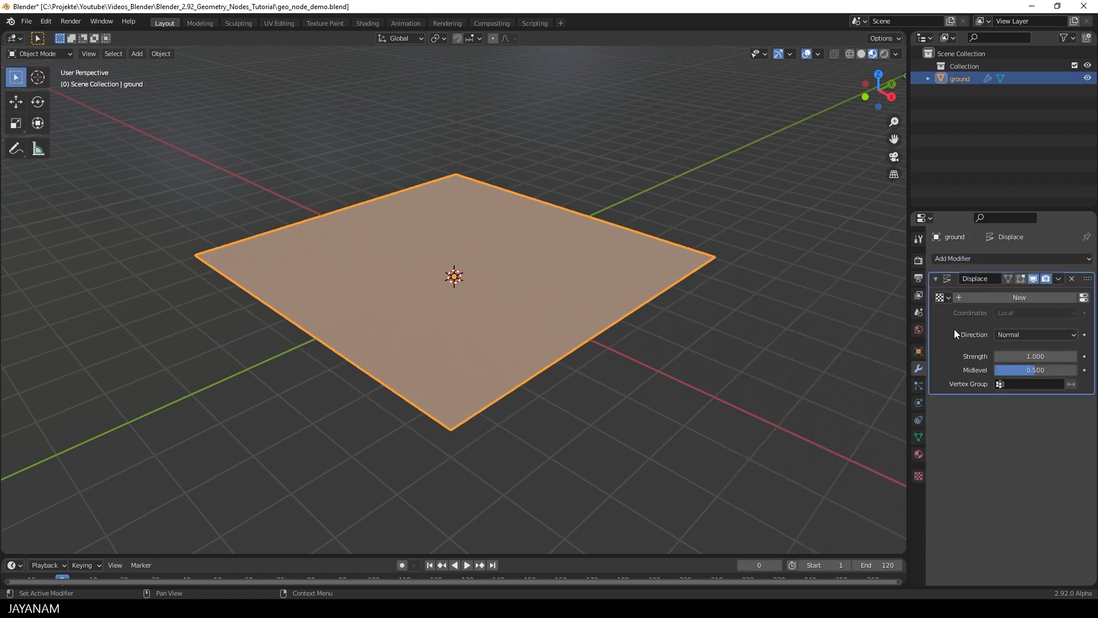
pyautogui.click(942, 297)
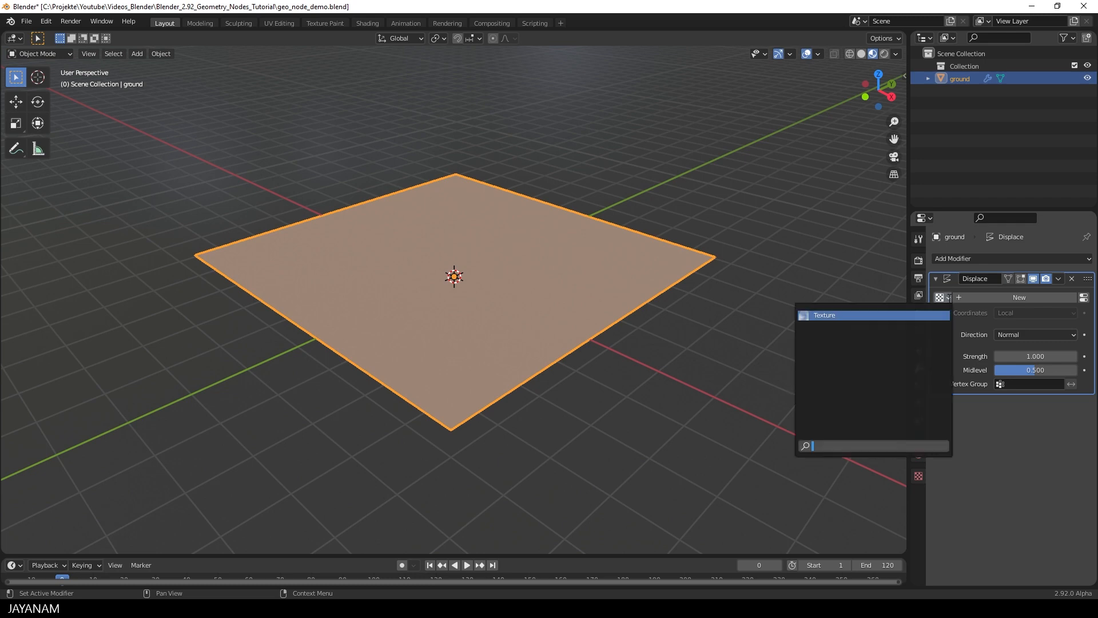
pyautogui.click(823, 315)
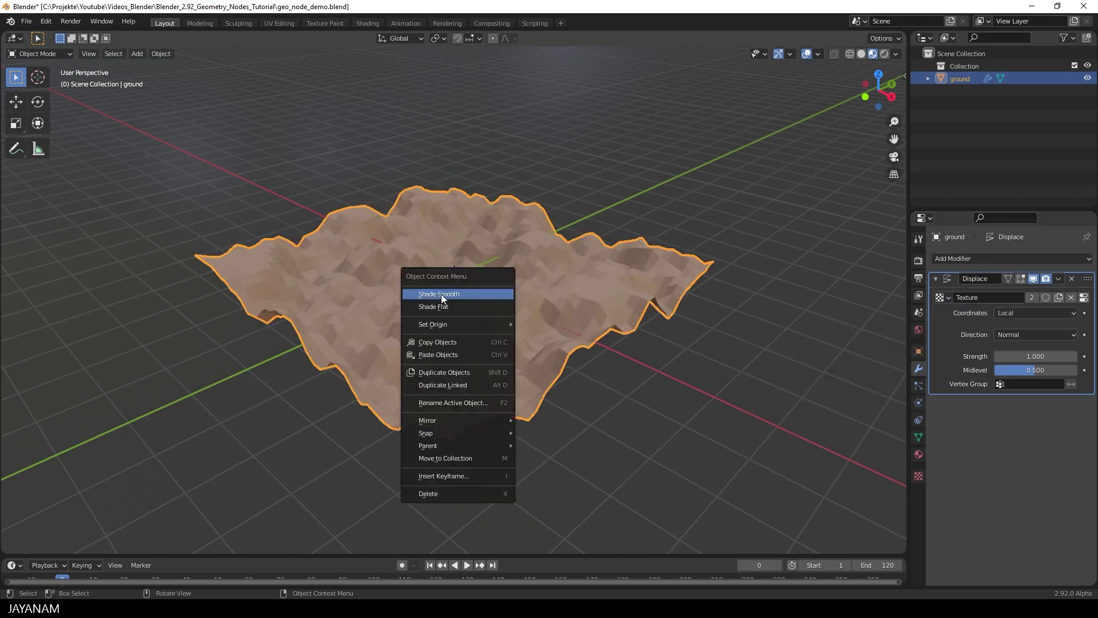
pyautogui.click(439, 293)
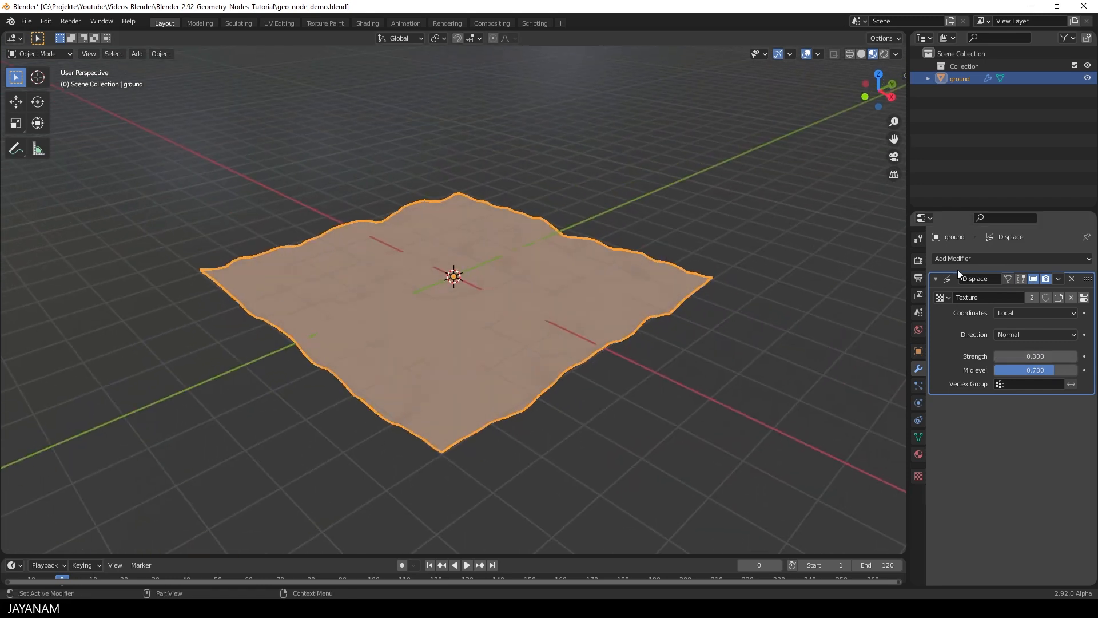
# - Add a second Displace modifier to the ground
pyautogui.click(963, 258)
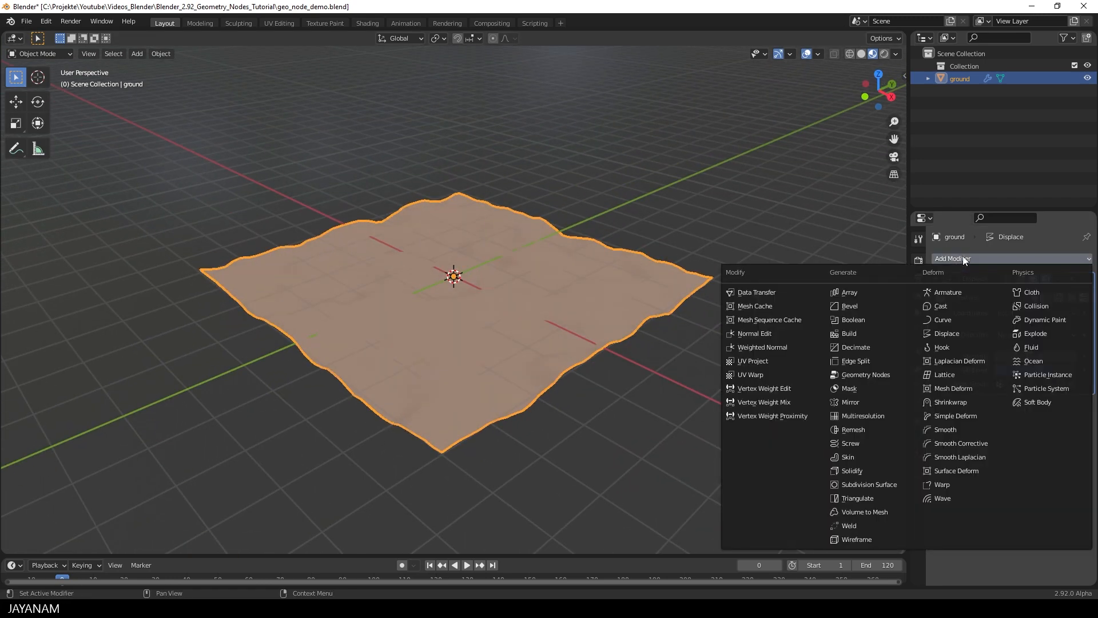
pyautogui.moveTo(949, 333)
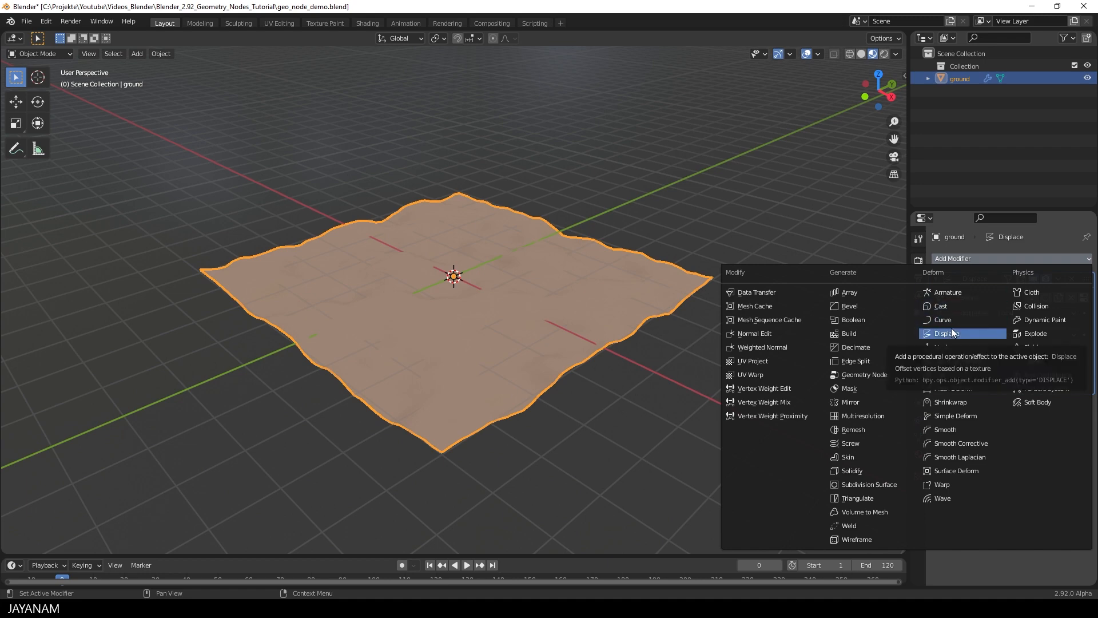
pyautogui.click(947, 334)
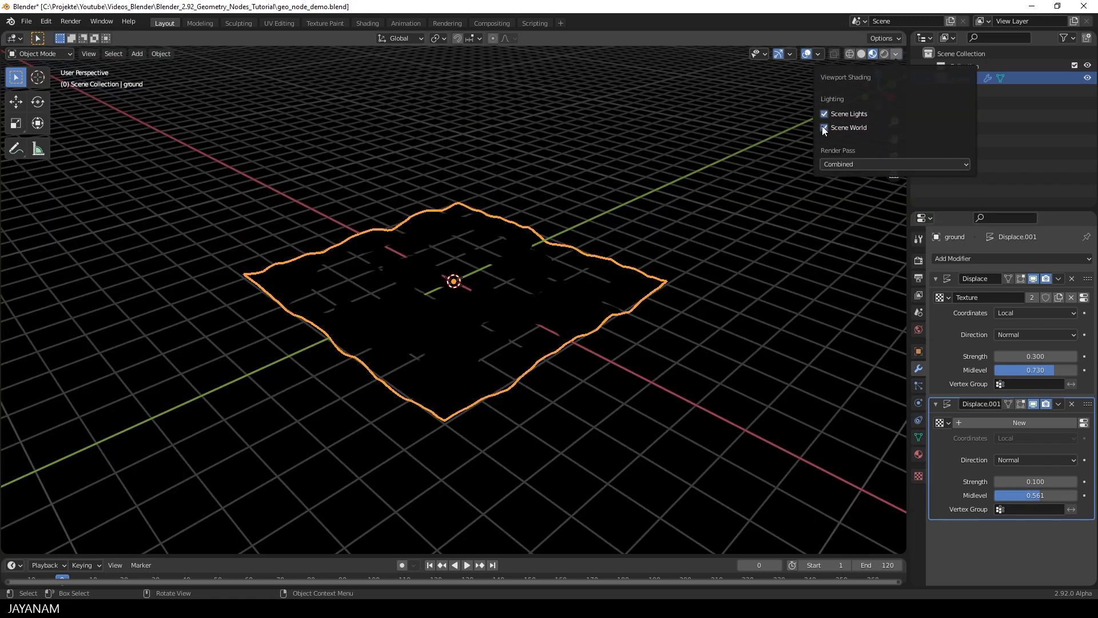
# - Disable Scene World preview lighting, add an Area light at 400 W, and review the World settings
pyautogui.click(136, 54)
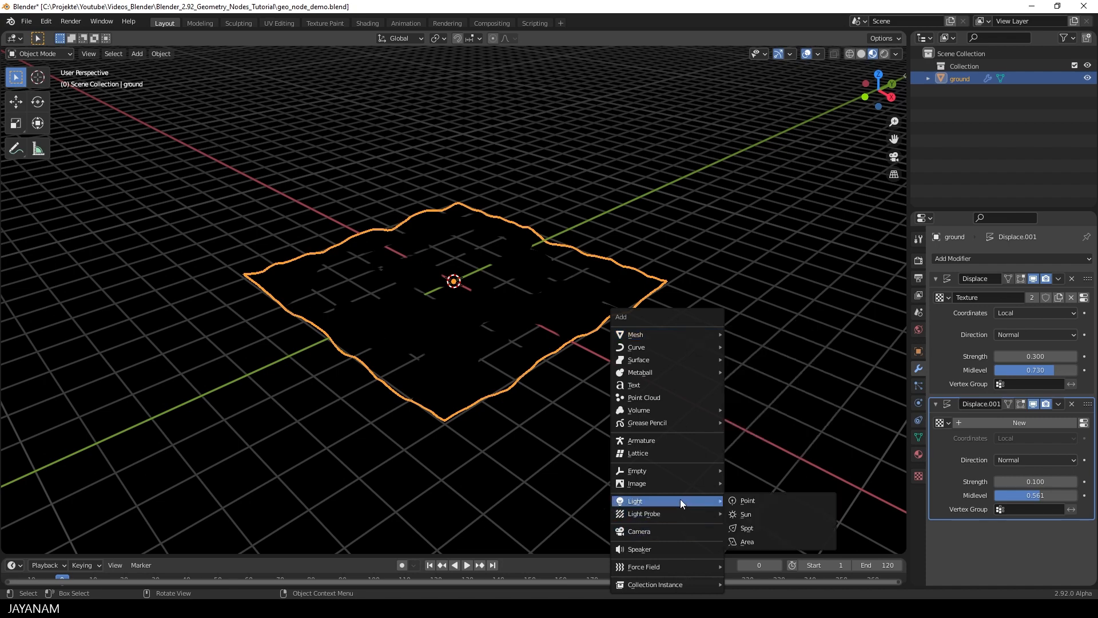
pyautogui.click(747, 541)
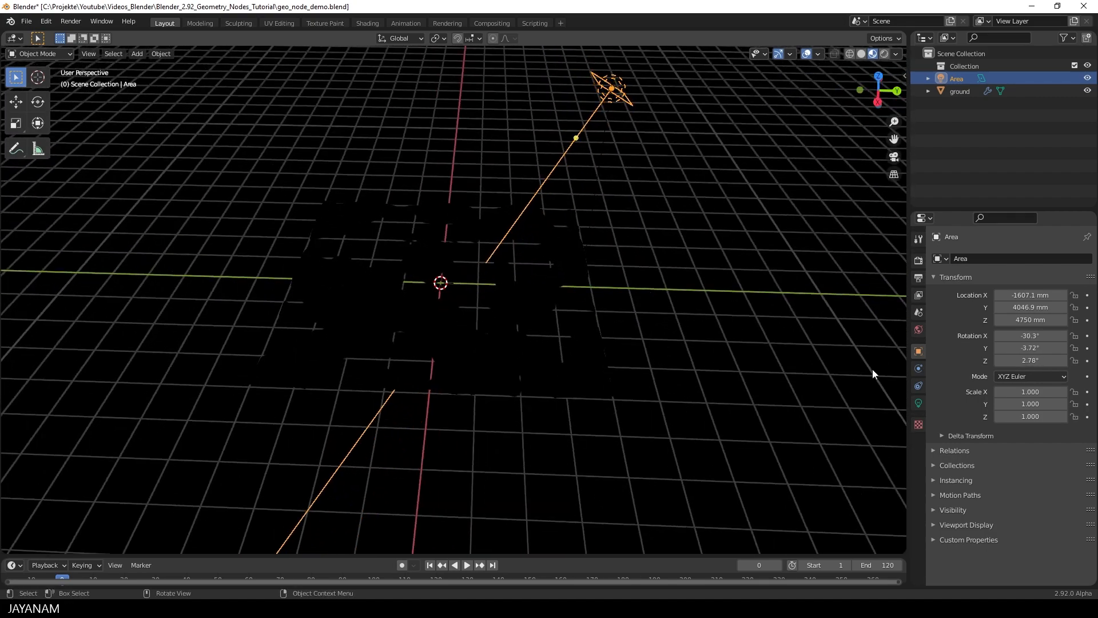
pyautogui.click(917, 403)
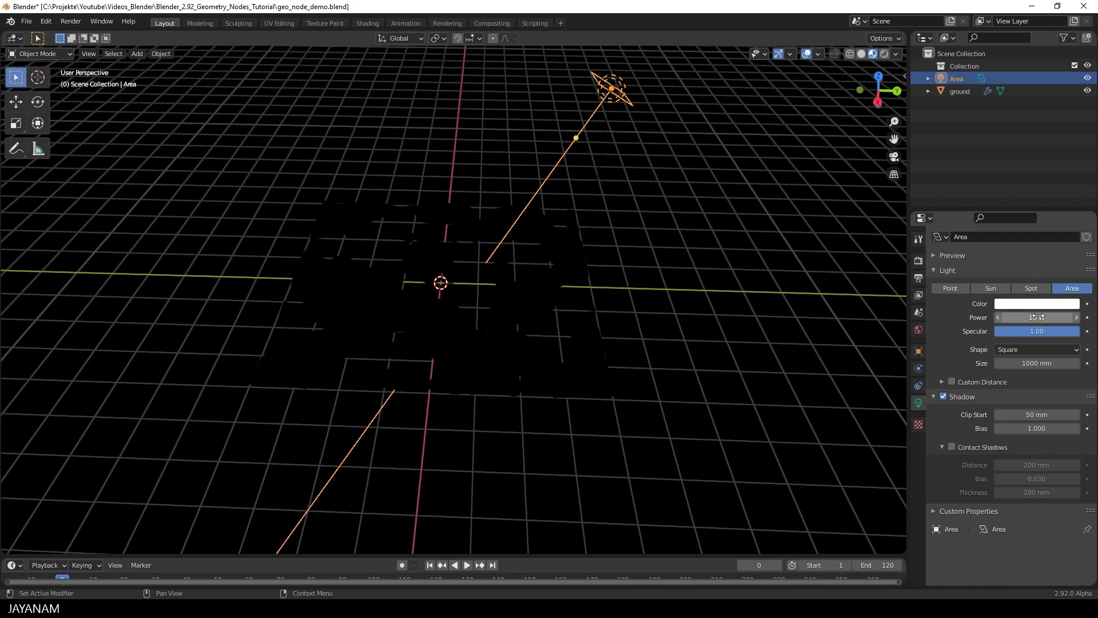
pyautogui.doubleClick(1037, 318)
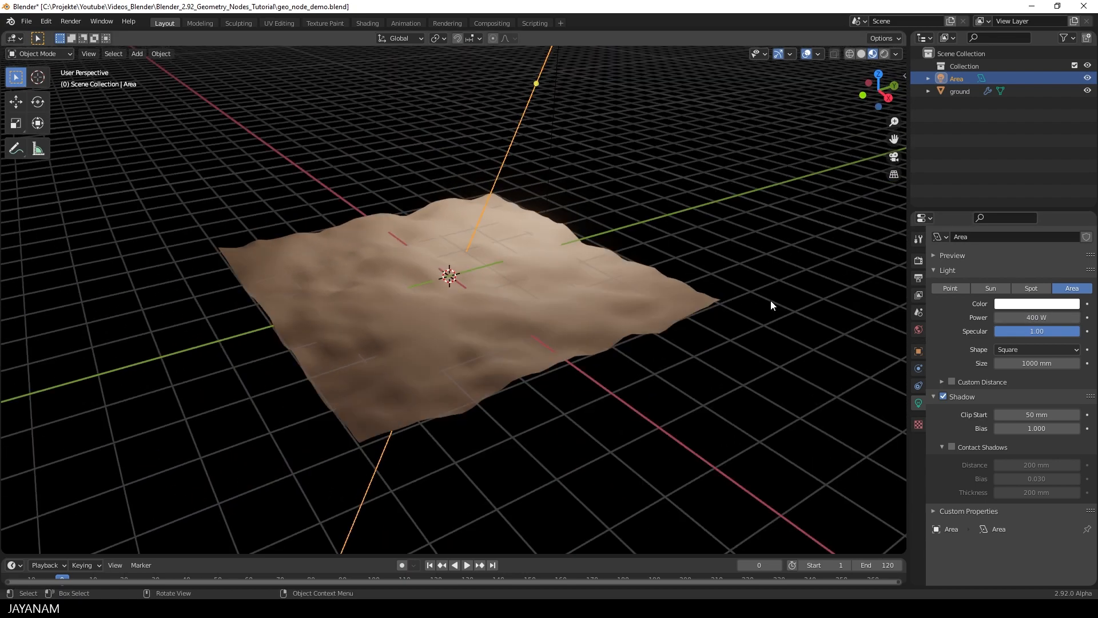
pyautogui.moveTo(920, 337)
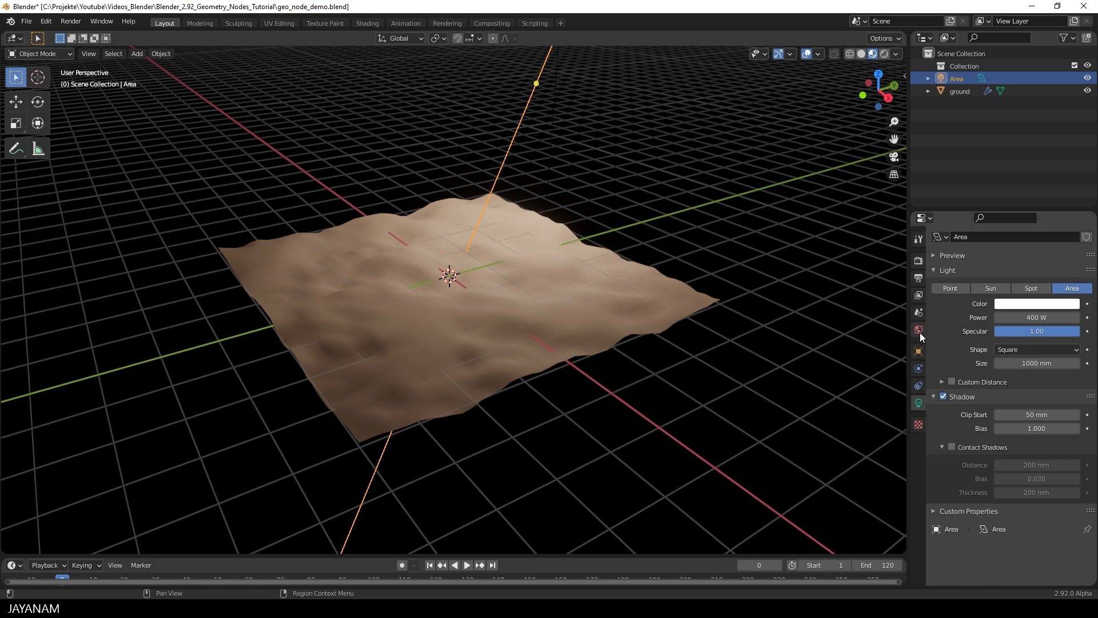
pyautogui.click(917, 330)
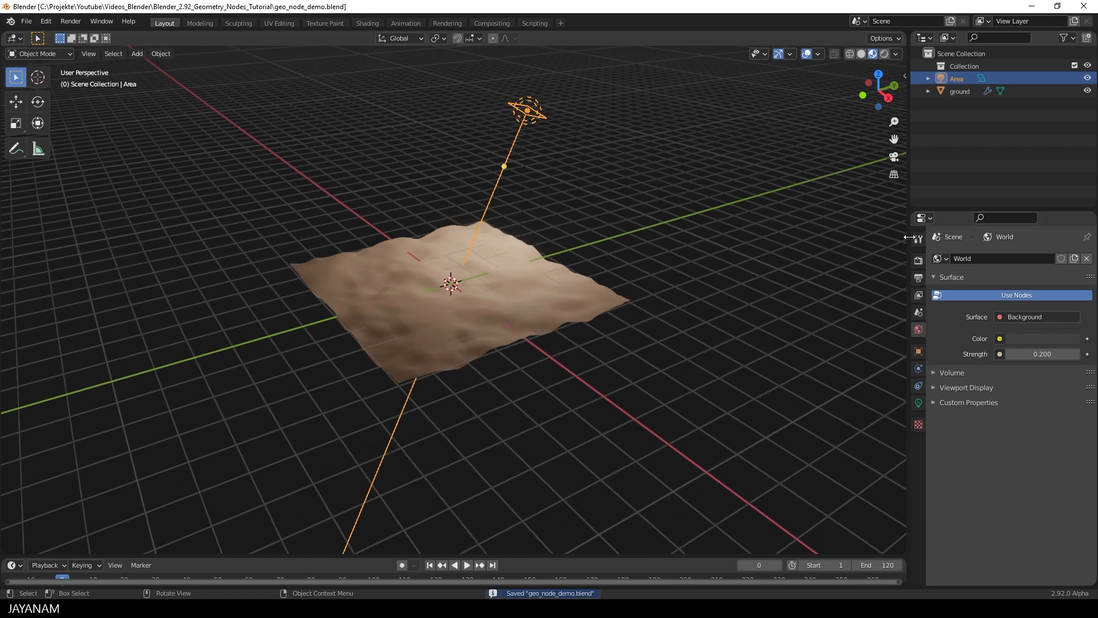
# - Enable Ambient Occlusion and Bloom in the Eevee render settings
pyautogui.click(918, 261)
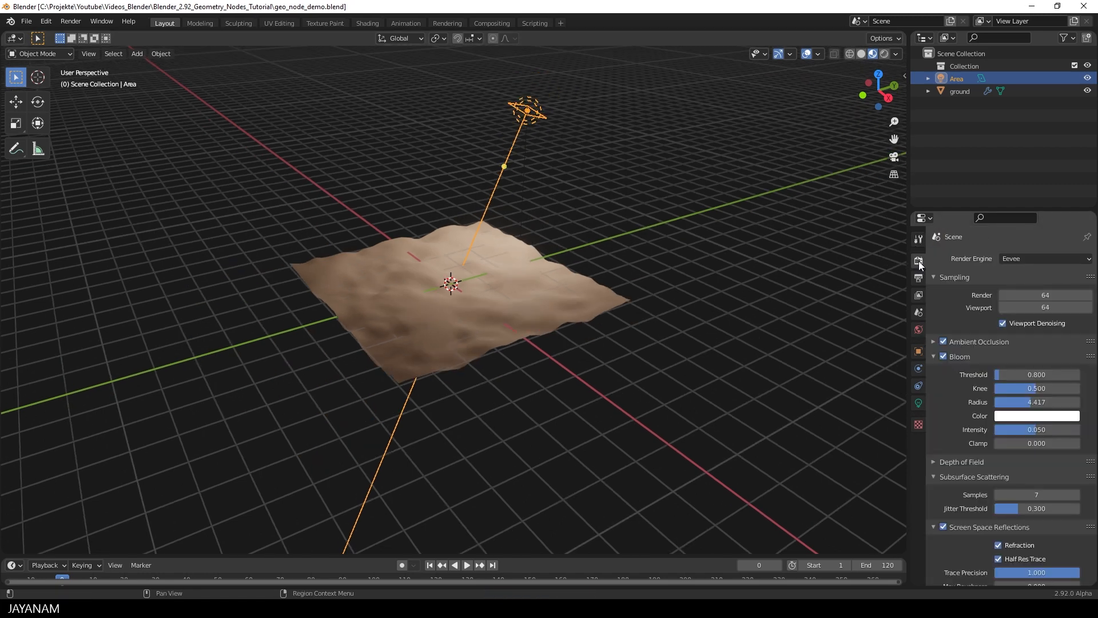
pyautogui.click(943, 341)
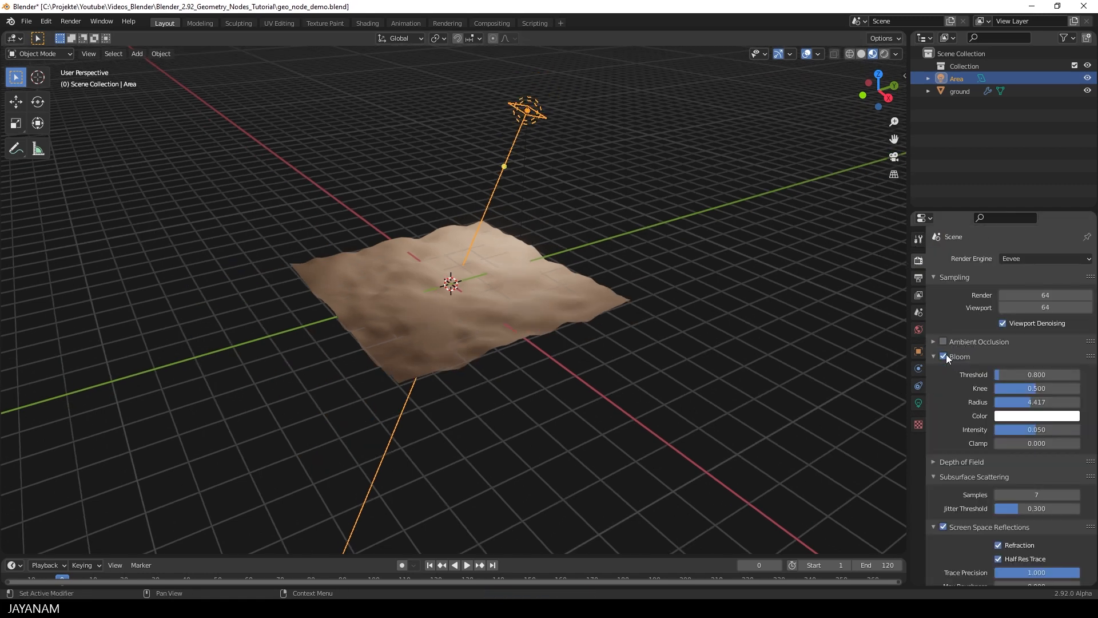
pyautogui.click(943, 341)
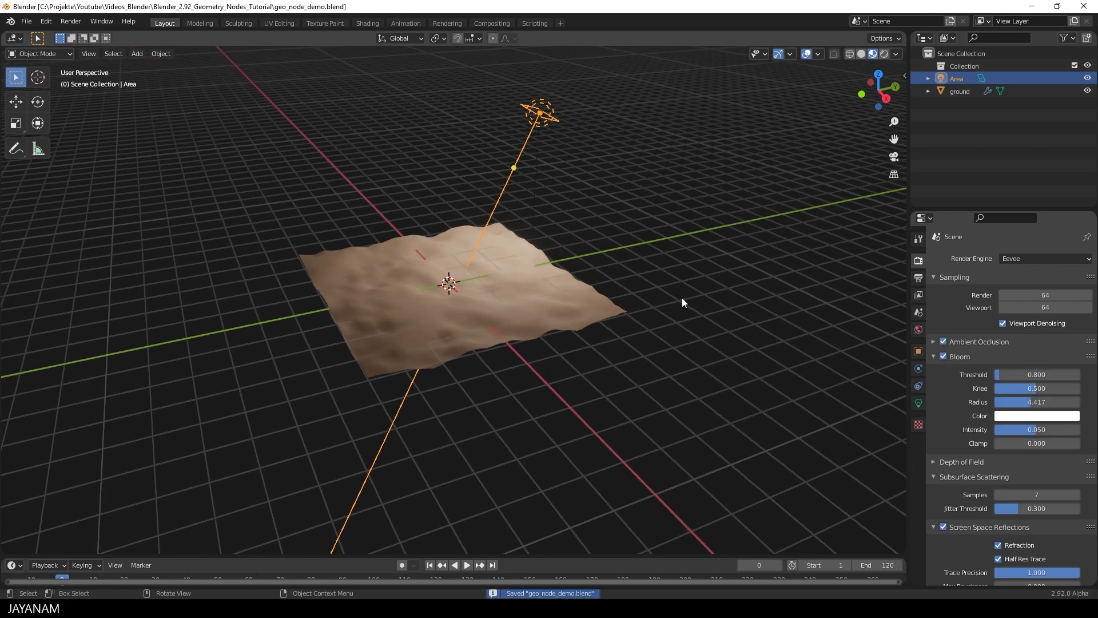
# - Add an Ico Sphere, scale it down to pebble size in Edit Mode, and raise it above the terrain
pyautogui.click(136, 54)
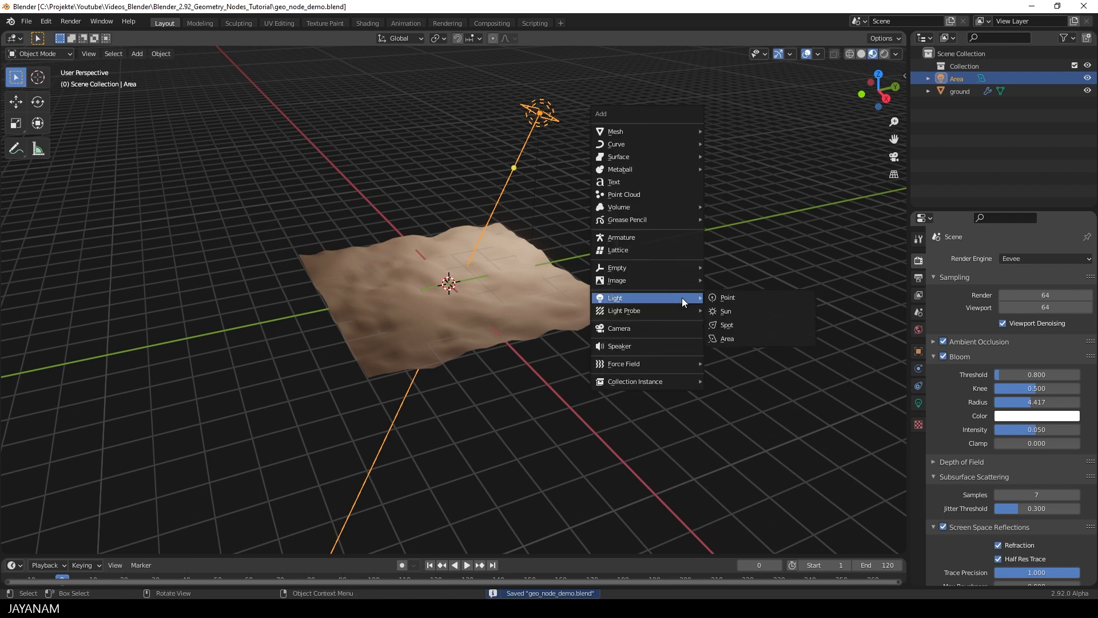
pyautogui.moveTo(615, 131)
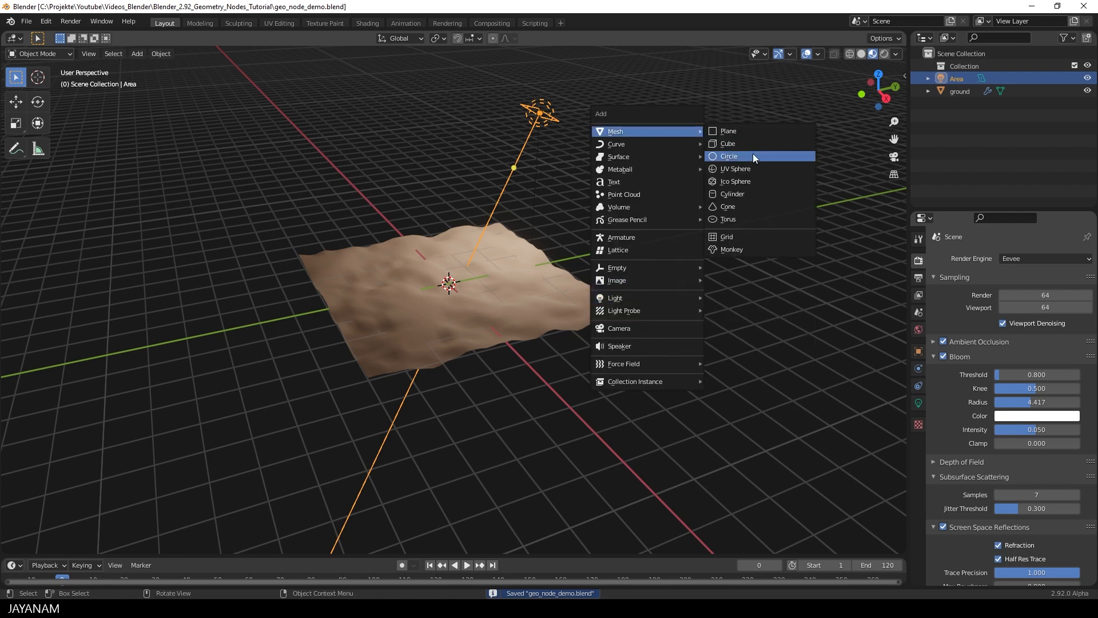
pyautogui.click(735, 181)
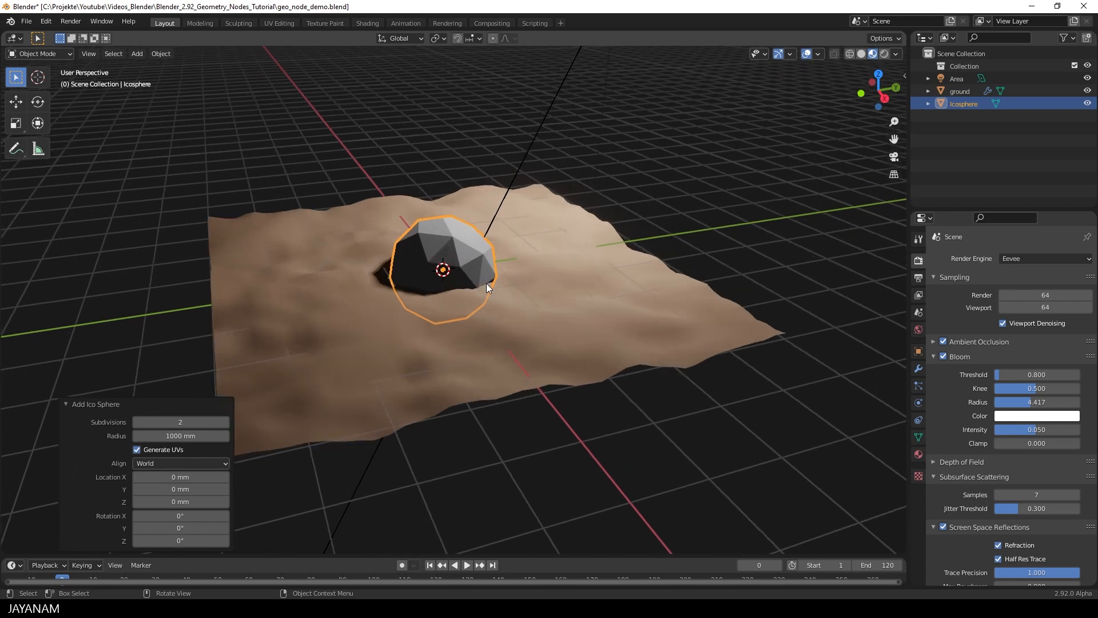
pyautogui.press('Tab')
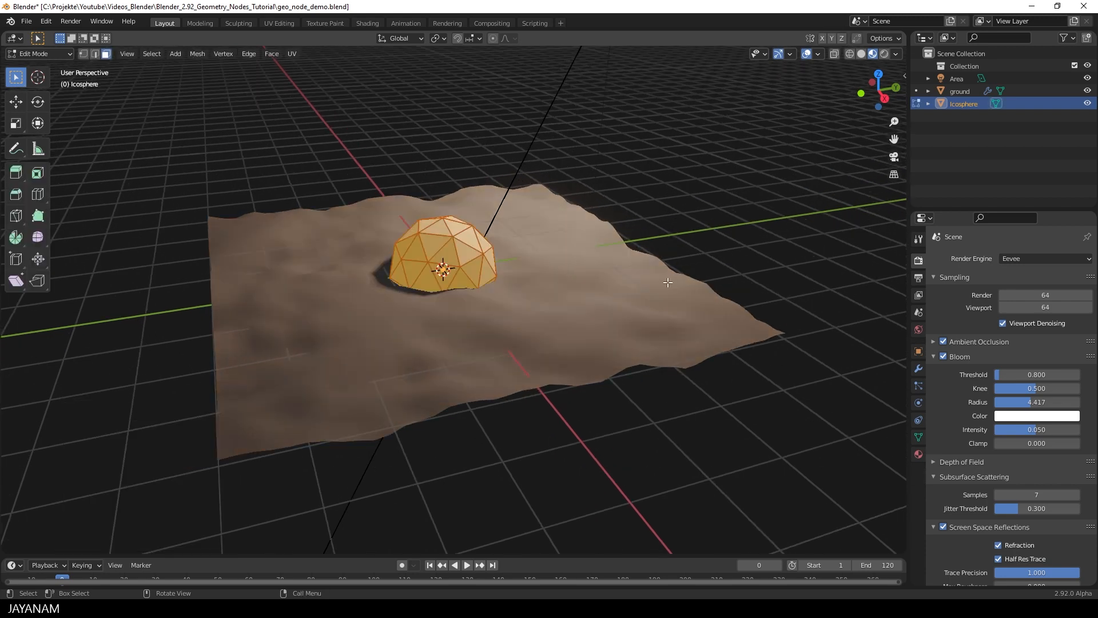
pyautogui.press('s')
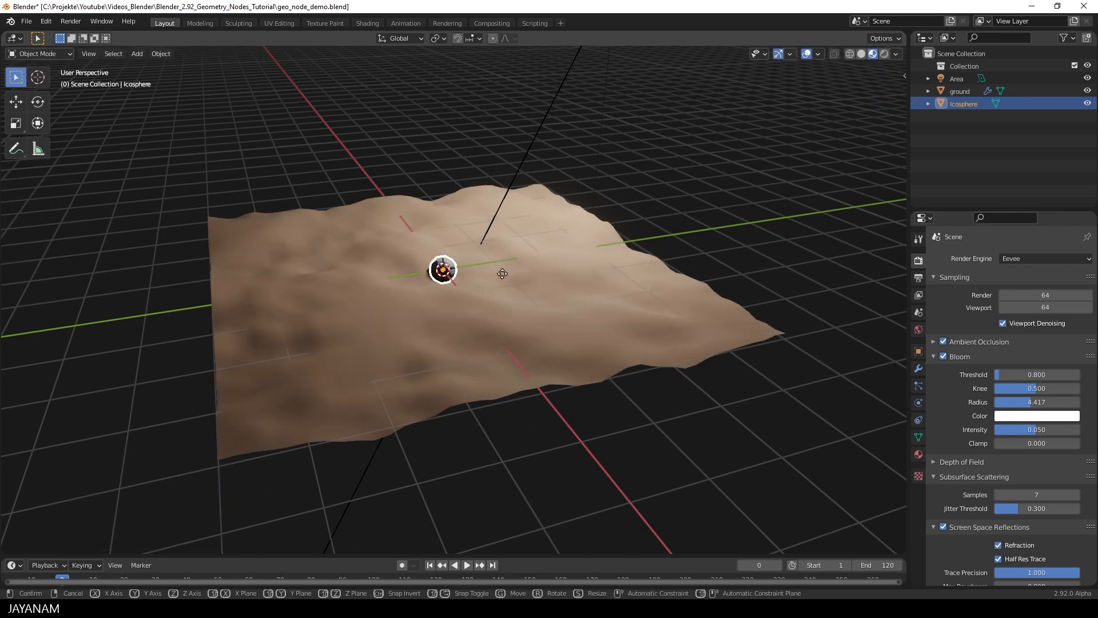
pyautogui.moveTo(442, 271); pyautogui.dragTo(436, 217)
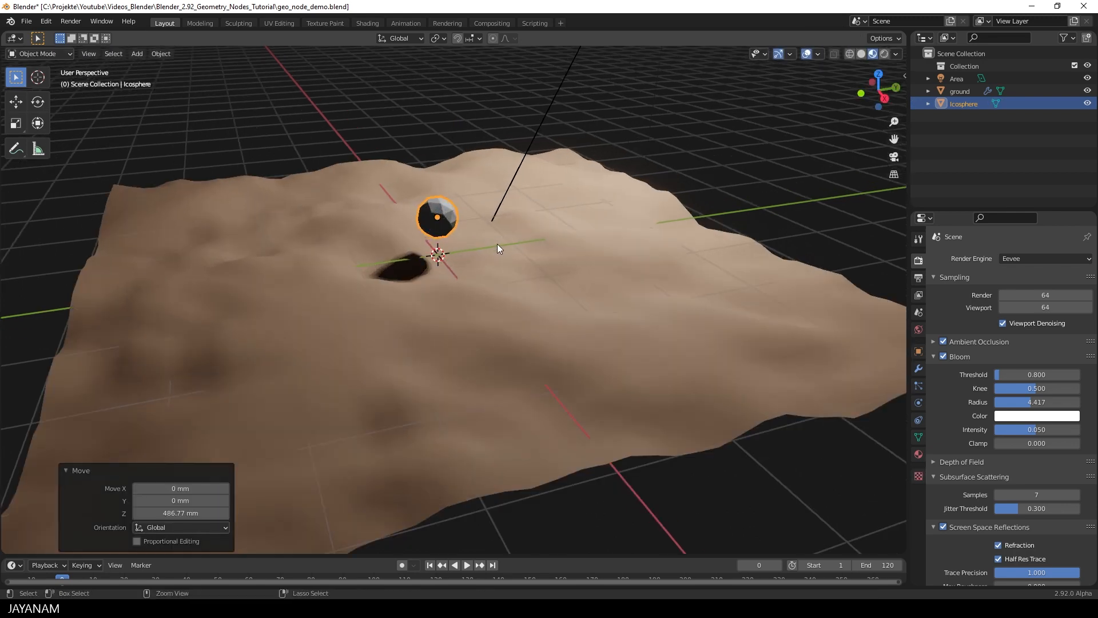
# - Flatten one side of the icosphere with the Line Project sculpt tool
pyautogui.click(34, 53)
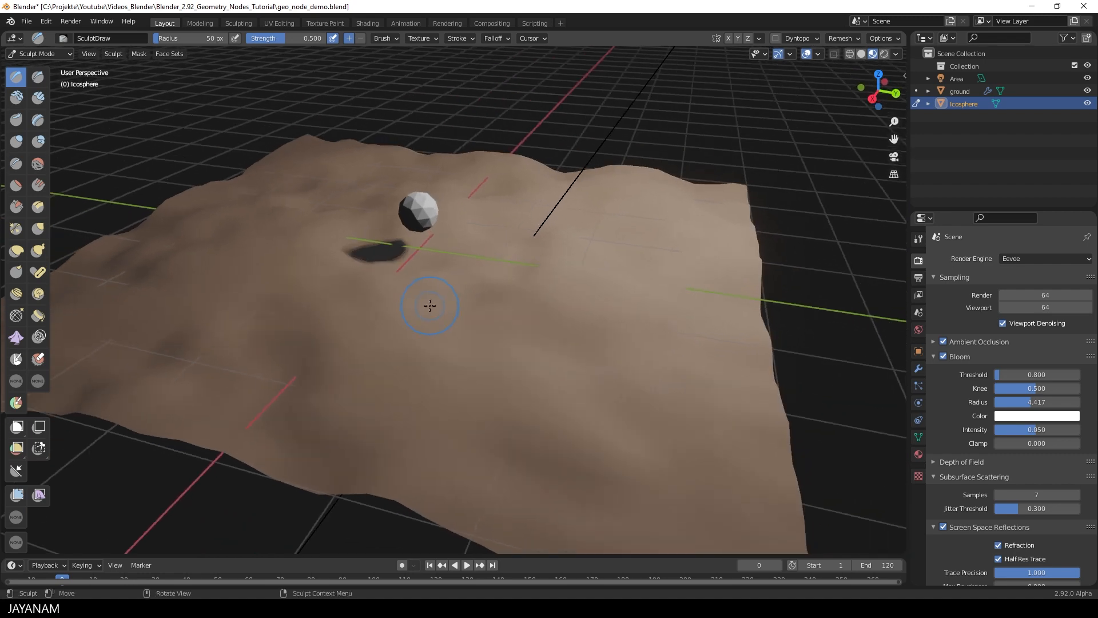
pyautogui.moveTo(16, 472)
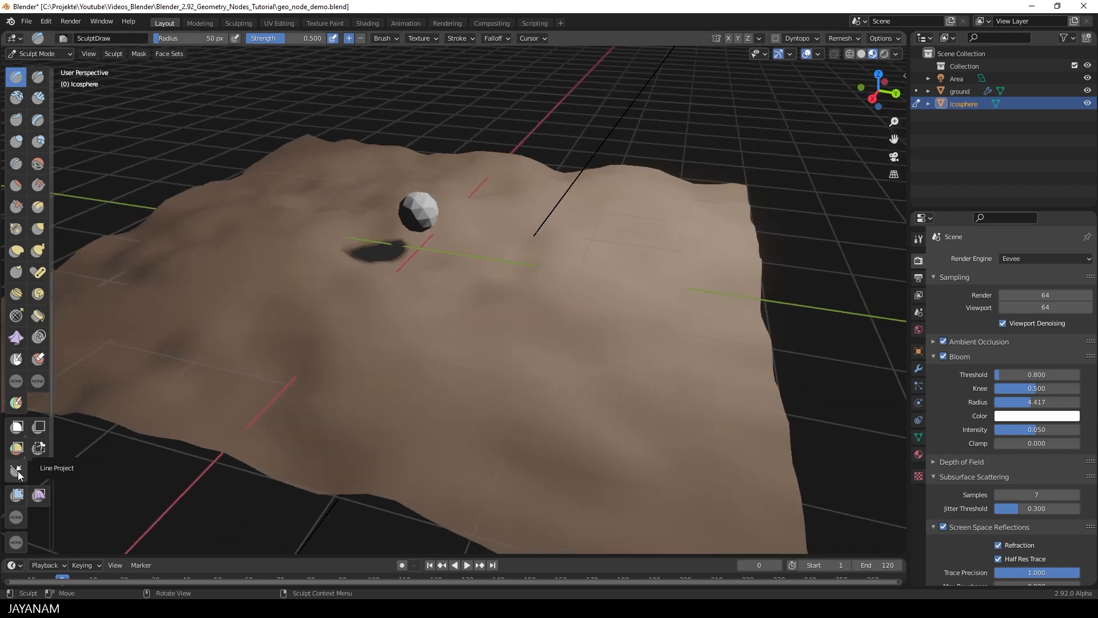
pyautogui.click(16, 470)
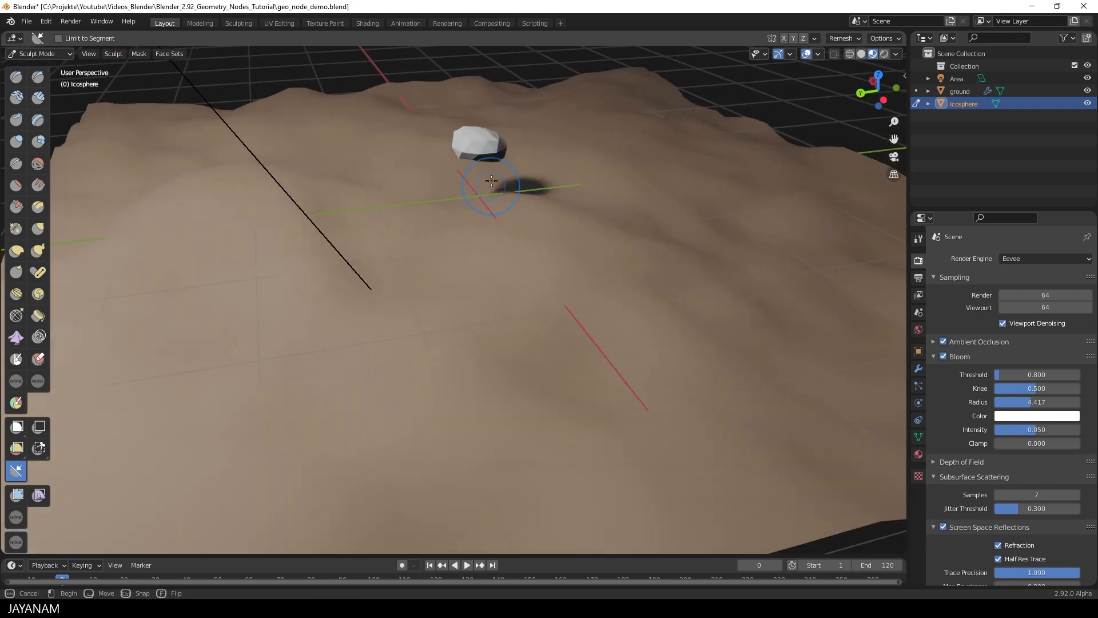
pyautogui.moveTo(491, 180); pyautogui.dragTo(448, 104)
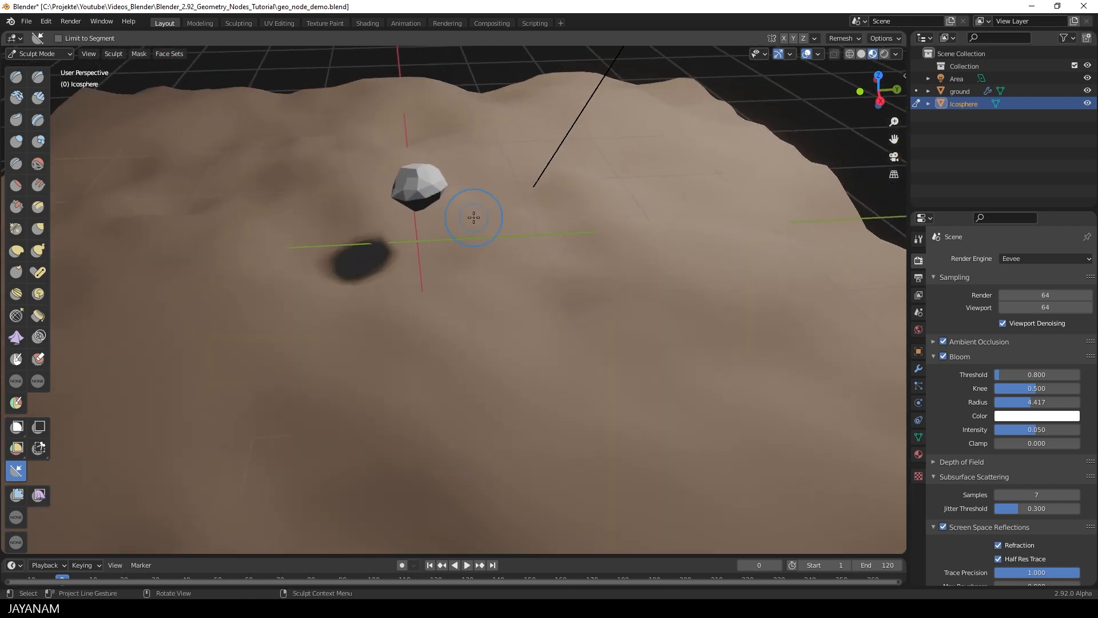
# - Pull part of the pebble into an irregular shape with the Grab brush
pyautogui.click(36, 228)
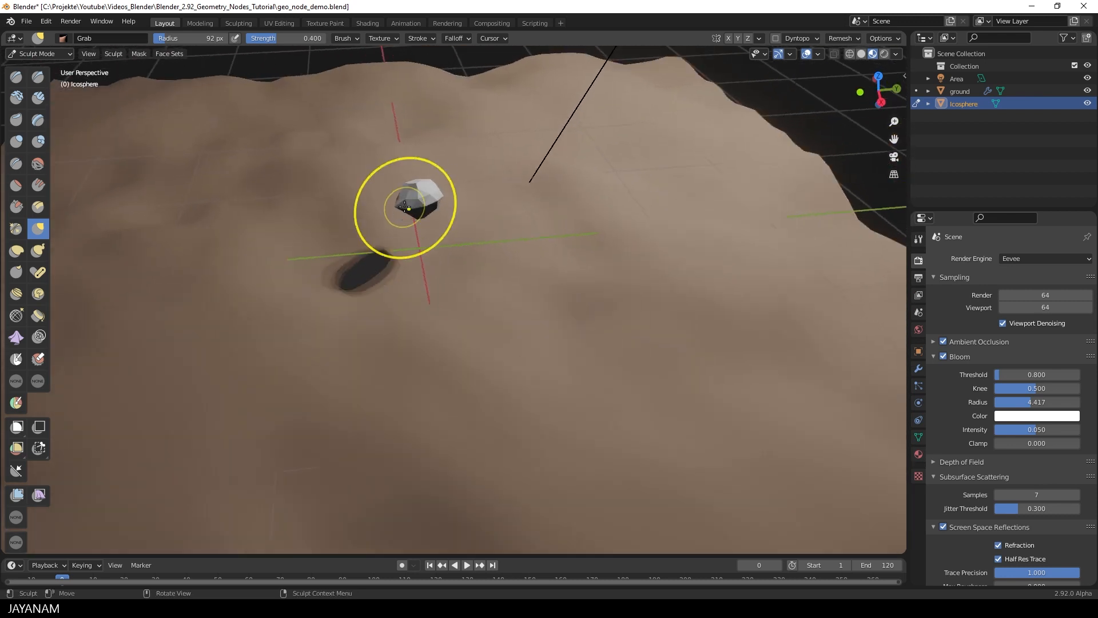
pyautogui.moveTo(420, 210); pyautogui.dragTo(393, 217)
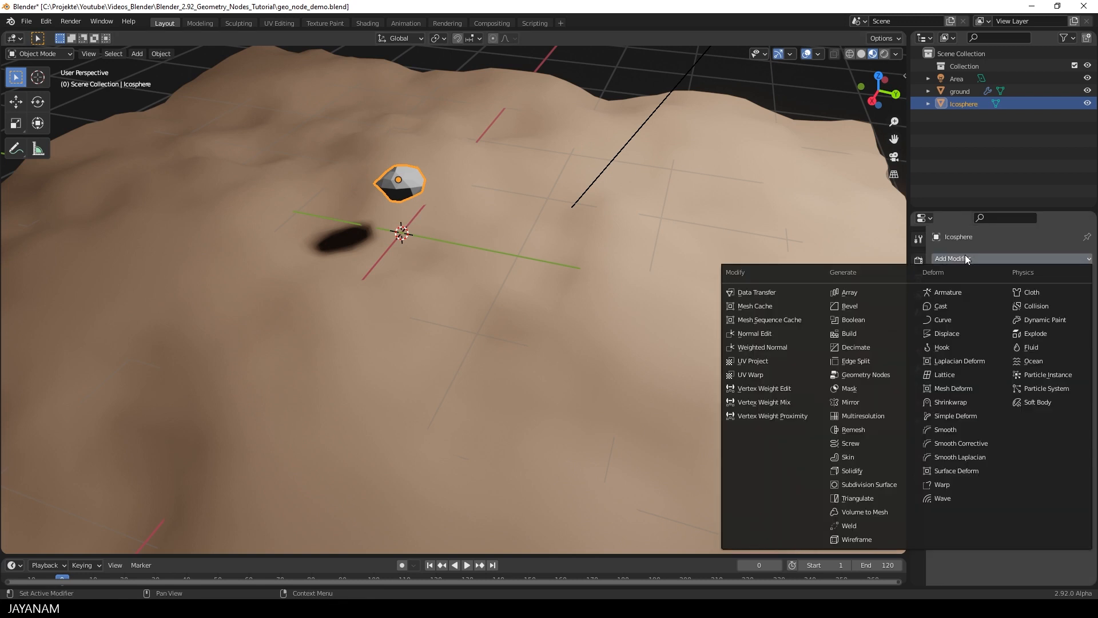
pyautogui.moveTo(862, 471)
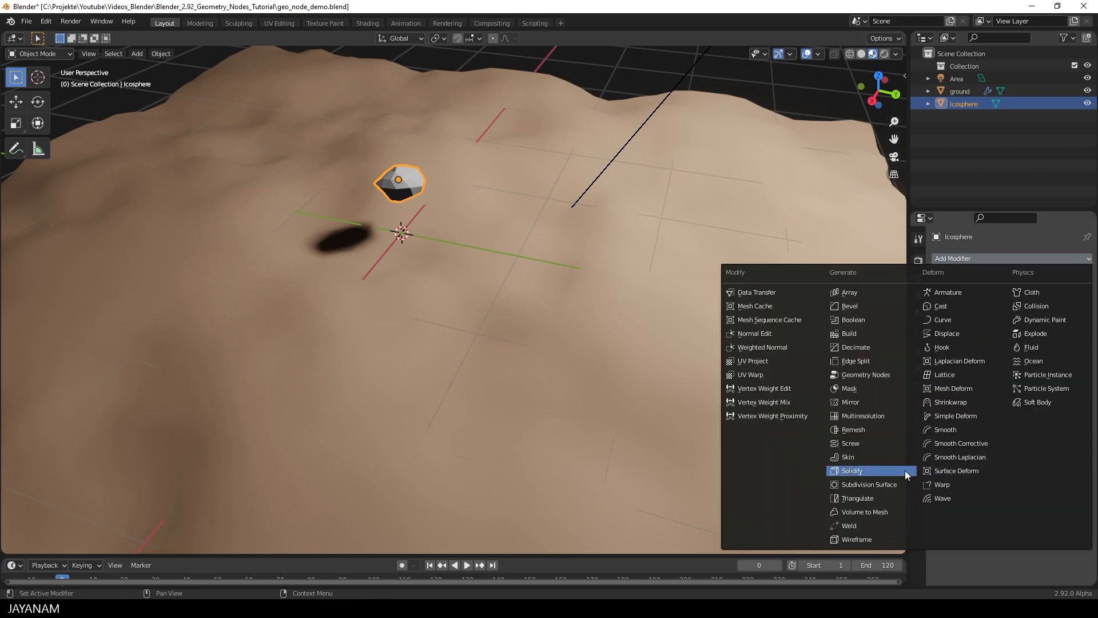
# - Add a Subdivision Surface modifier at level 2, shade the pebble smooth, and return to sculpting
pyautogui.click(867, 485)
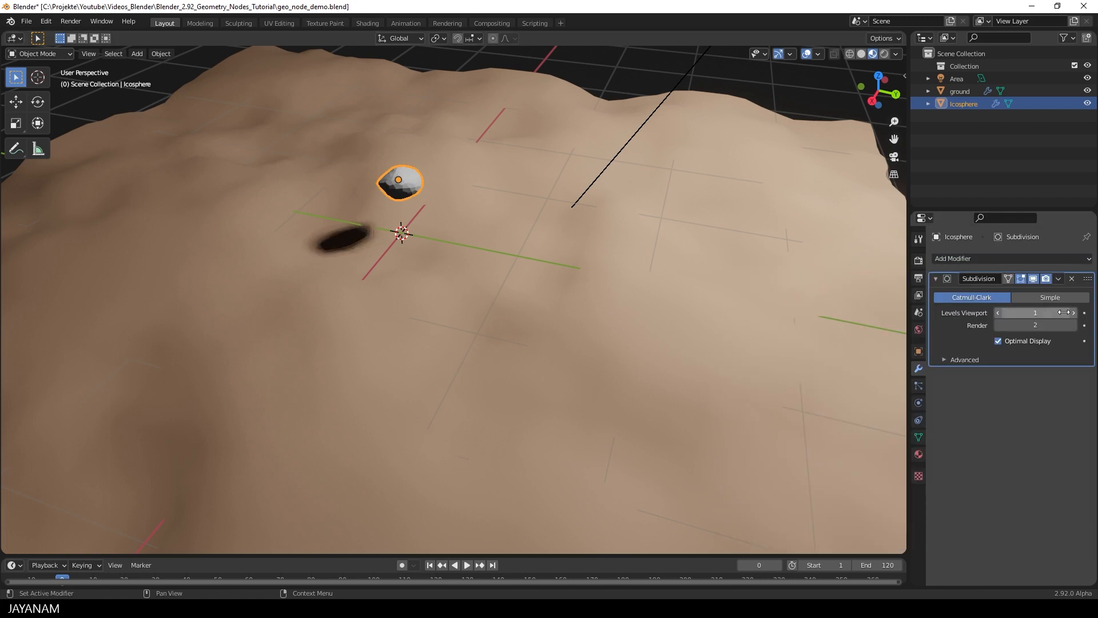
pyautogui.rightClick(403, 236)
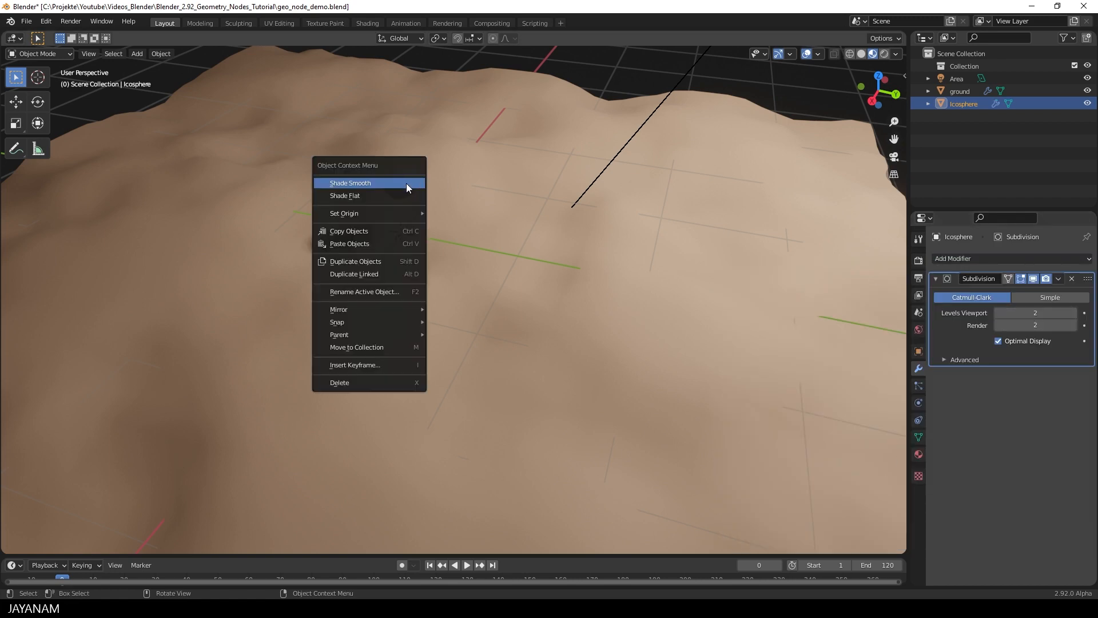
pyautogui.click(350, 182)
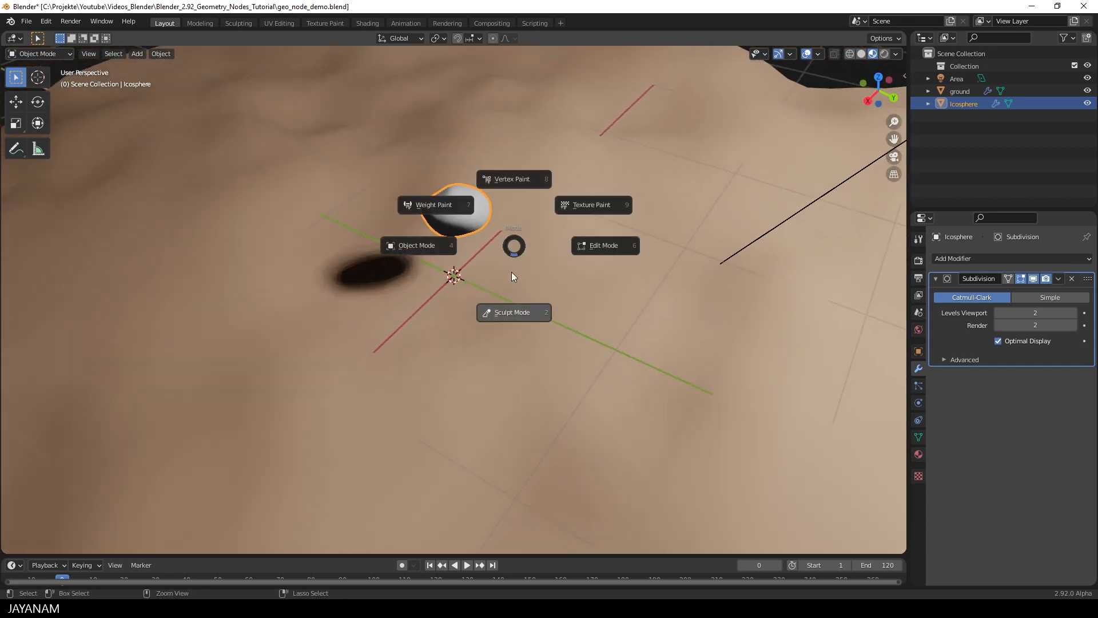
pyautogui.click(513, 312)
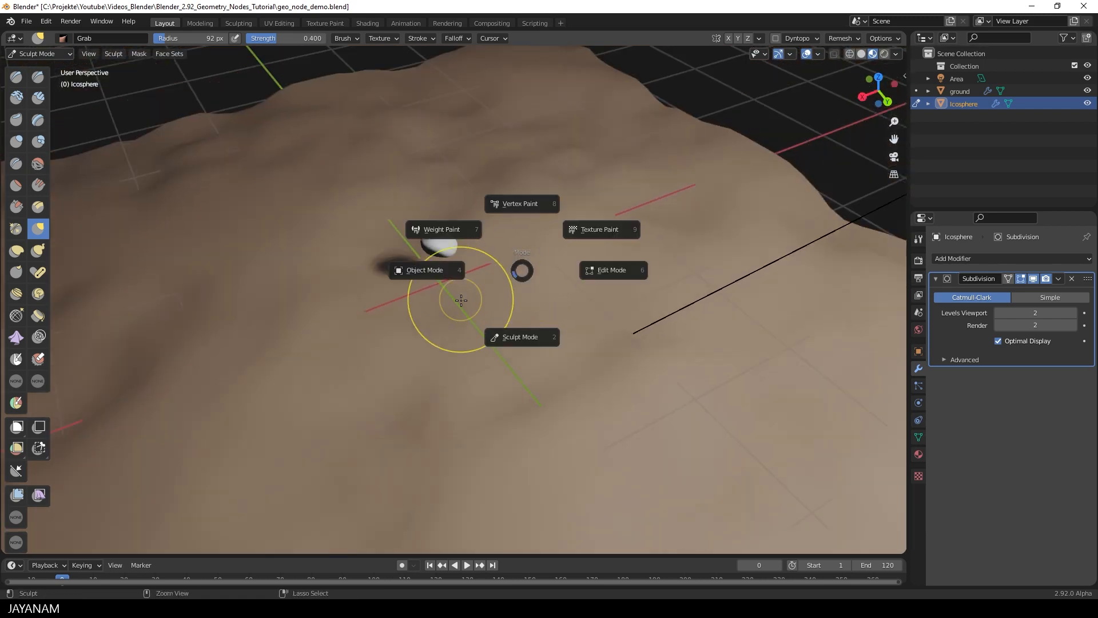
# - Move the icosphere to the terrain's edge and rename it 'peeble' in the Outliner
pyautogui.click(424, 270)
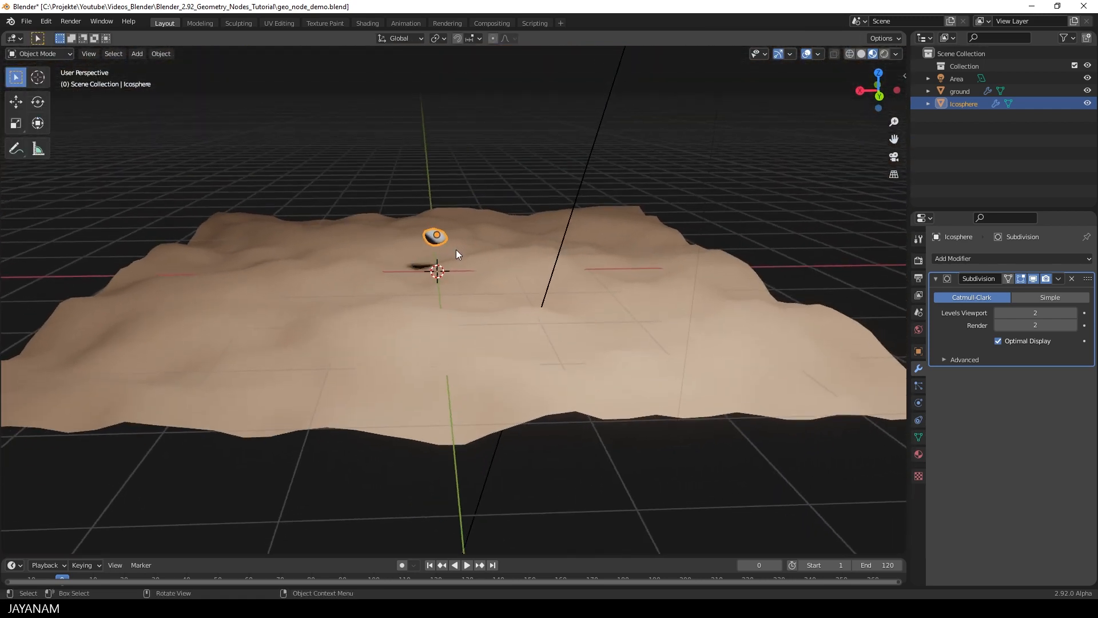
pyautogui.moveTo(435, 236); pyautogui.dragTo(812, 264)
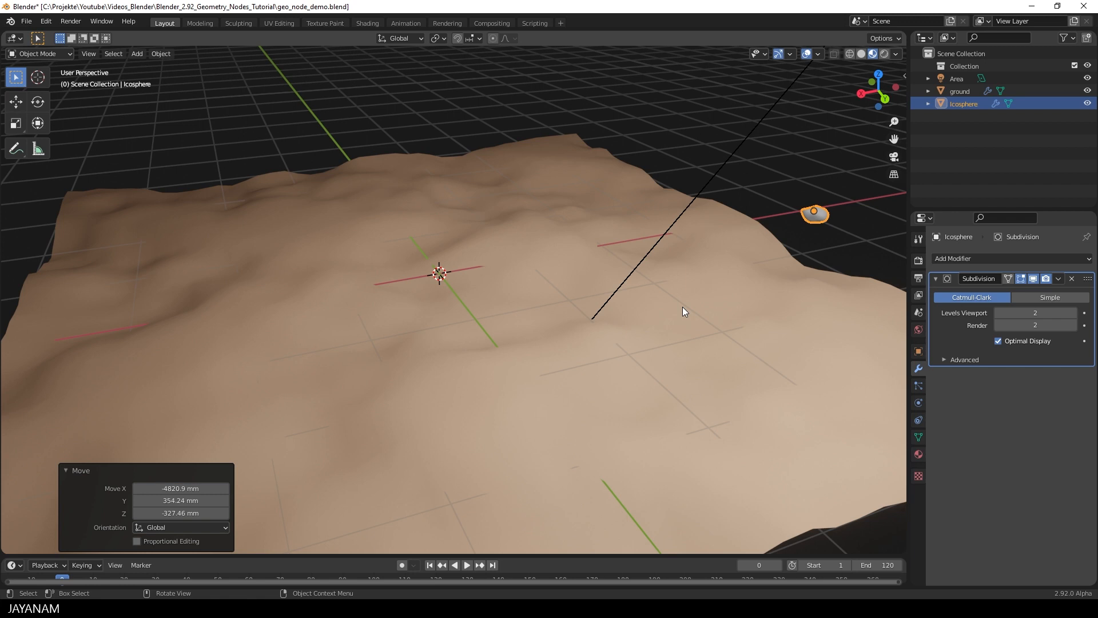
pyautogui.doubleClick(963, 103)
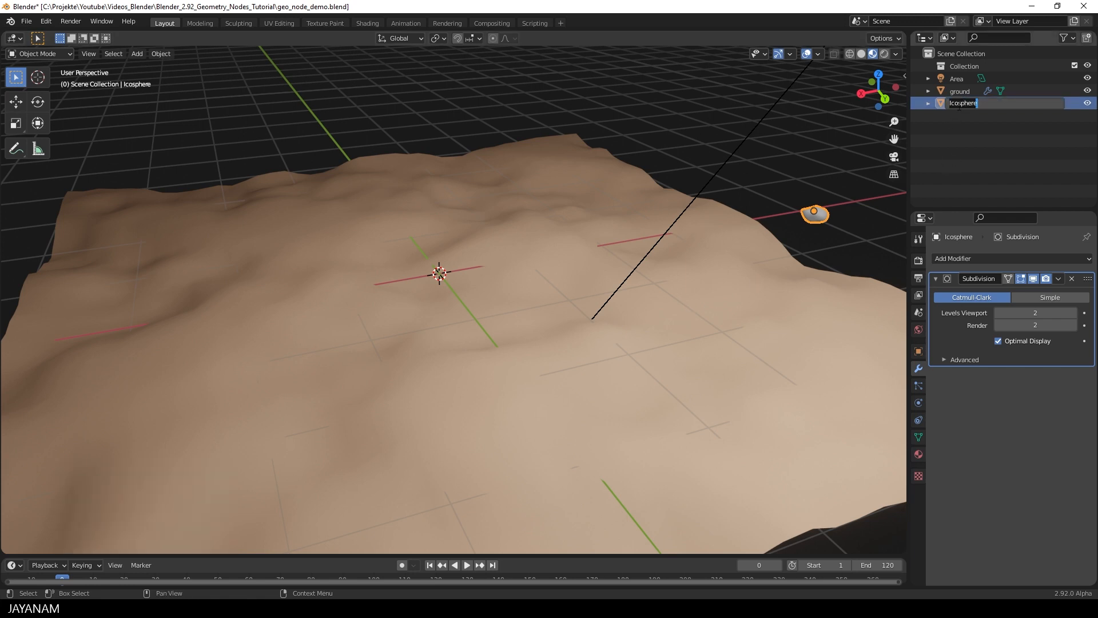
pyautogui.write('peeble')
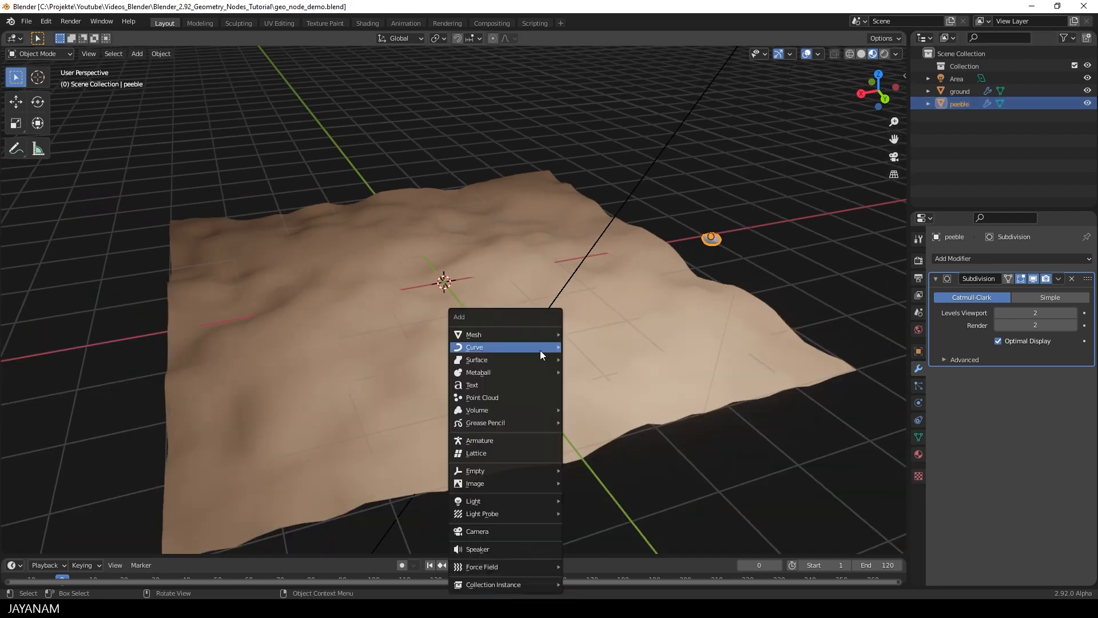
pyautogui.moveTo(515, 396)
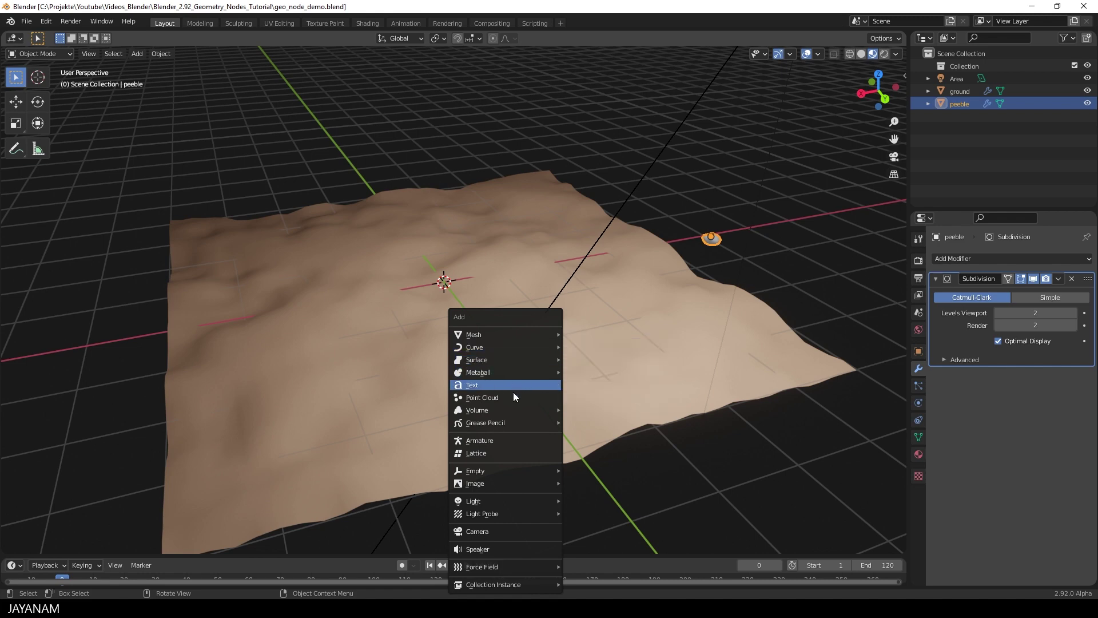
# - Add a Point Cloud object at the 3D cursor above the terrain
pyautogui.click(482, 397)
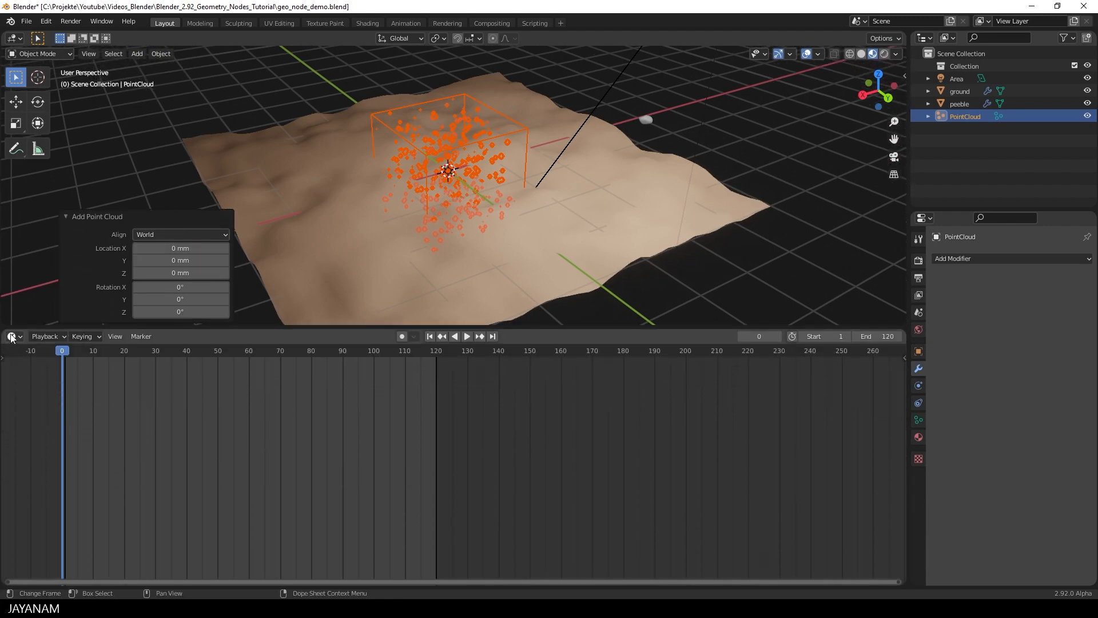
# - Turn the timeline area into a Geometry Node Editor for the point cloud
pyautogui.click(10, 336)
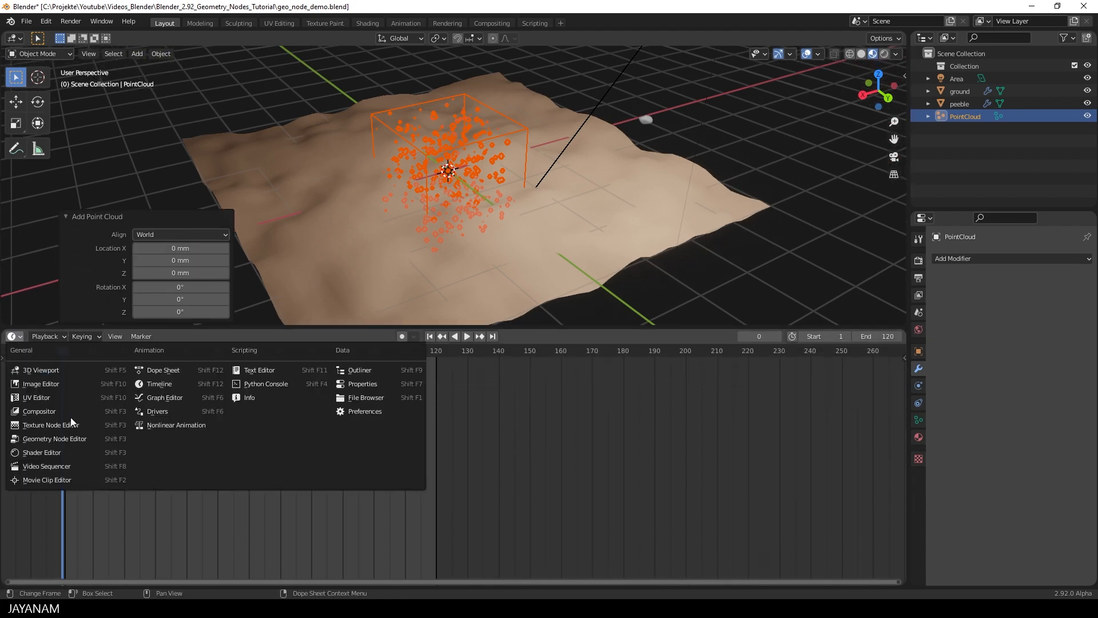
pyautogui.moveTo(61, 440)
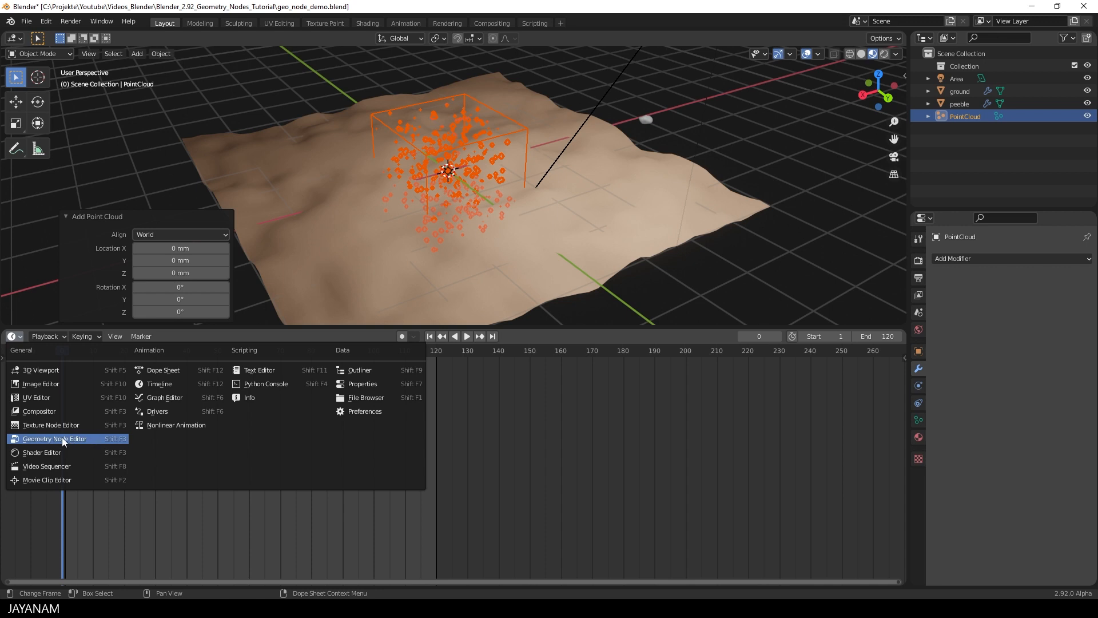
pyautogui.click(53, 439)
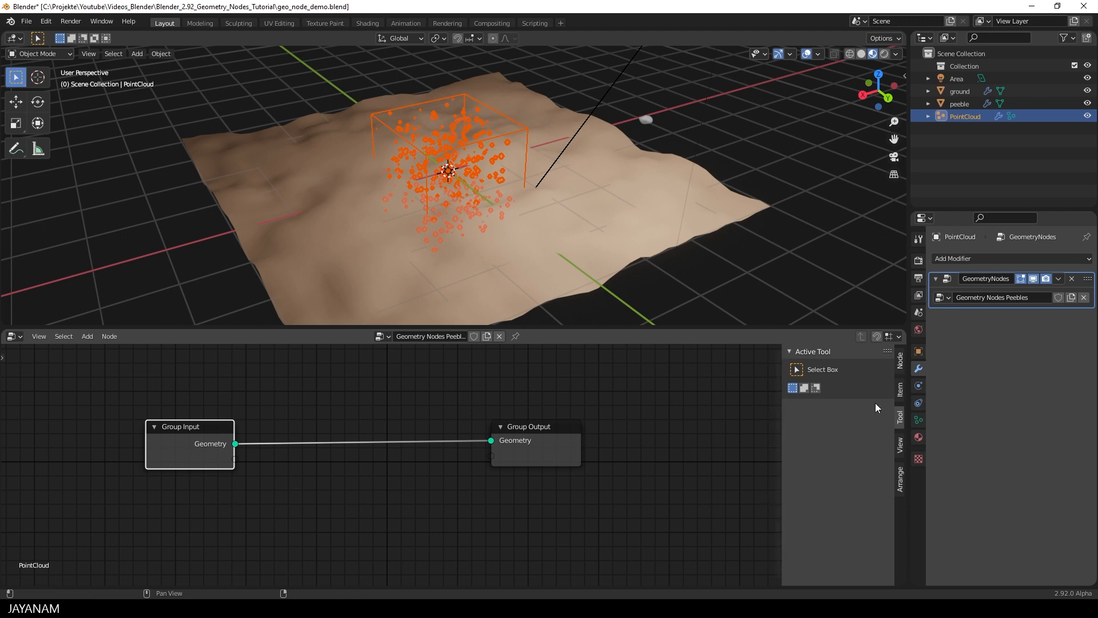
# - Add a node group input named 'PeebleCount' in the Interface panel
pyautogui.click(899, 358)
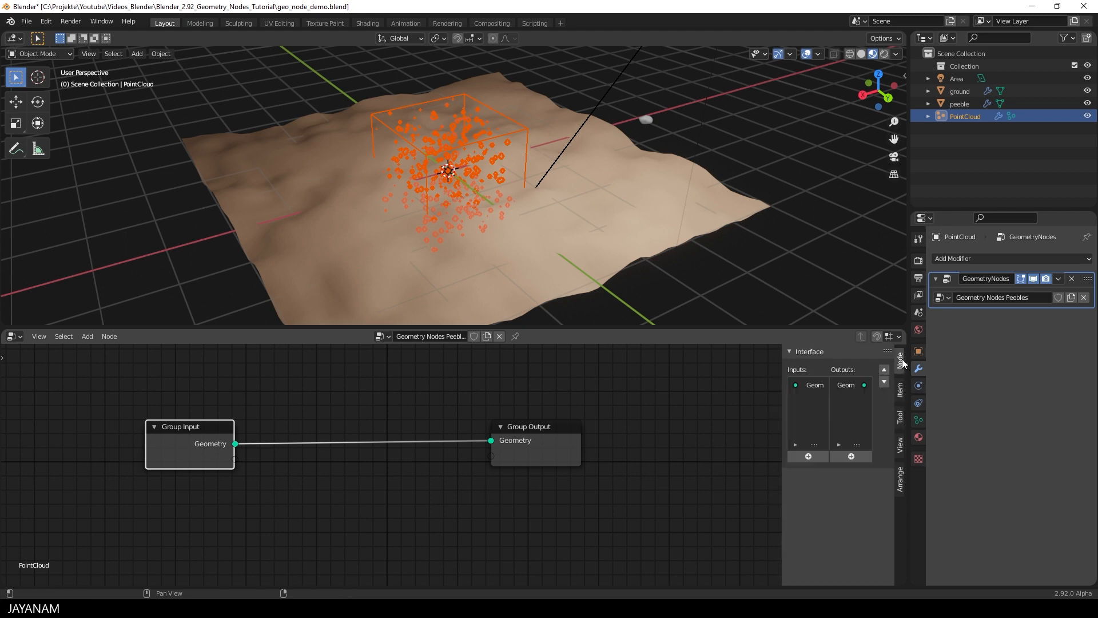
pyautogui.moveTo(732, 400)
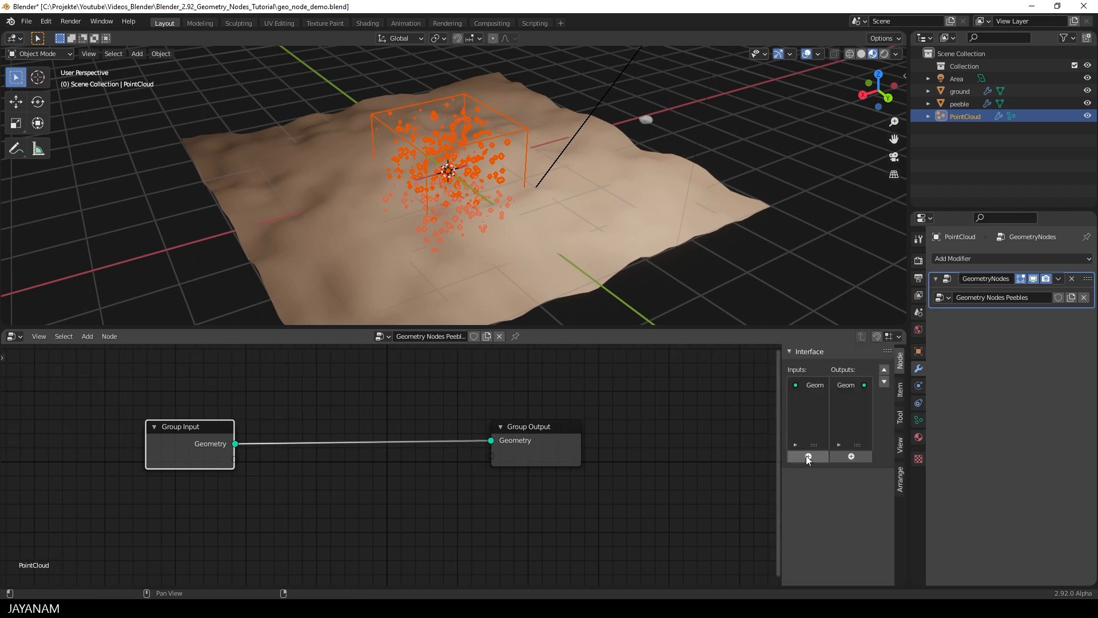
pyautogui.click(808, 456)
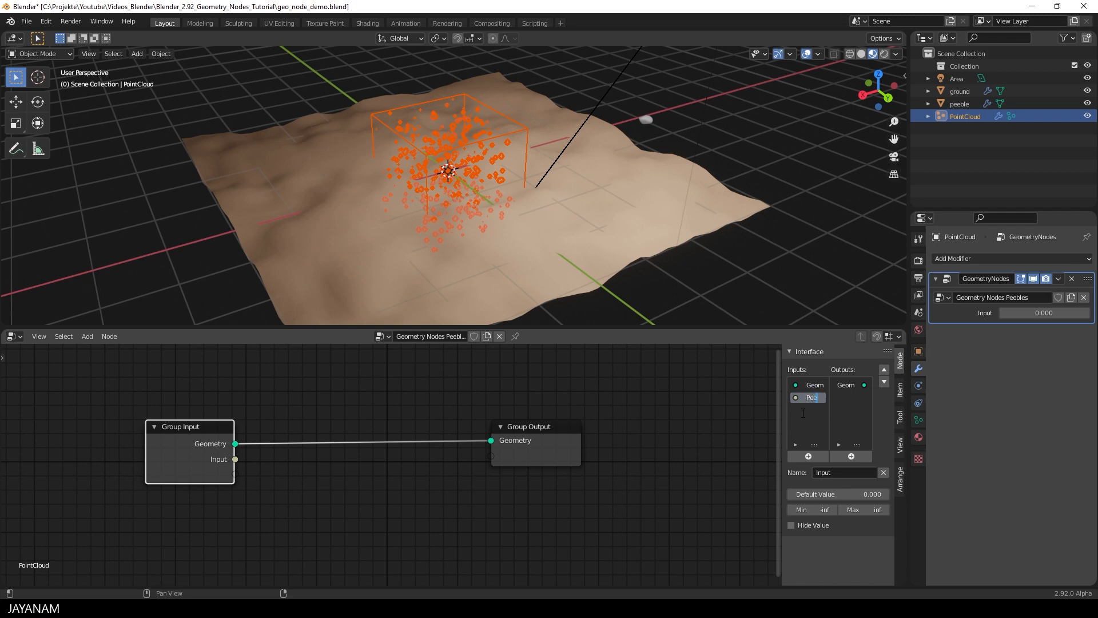
pyautogui.write('PeebleCount')
pyautogui.click(837, 493)
pyautogui.write('25.000')
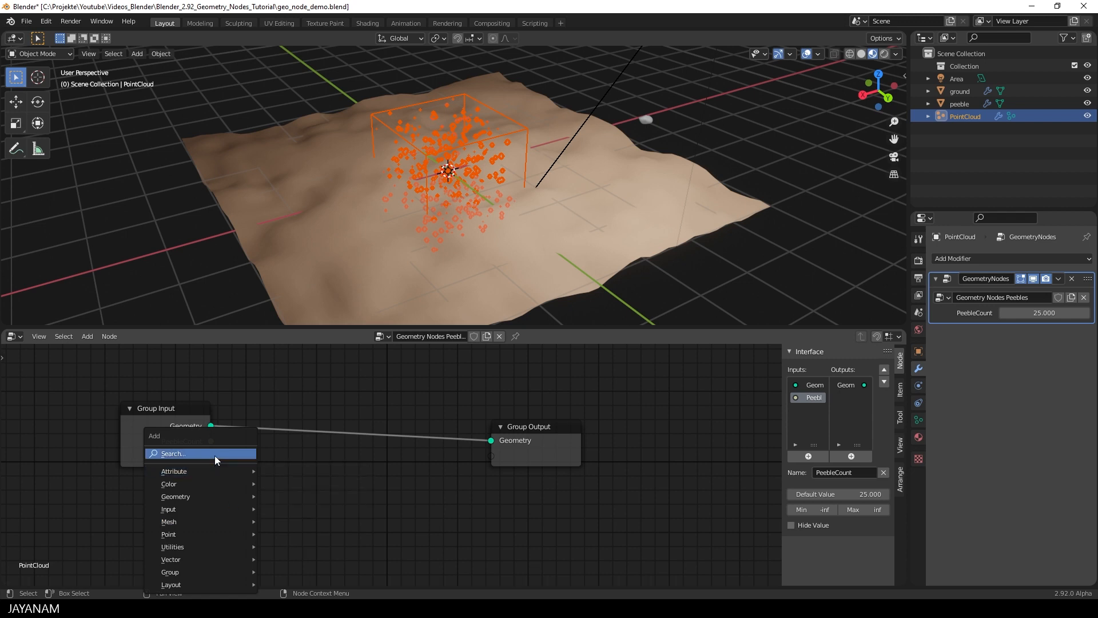
# - Add an Object Info node referencing the ground object
pyautogui.write('obje')
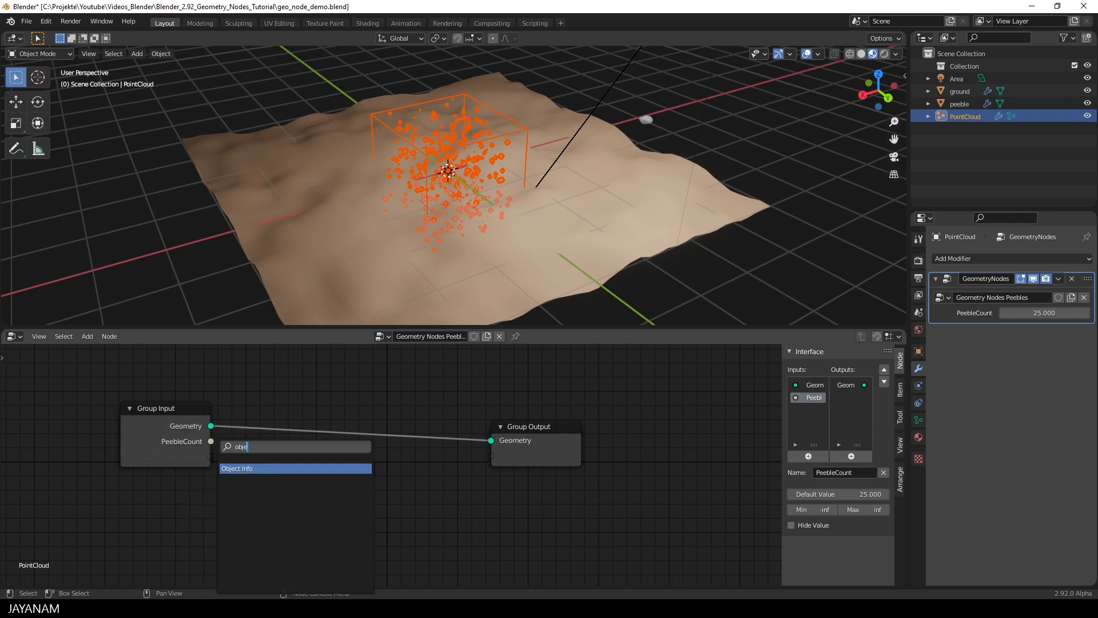
pyautogui.click(238, 467)
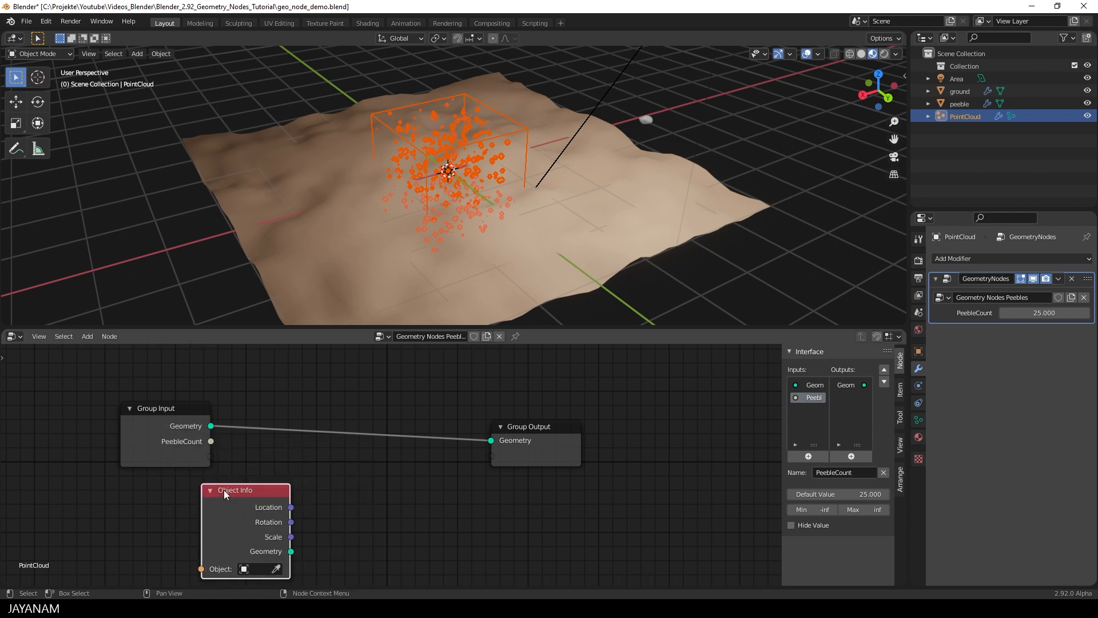
pyautogui.click(254, 570)
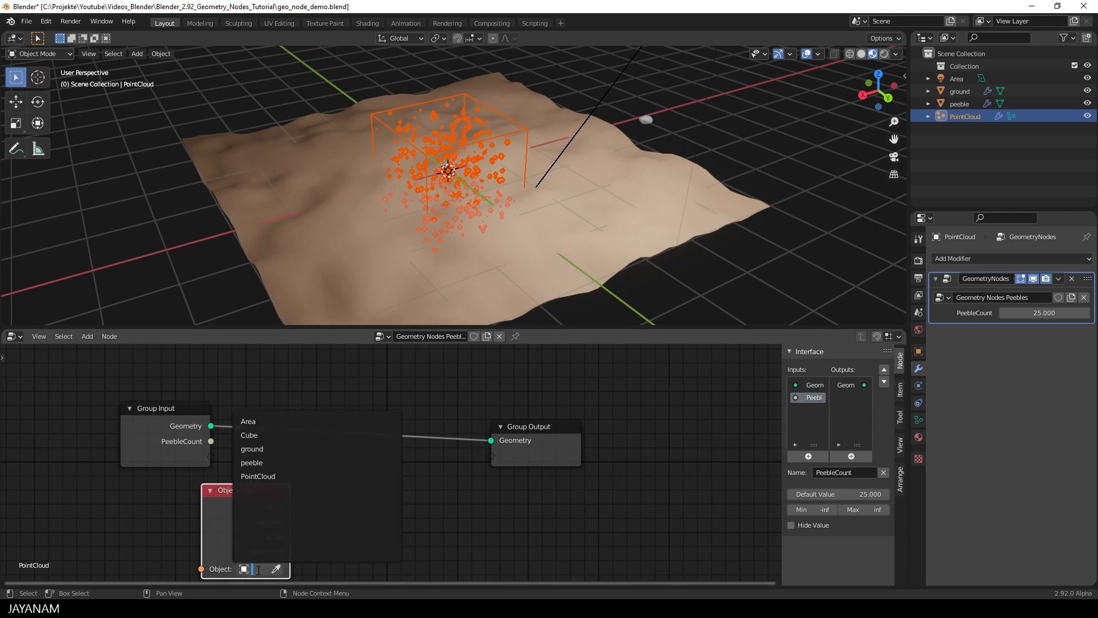
pyautogui.click(252, 448)
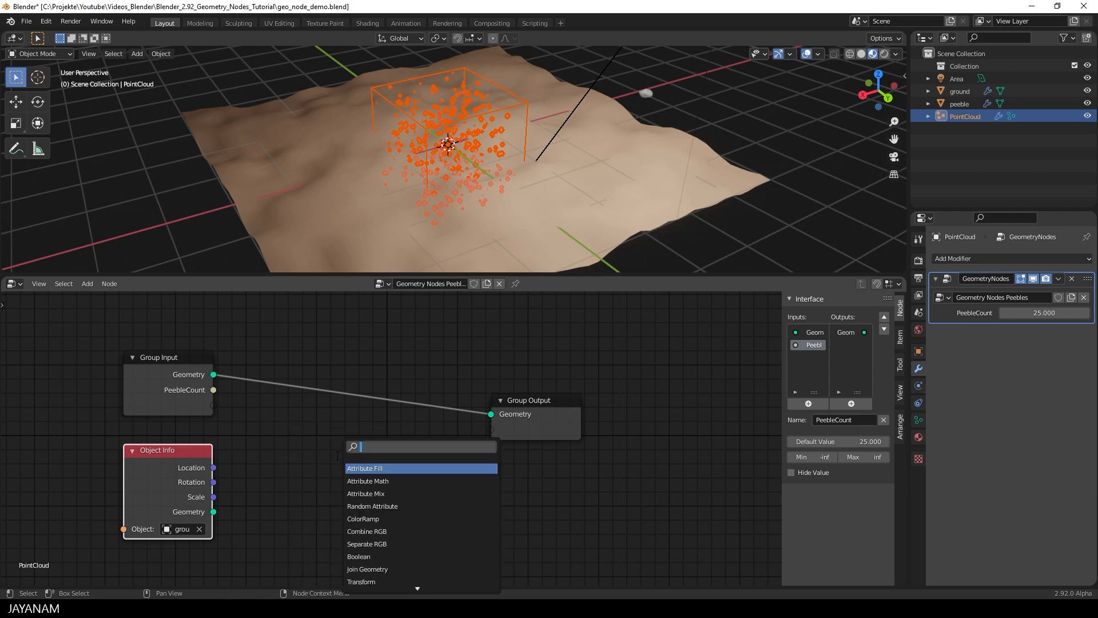
# - Insert a Point Distribute node fed by the ground geometry, with density from PeebleCount
pyautogui.click(364, 468)
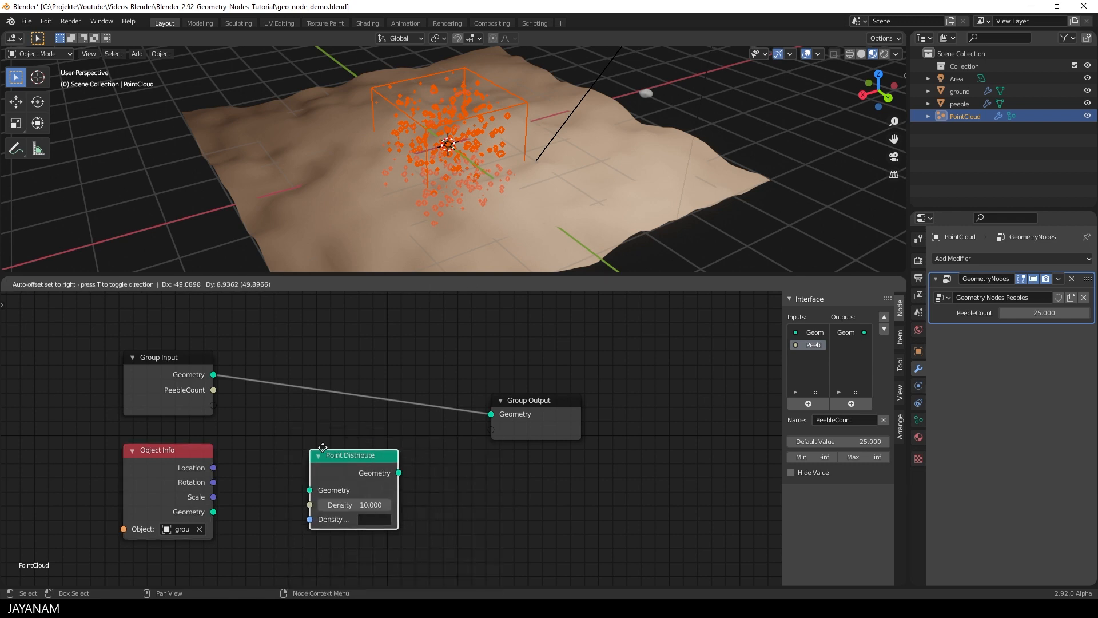
pyautogui.moveTo(350, 456); pyautogui.dragTo(326, 371)
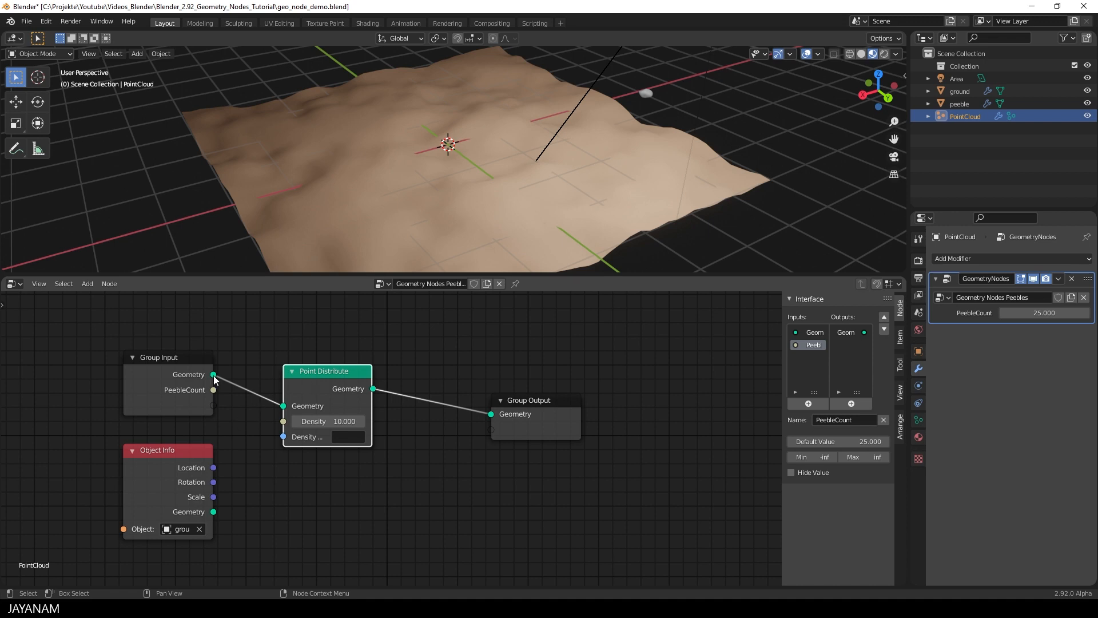
pyautogui.moveTo(214, 512); pyautogui.dragTo(282, 421)
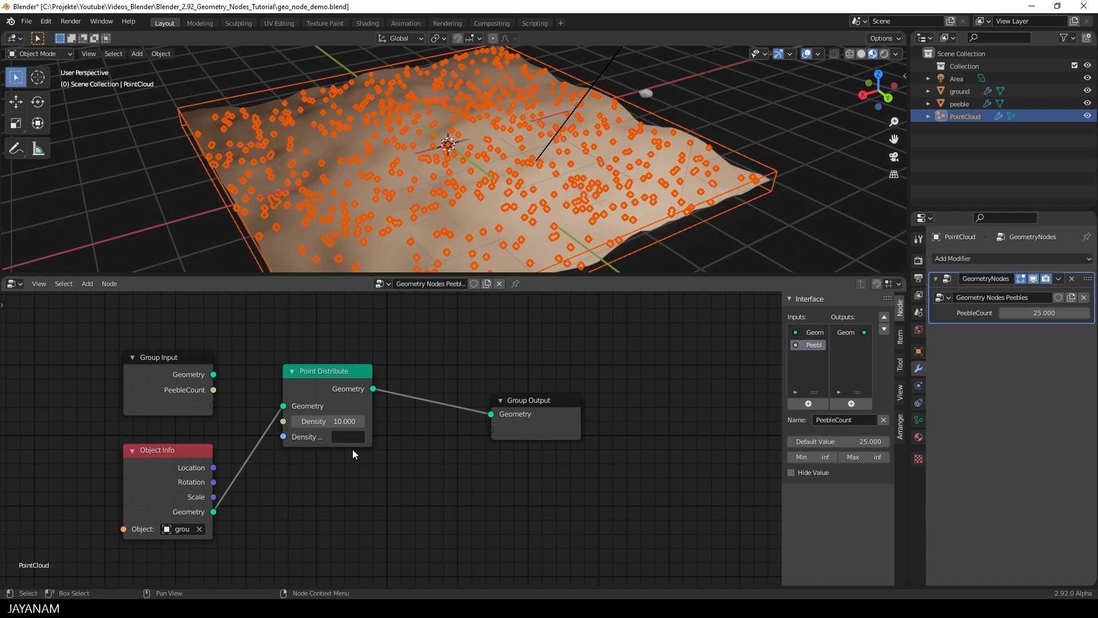
pyautogui.moveTo(522, 224)
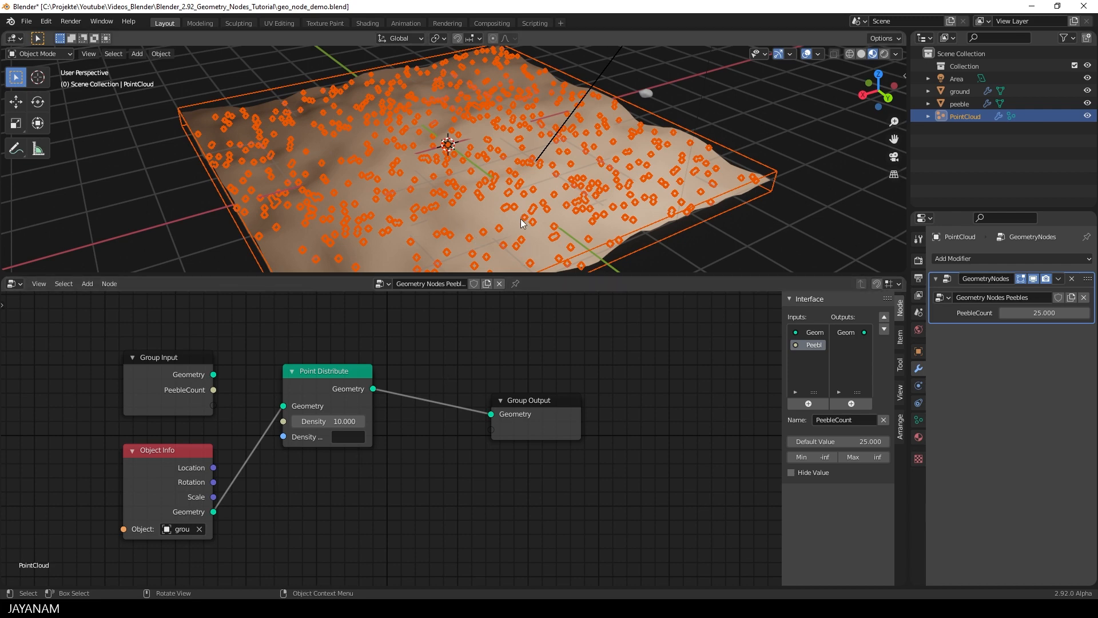
pyautogui.moveTo(448, 419)
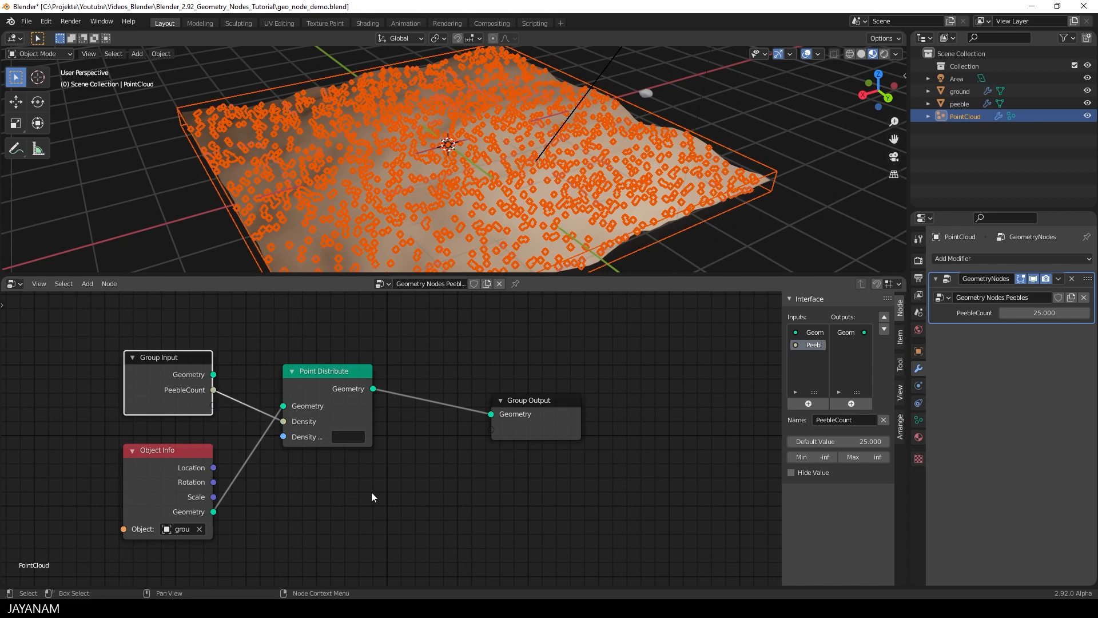
pyautogui.moveTo(377, 492)
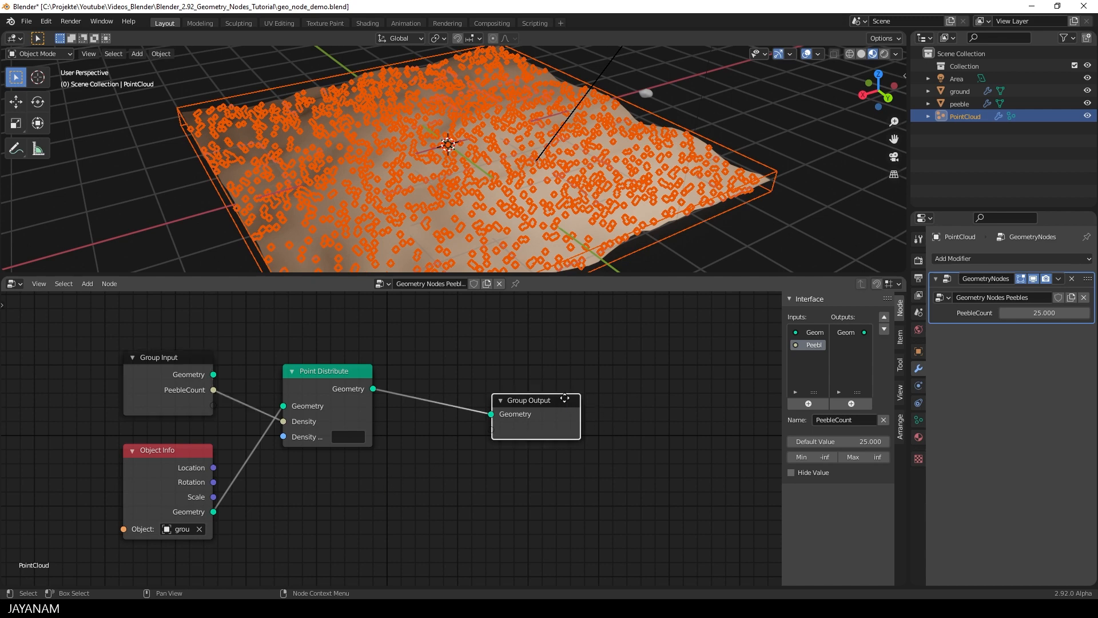
pyautogui.moveTo(529, 400); pyautogui.dragTo(610, 373)
pyautogui.write('r')
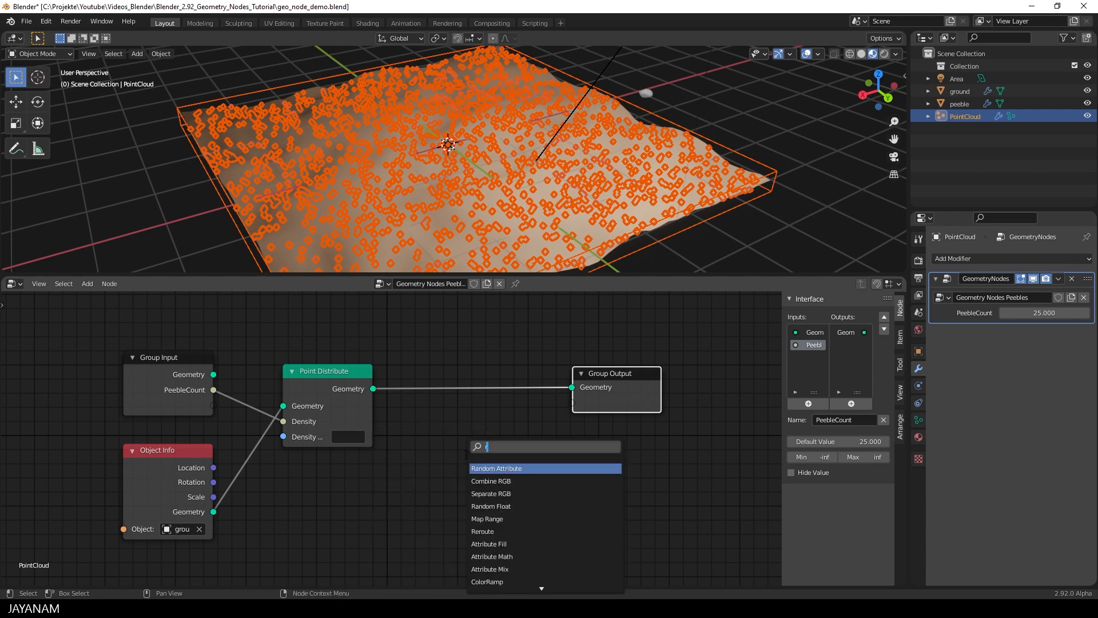
# - Add a Random Attribute node writing scale between 0.200 and 0.650 onto the points
pyautogui.click(497, 468)
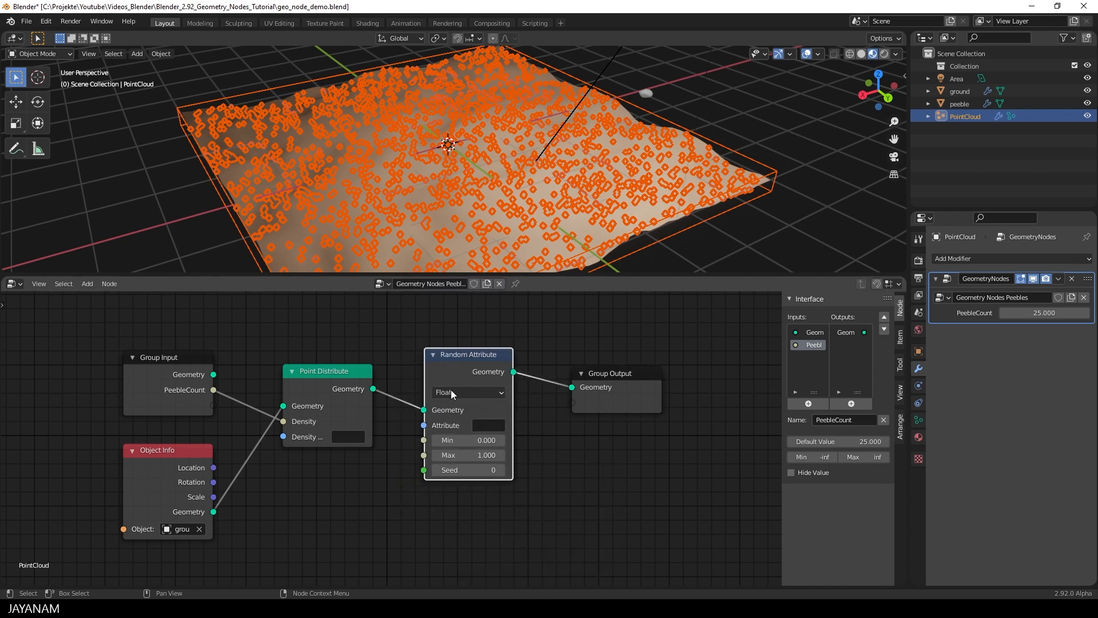
pyautogui.write('scale')
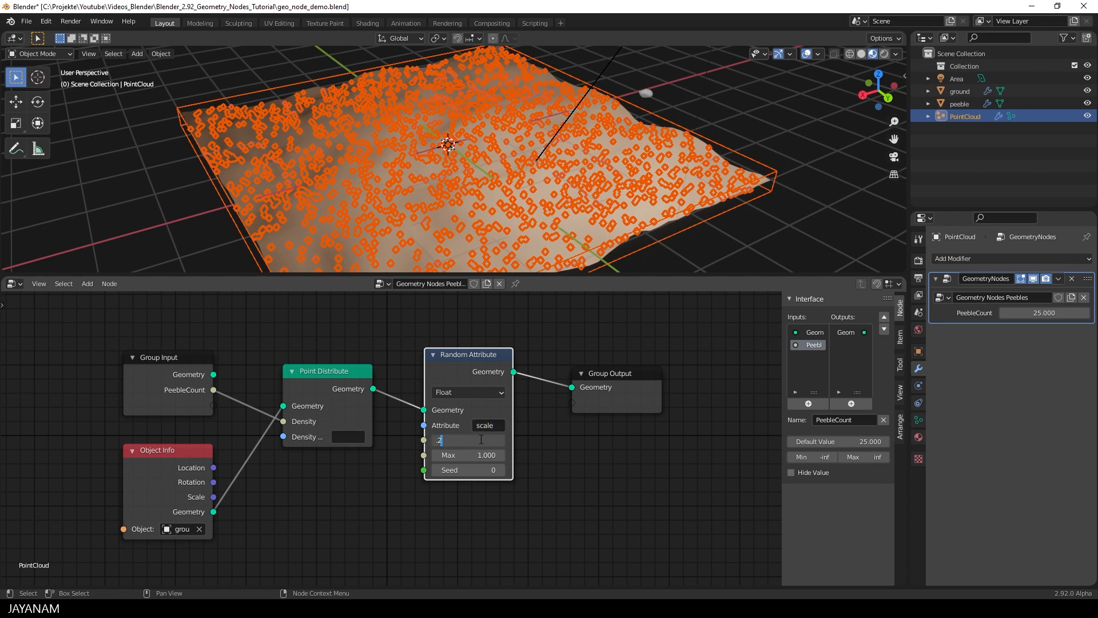
pyautogui.write('0.200')
pyautogui.click(468, 456)
pyautogui.write('.65')
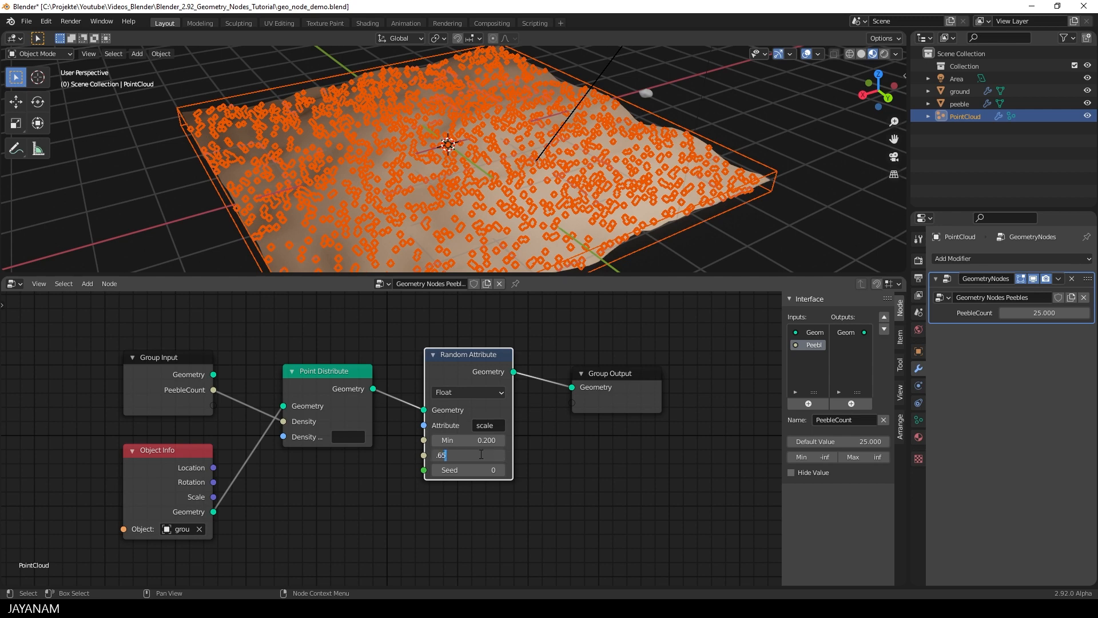
pyautogui.press('Return')
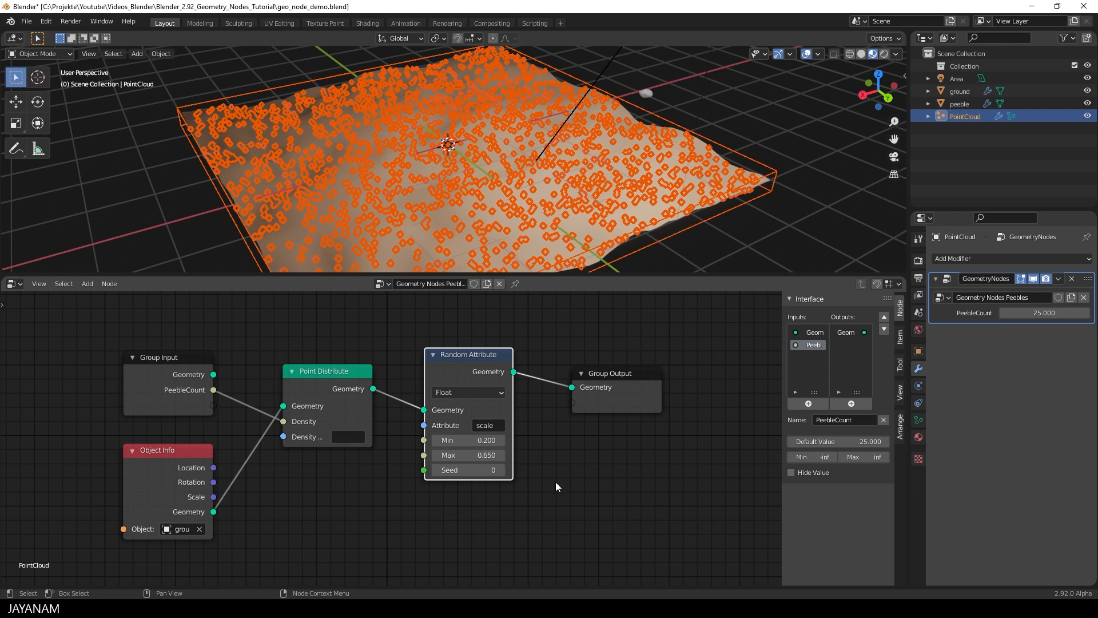
pyautogui.moveTo(609, 373); pyautogui.dragTo(672, 359)
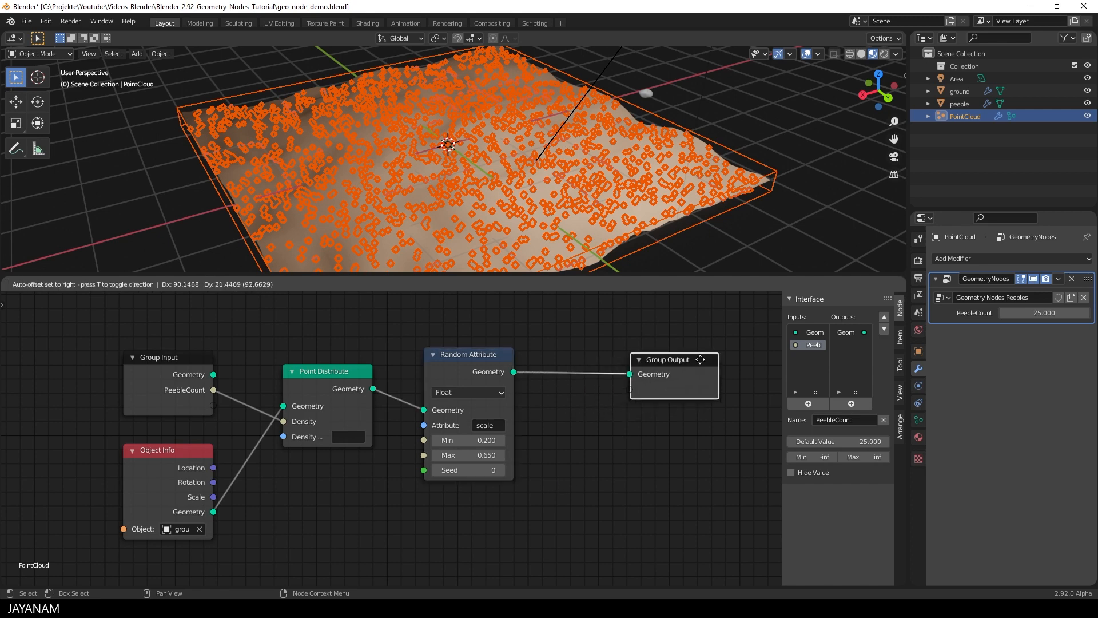
pyautogui.click(469, 354)
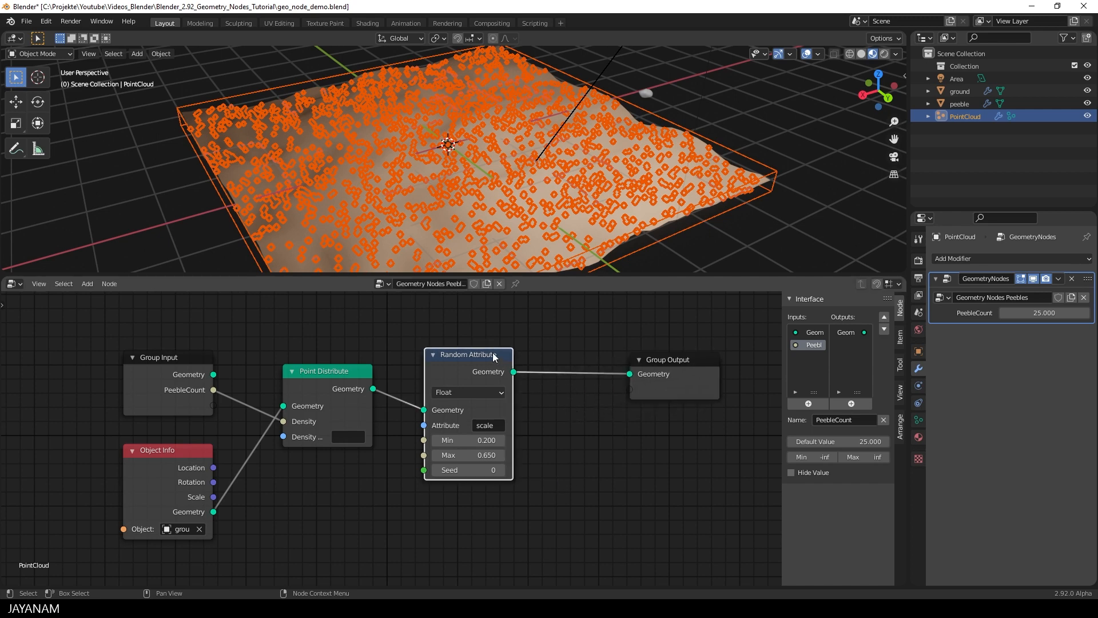
# - Duplicate the randomizer as a Vector node writing the rotation attribute
pyautogui.moveTo(468, 353); pyautogui.dragTo(492, 351)
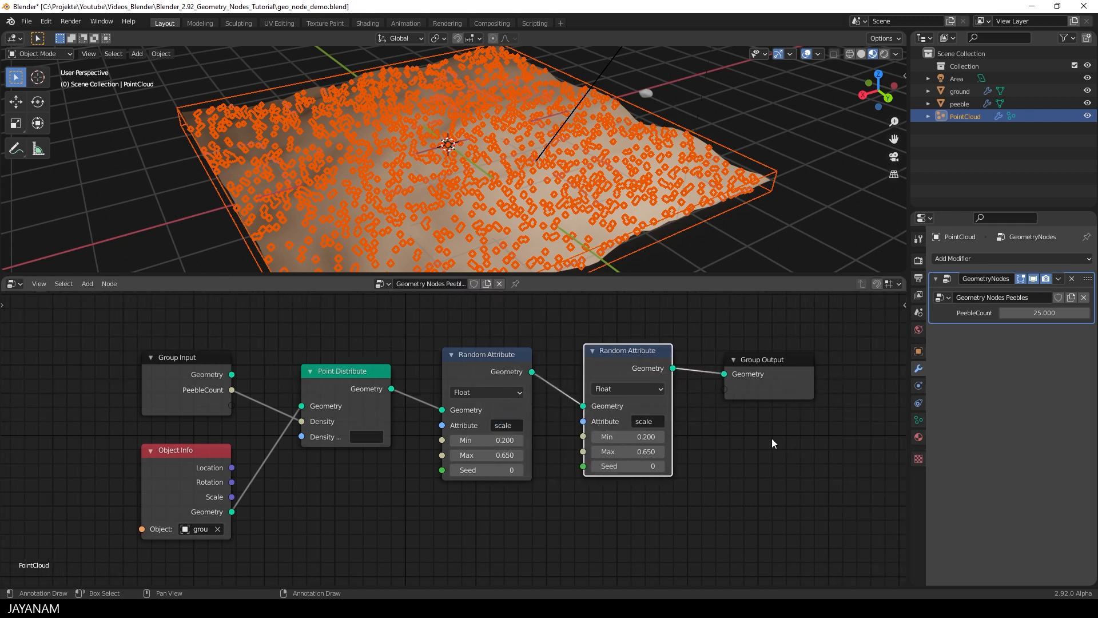
pyautogui.click(627, 389)
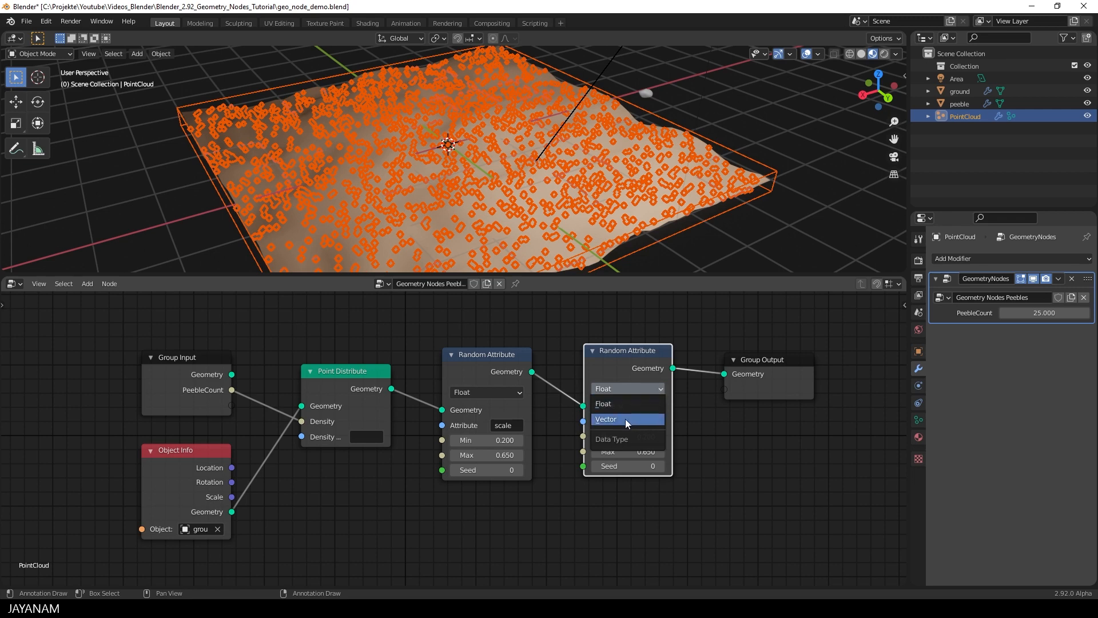
pyautogui.click(626, 419)
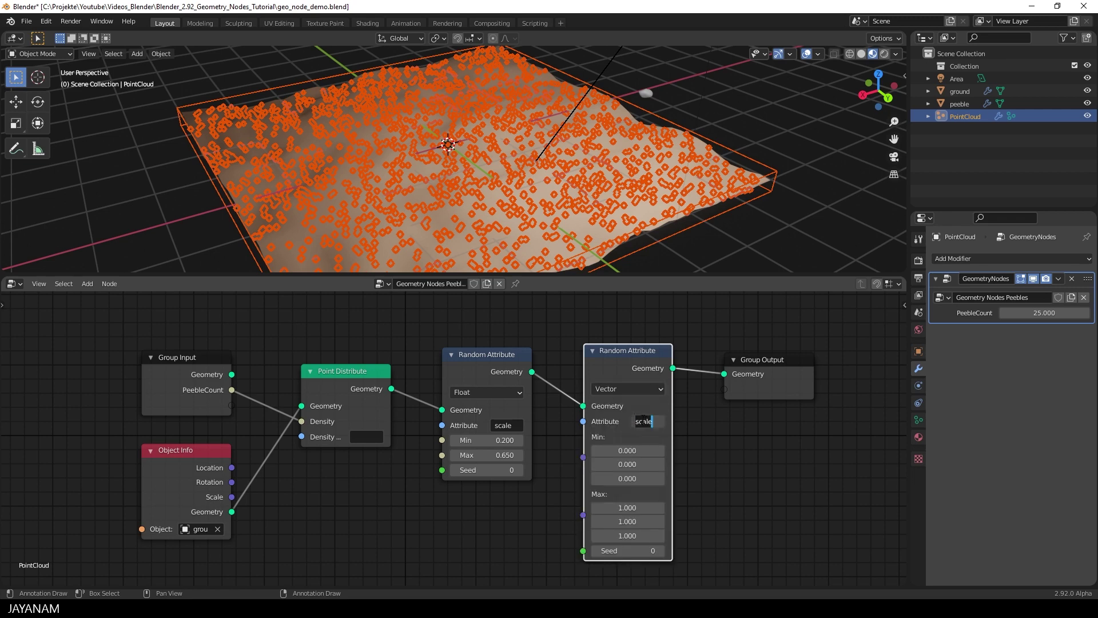
pyautogui.write('rotation')
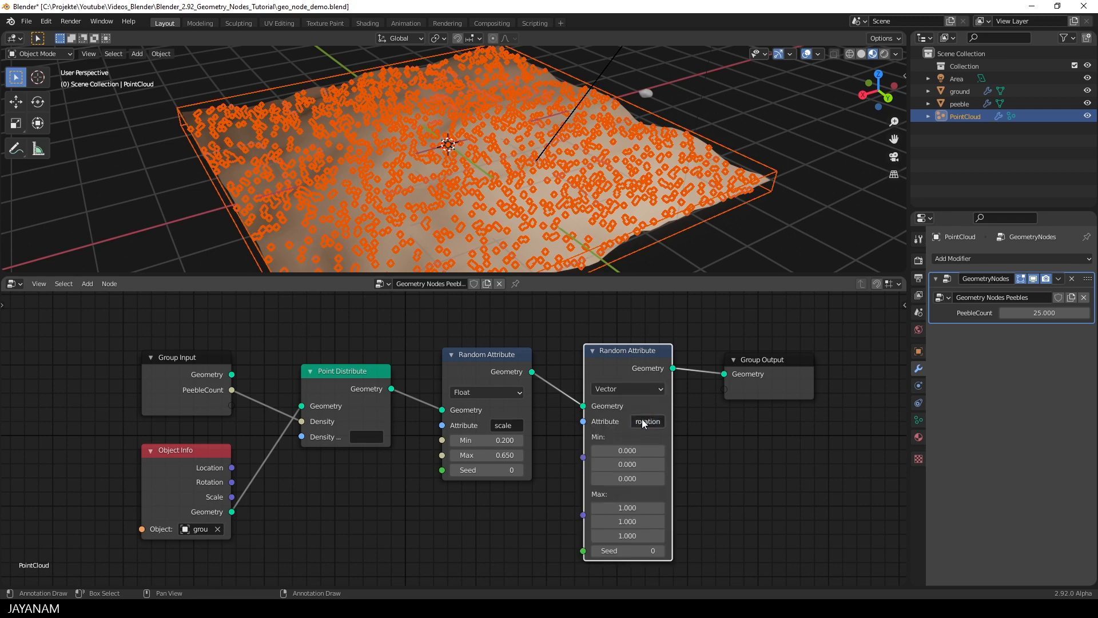
# - Set the rotation range to -3.142 minimum and 3.142 maximum on all axes
pyautogui.click(627, 450)
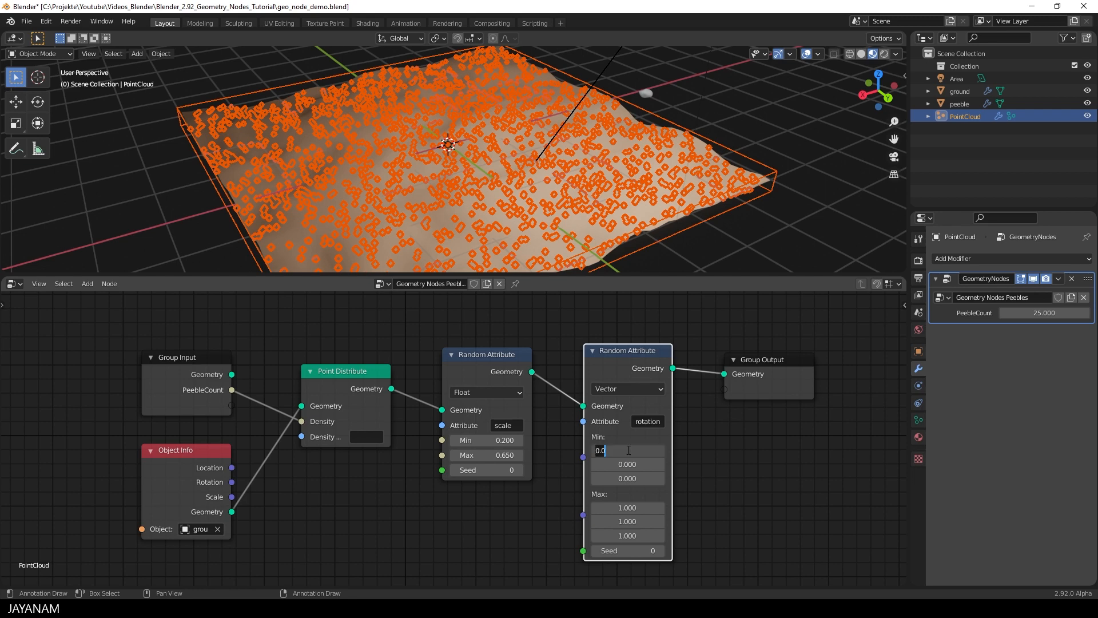
pyautogui.write('-3.142')
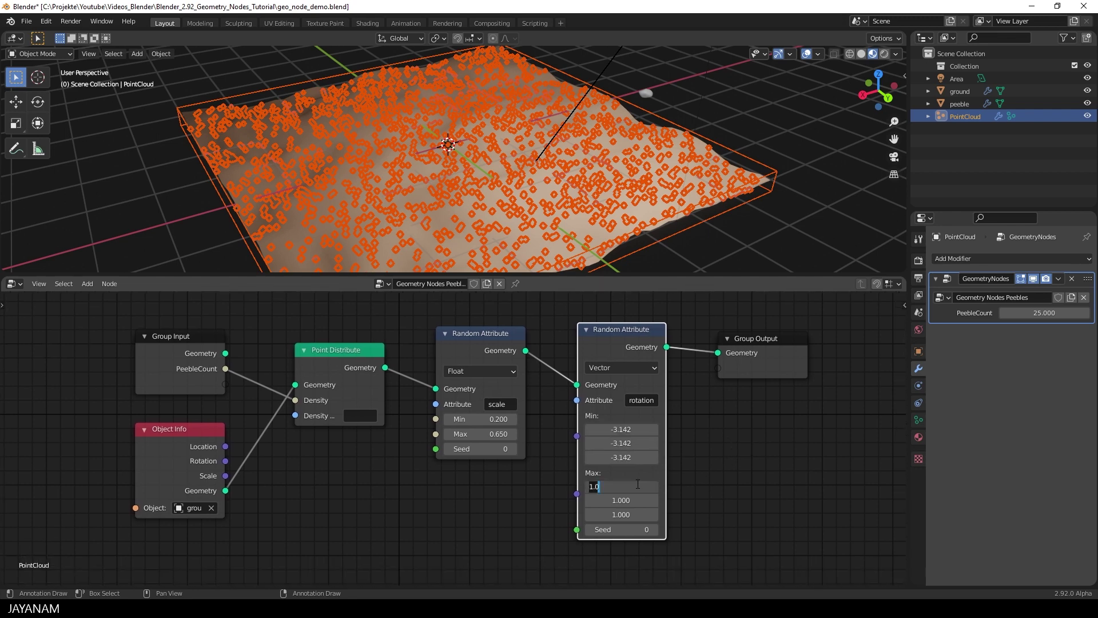
pyautogui.write('3.142')
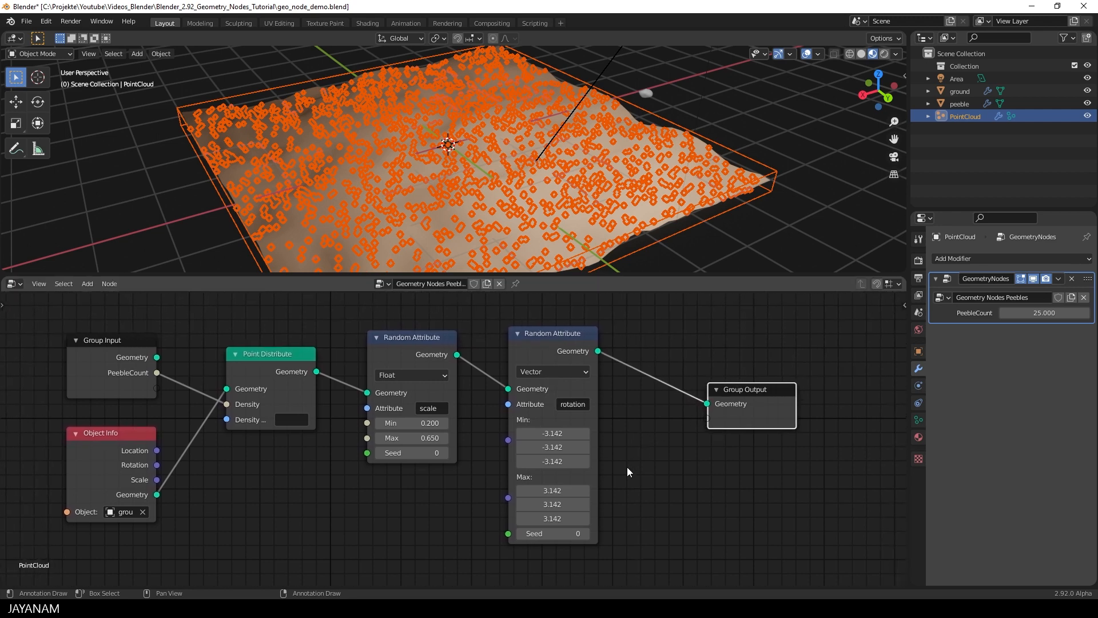
pyautogui.moveTo(625, 472)
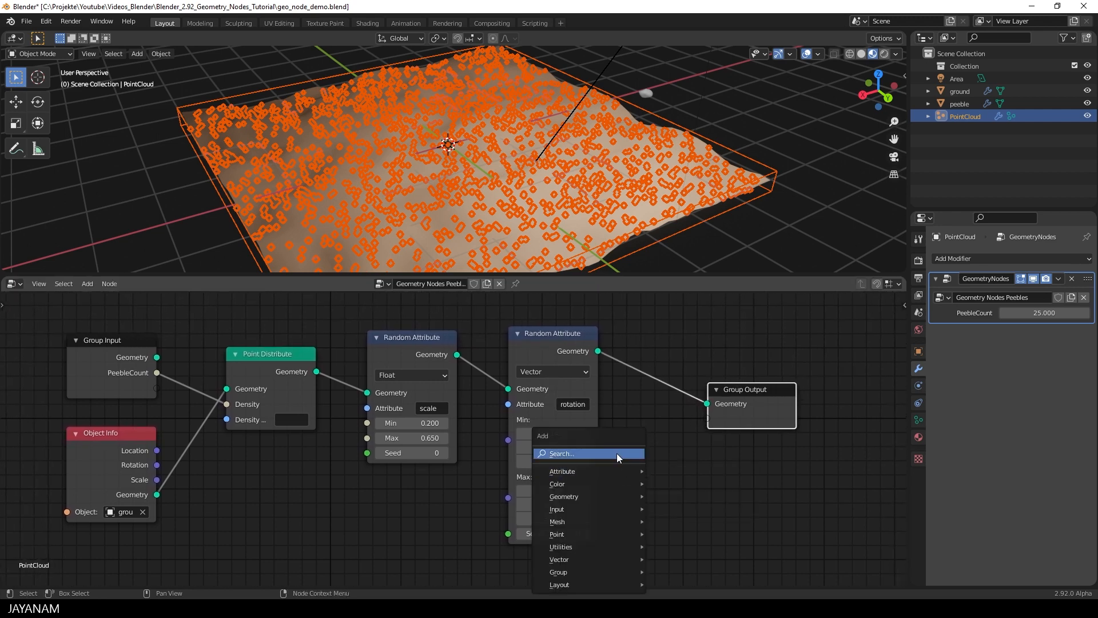
# - Add a Point Instance node before the Group Output and set its Object to peeble
pyautogui.write('pd')
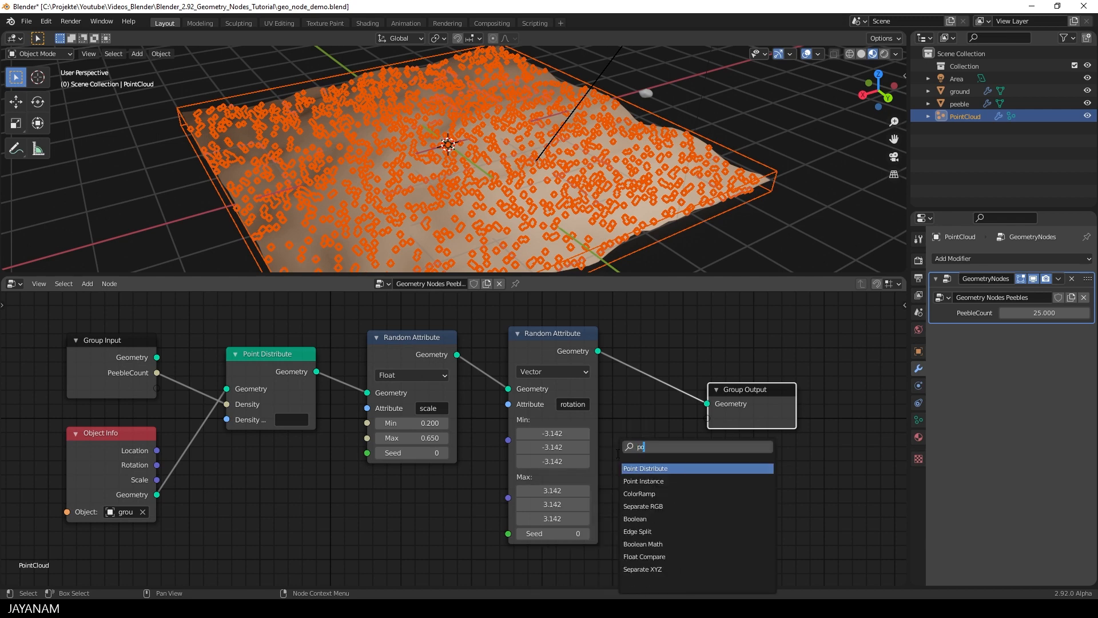
pyautogui.click(643, 480)
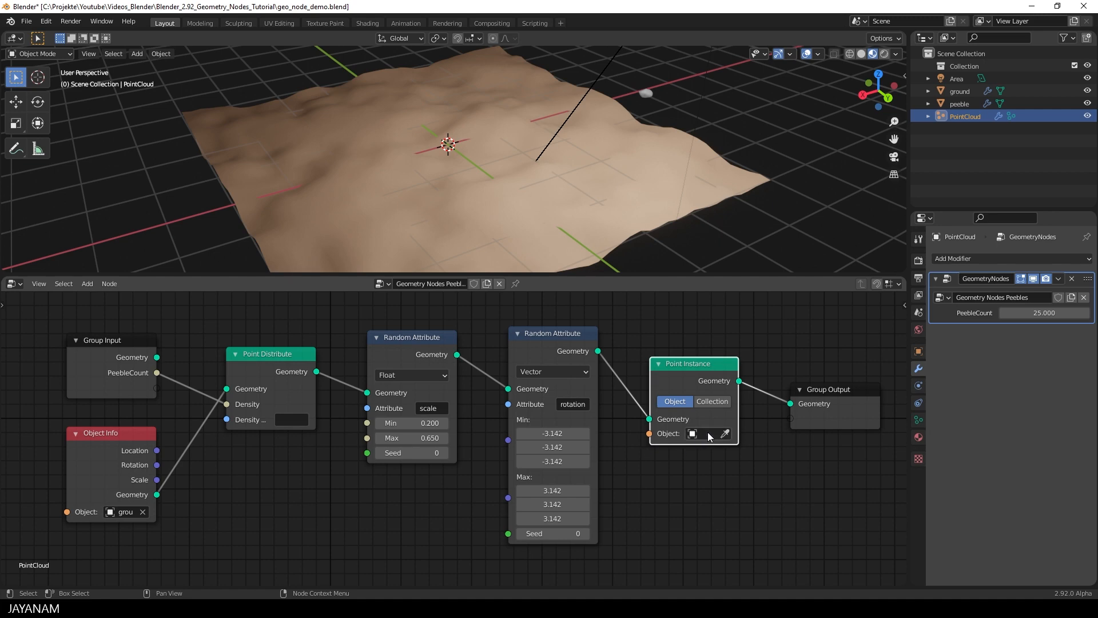
pyautogui.click(693, 433)
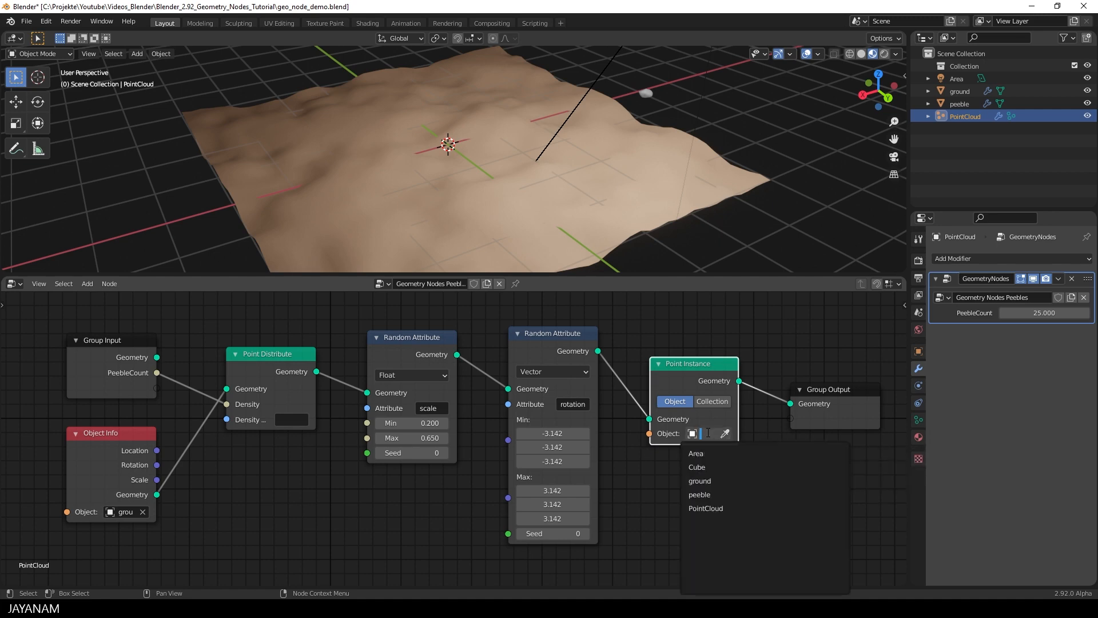
pyautogui.click(699, 494)
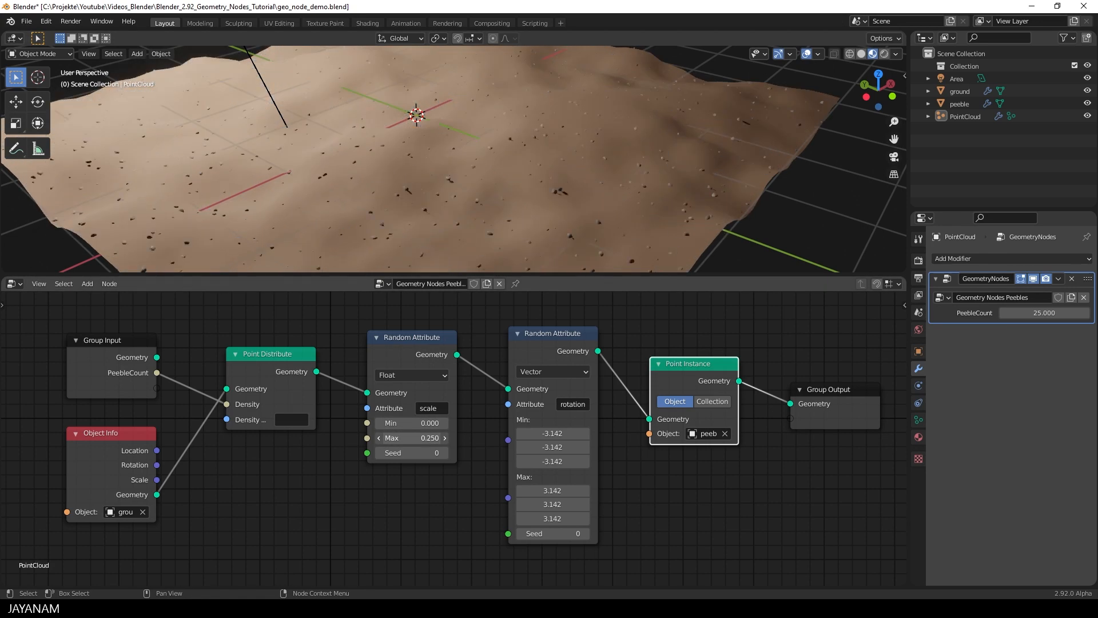
# - Set the scale Random Attribute range to 0.200–0.550 and drag PeebleCount to about 27.380
pyautogui.moveTo(411, 438); pyautogui.dragTo(410, 423)
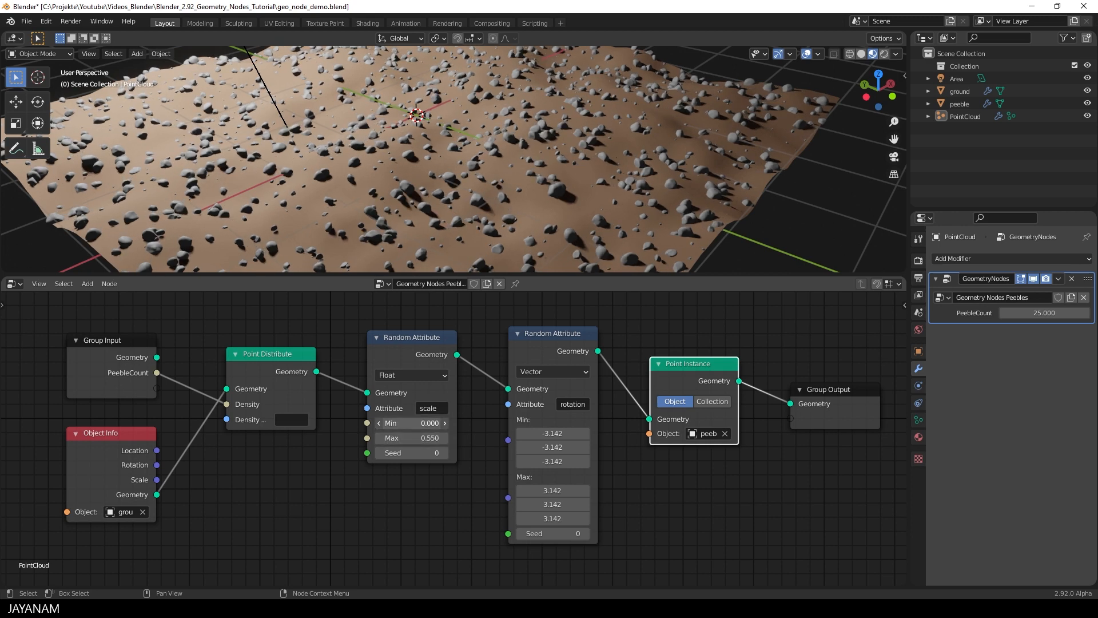
pyautogui.click(412, 423)
pyautogui.write('0.200')
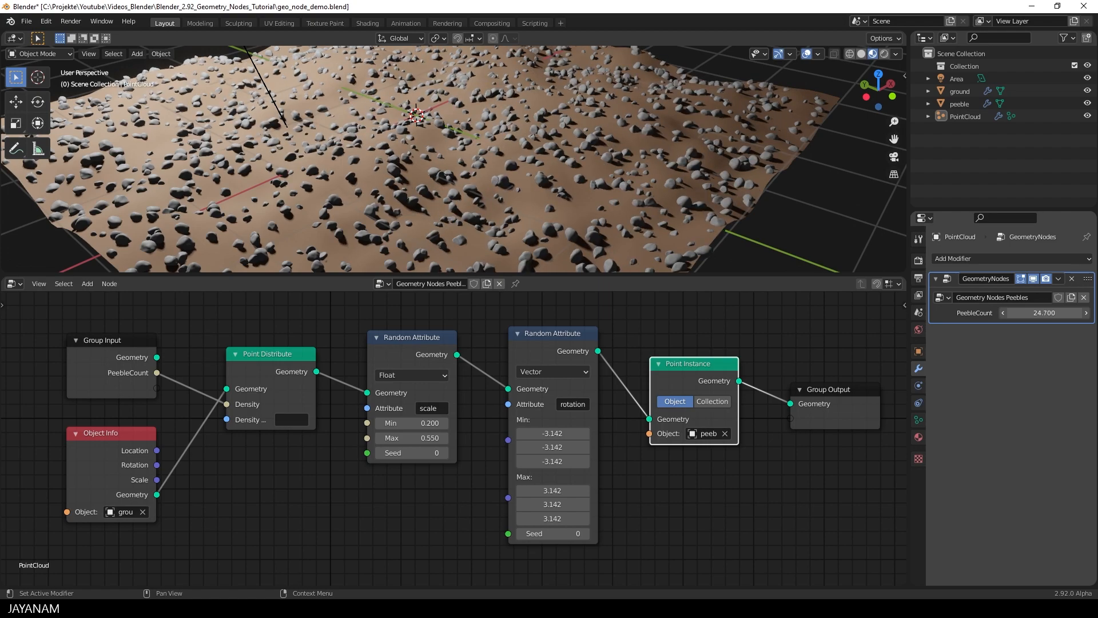
pyautogui.moveTo(1050, 313); pyautogui.dragTo(1009, 312)
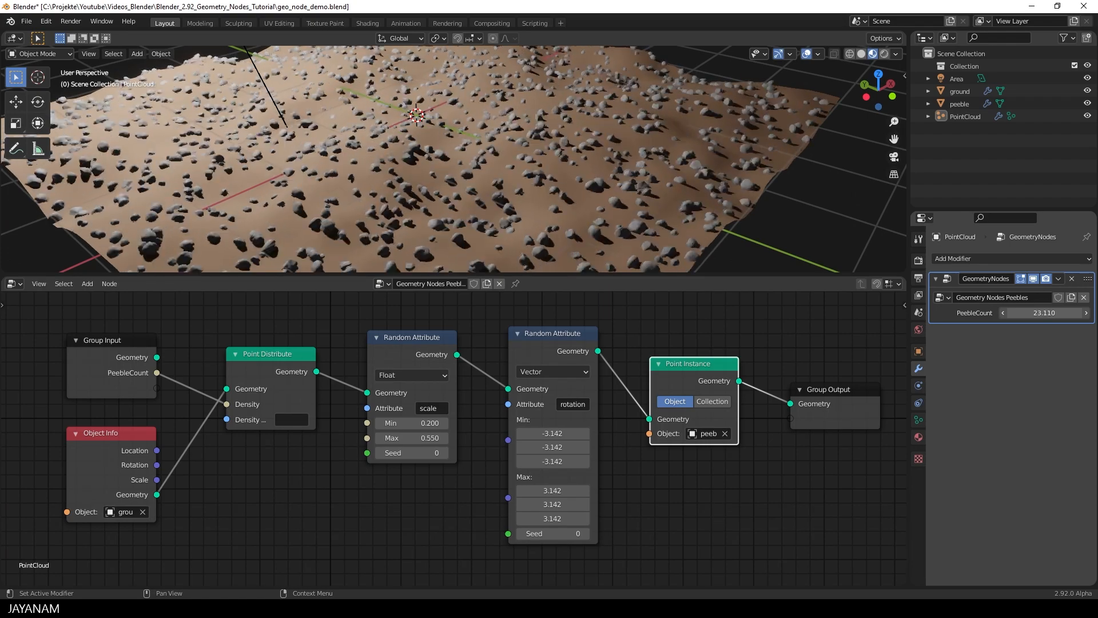
pyautogui.moveTo(1044, 312); pyautogui.dragTo(1029, 312)
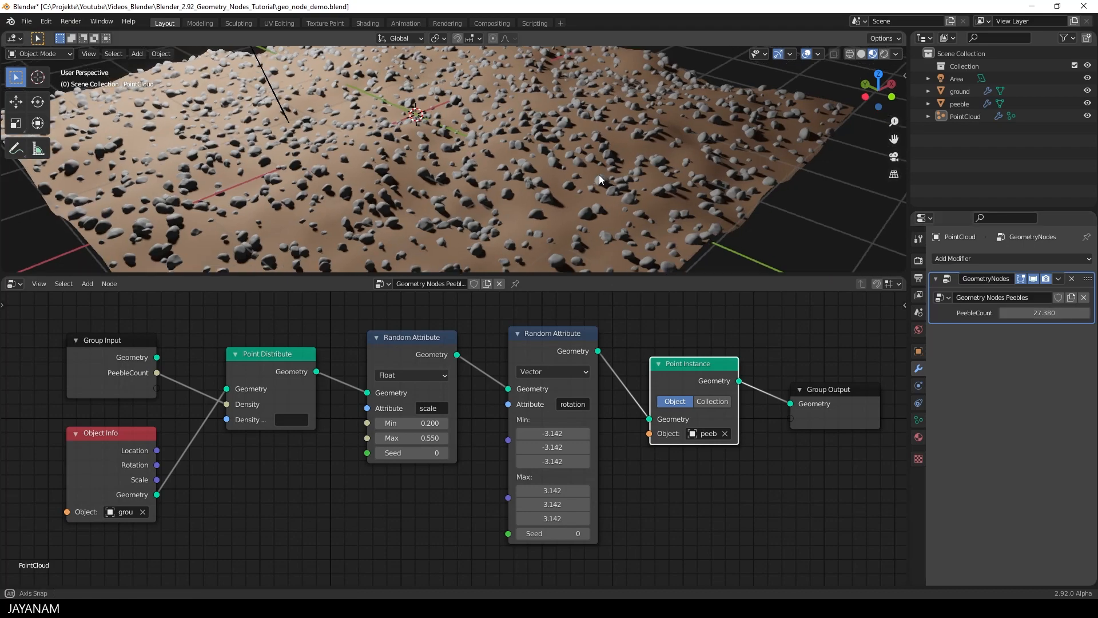
pyautogui.moveTo(599, 179); pyautogui.dragTo(490, 192)
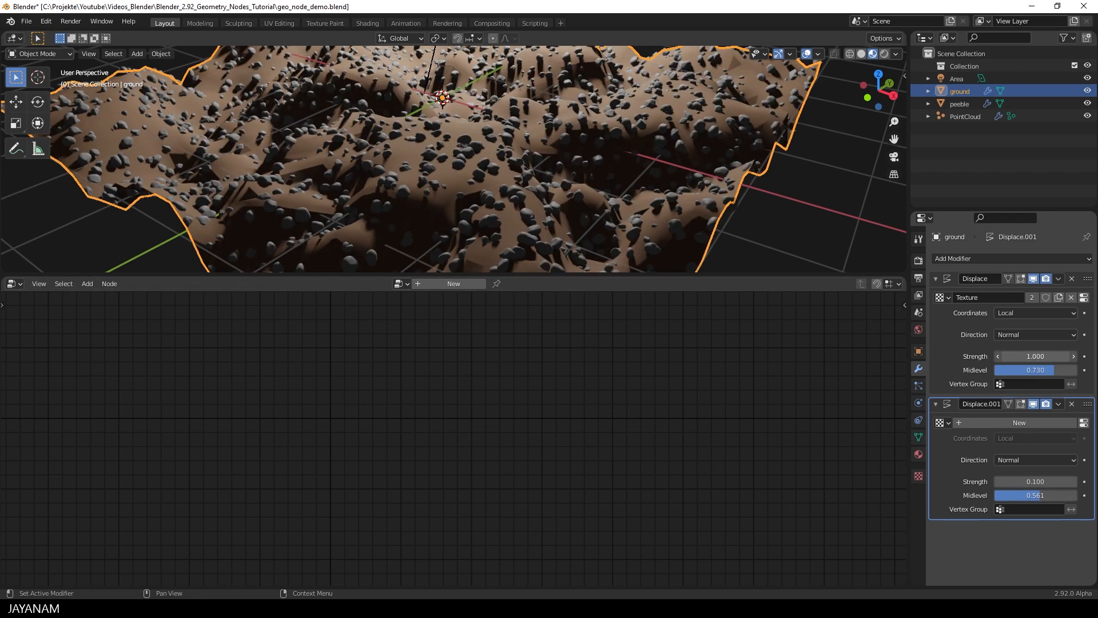
# - Lower the ground's Displace strength to 0.200, then reselect the PointCloud object
pyautogui.moveTo(1033, 355); pyautogui.dragTo(1026, 356)
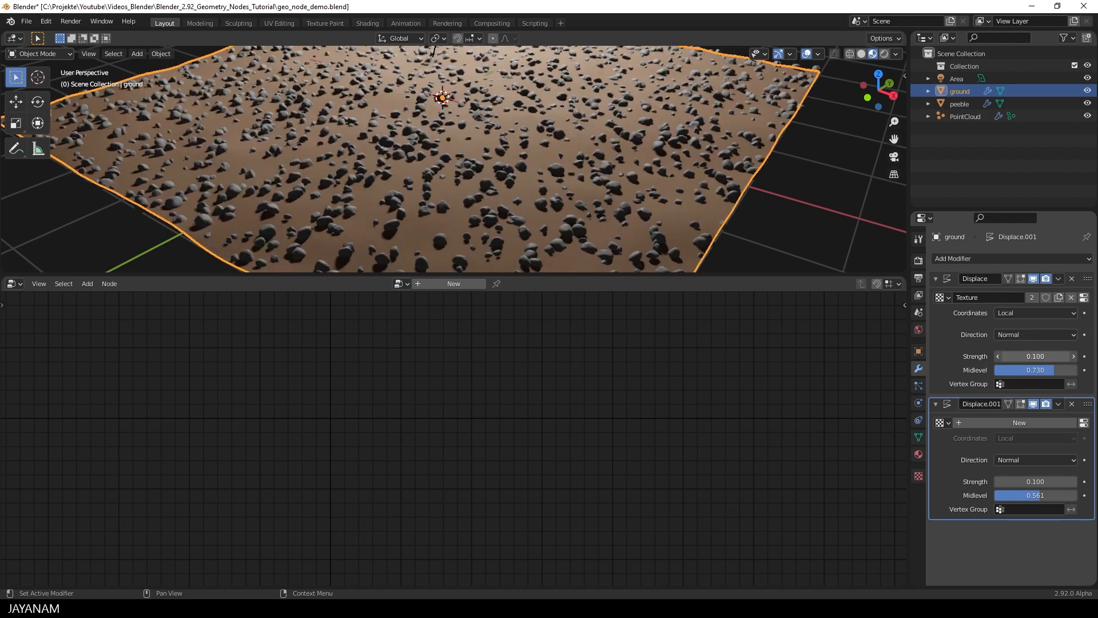
pyautogui.moveTo(1022, 356); pyautogui.dragTo(1050, 356)
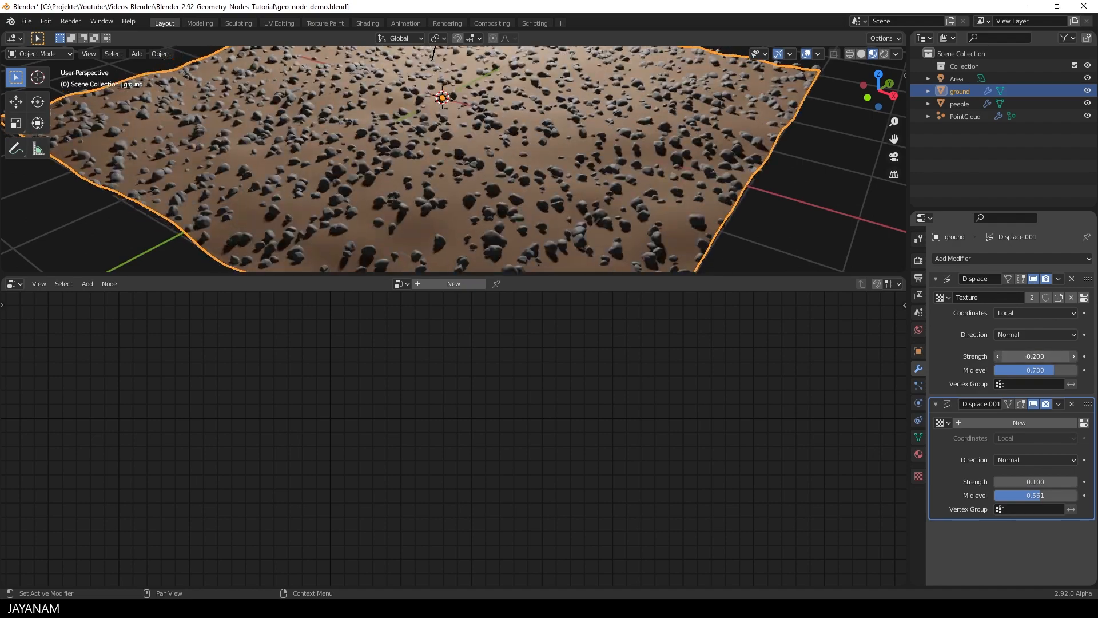
pyautogui.click(965, 117)
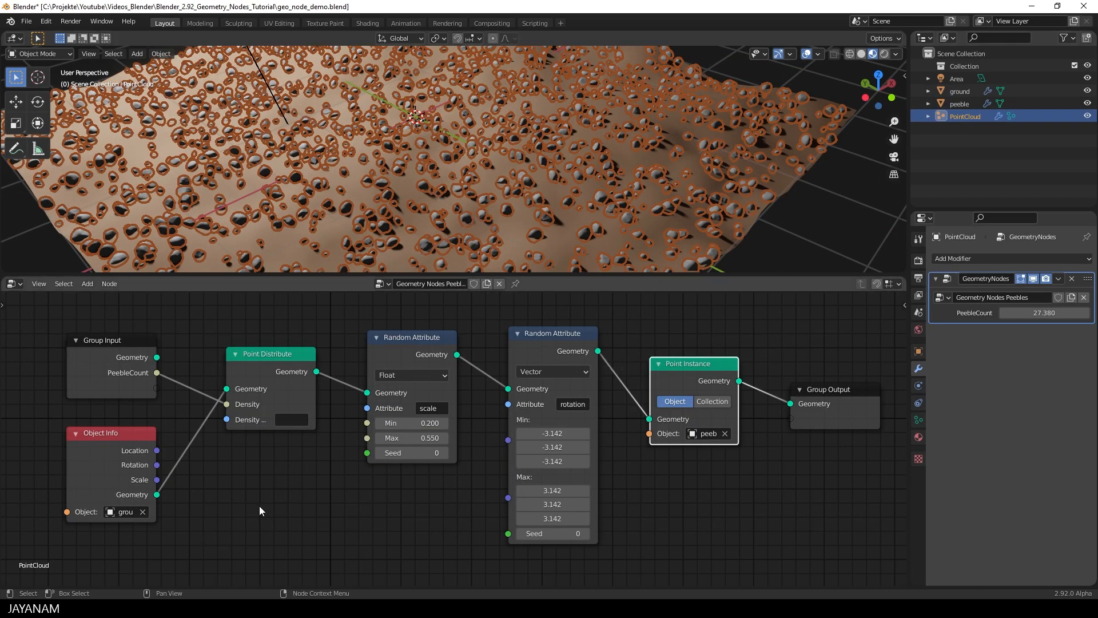
# - Set Point Distribute's Density Attribute to Peebles_Group, then select the ground object
pyautogui.click(291, 418)
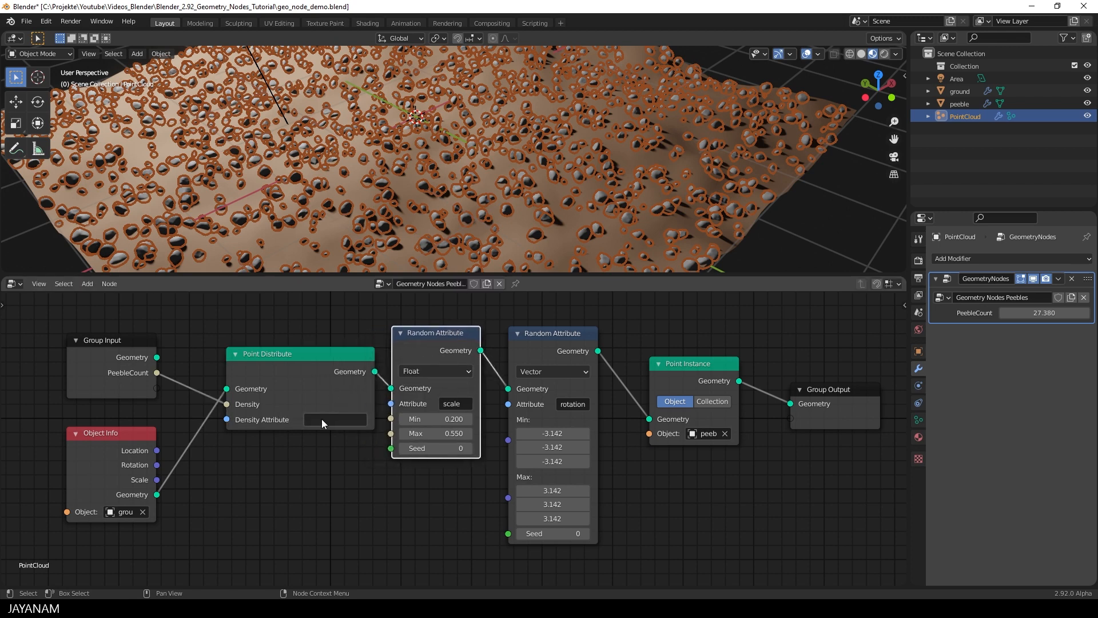
pyautogui.click(334, 418)
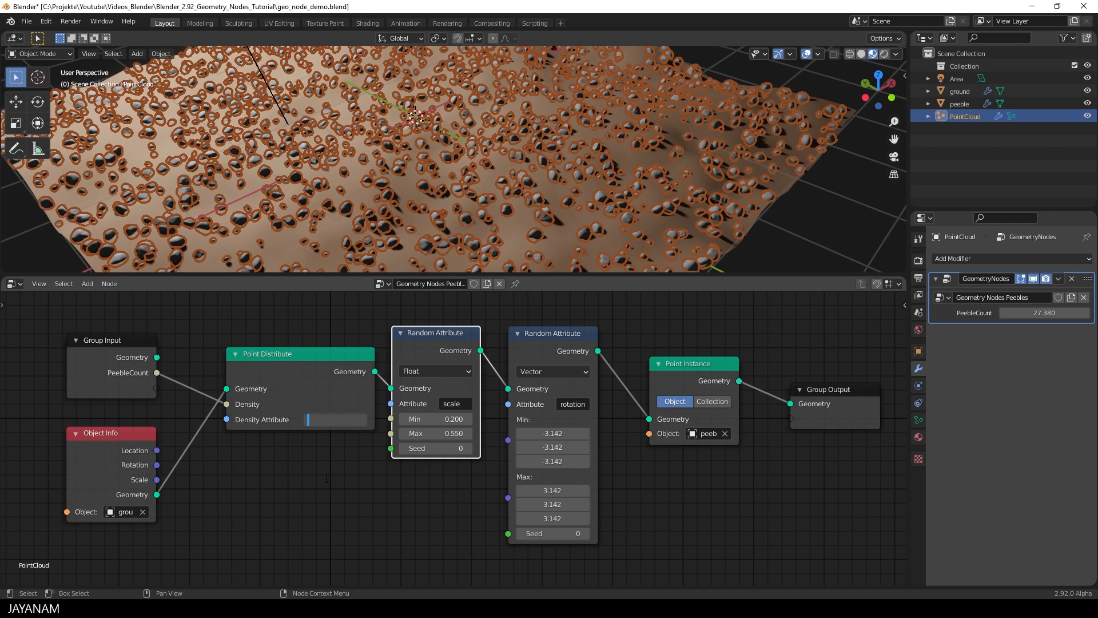
pyautogui.write('Peebles_Gr')
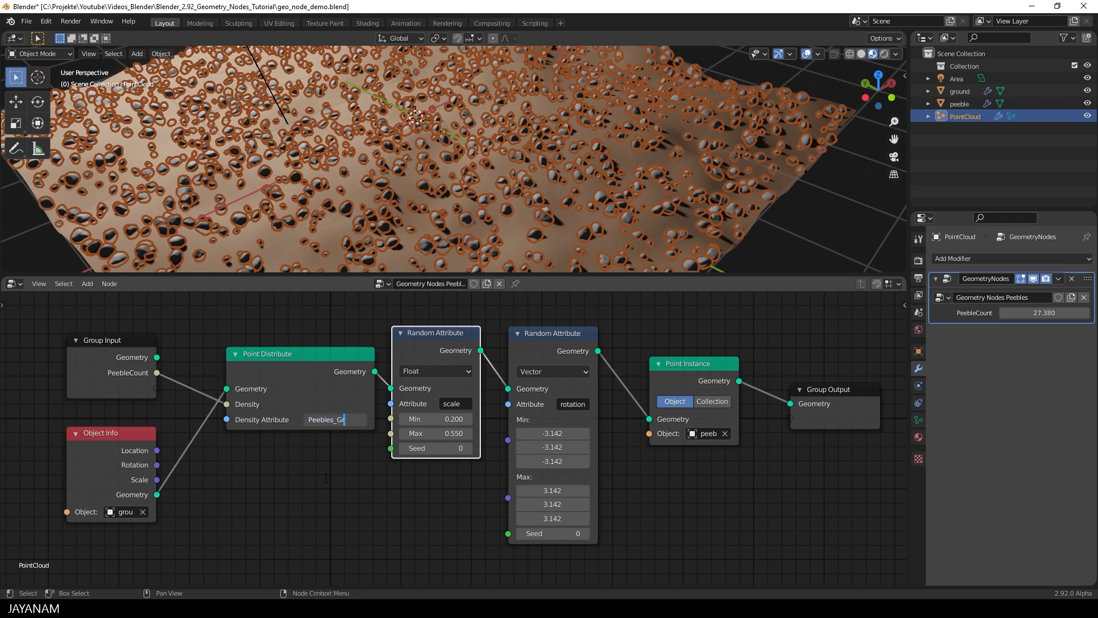
pyautogui.press('Return')
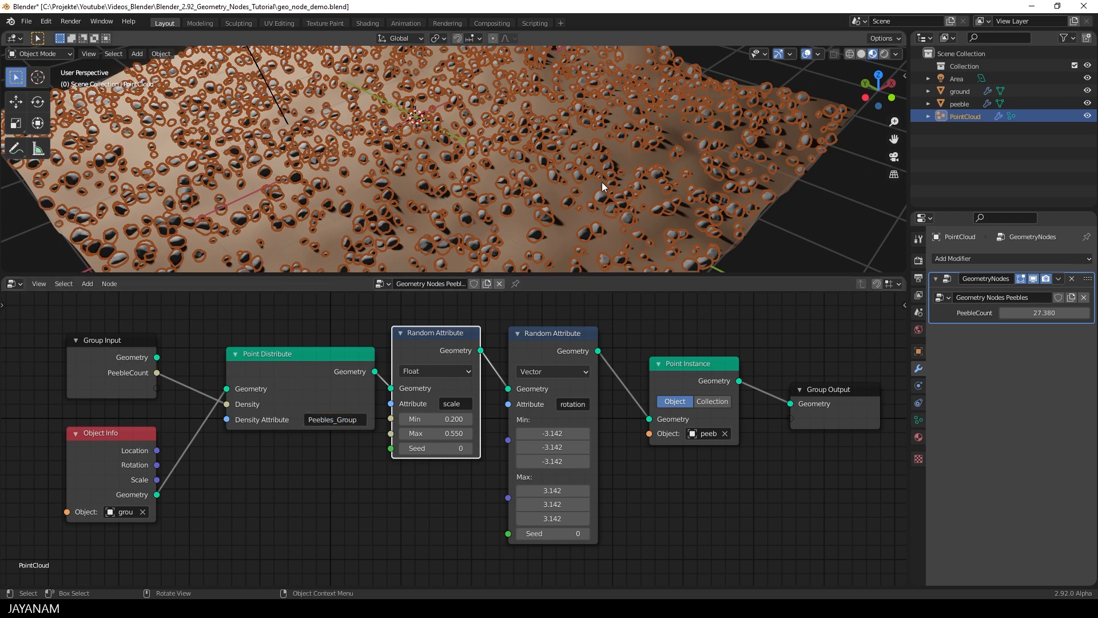
pyautogui.click(959, 91)
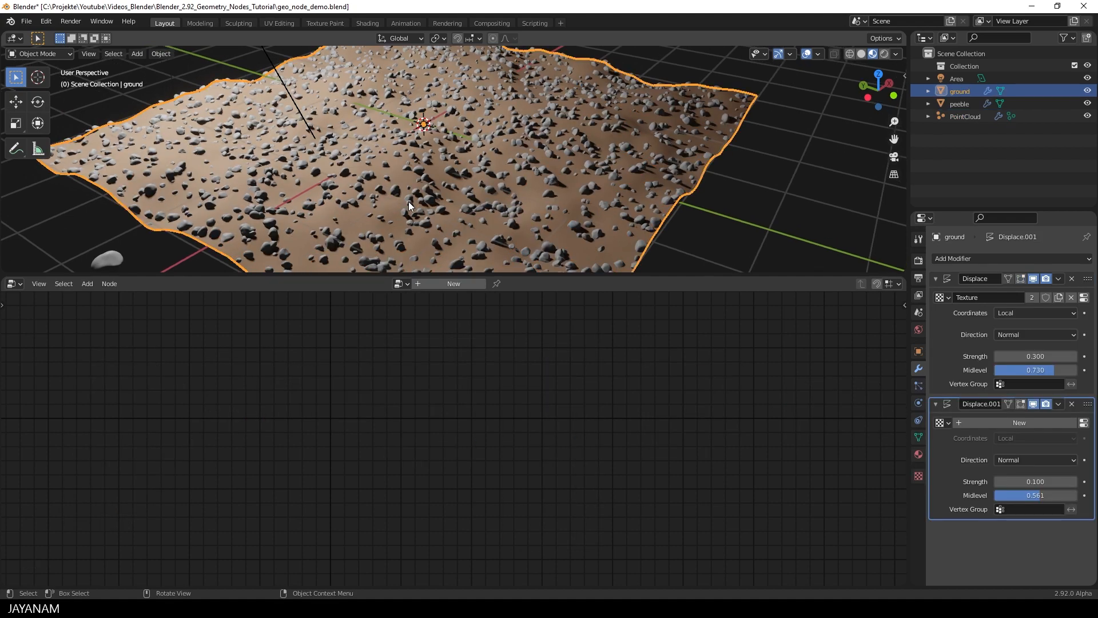
# - In Edit Mode, circle-deselect a strip of ground vertices through the middle as a path
pyautogui.press('Tab')
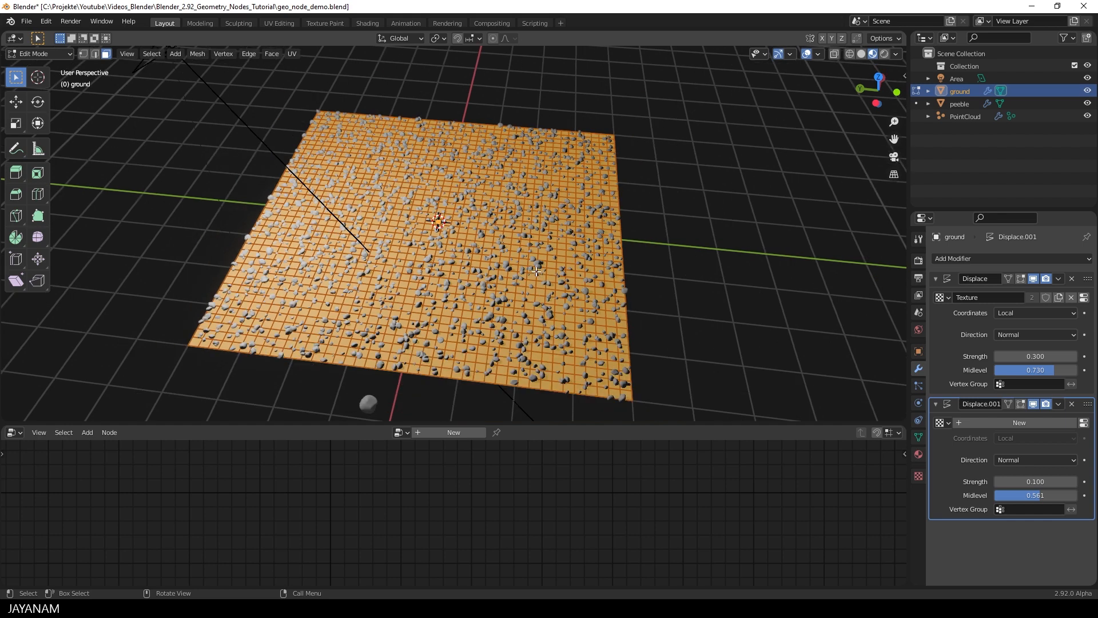
pyautogui.press('c')
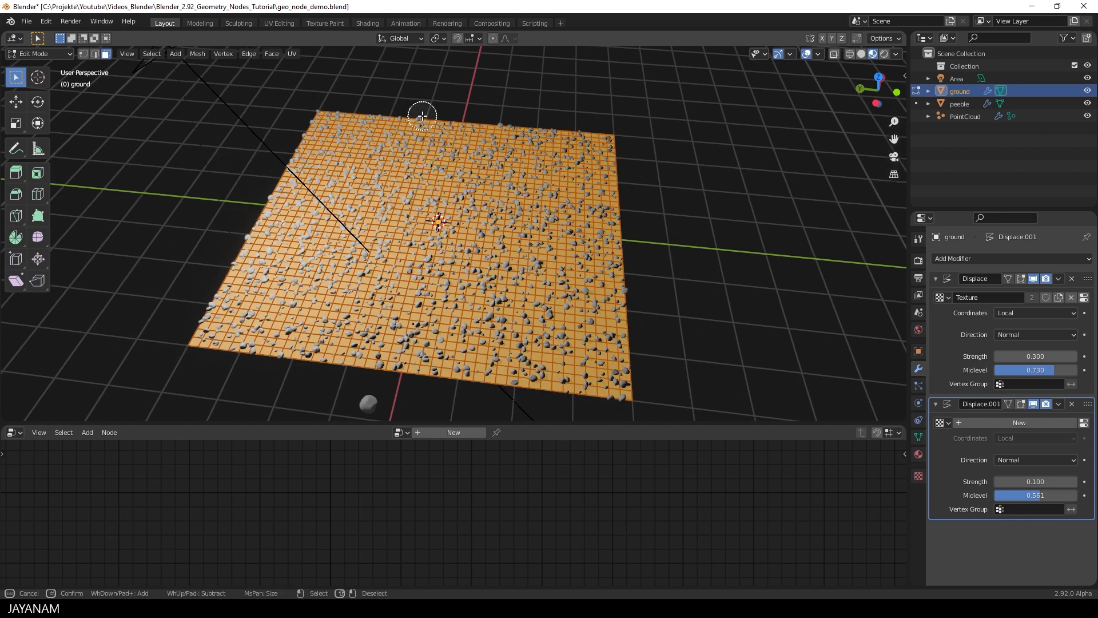
pyautogui.moveTo(422, 115); pyautogui.dragTo(431, 305)
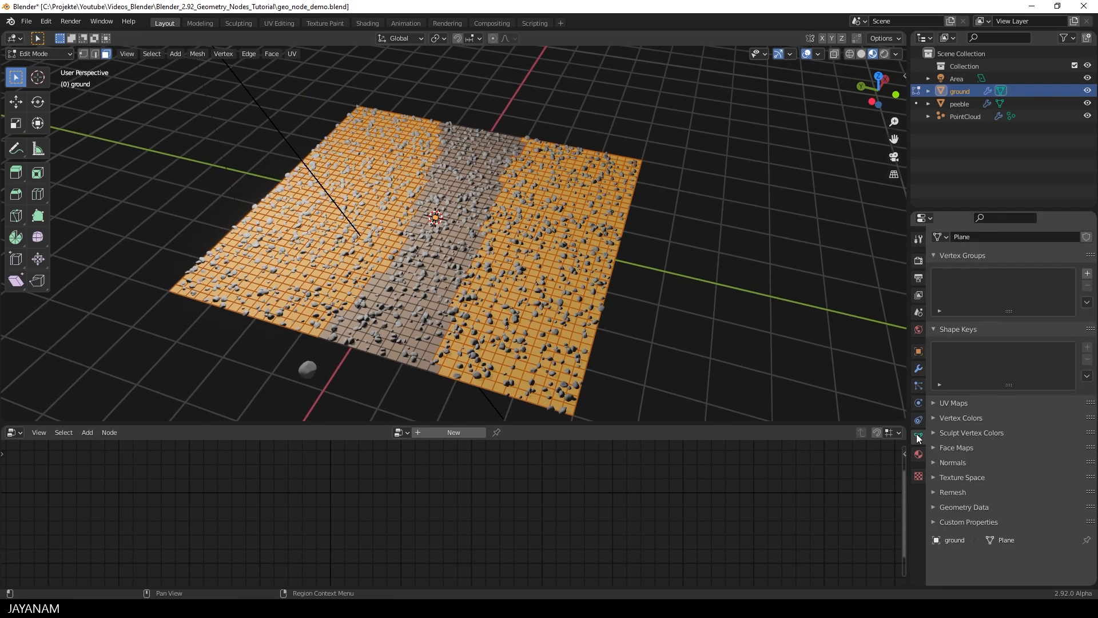
# - Create a vertex group named Peebles_Group on the ground and assign the selected vertices to it
pyautogui.click(1087, 272)
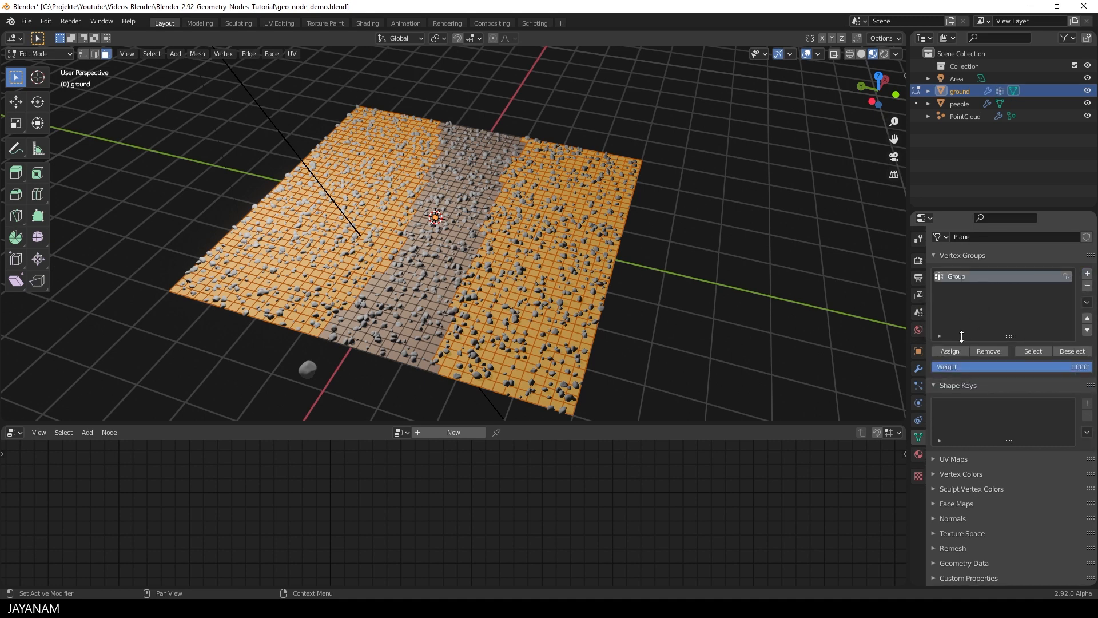
pyautogui.doubleClick(956, 275)
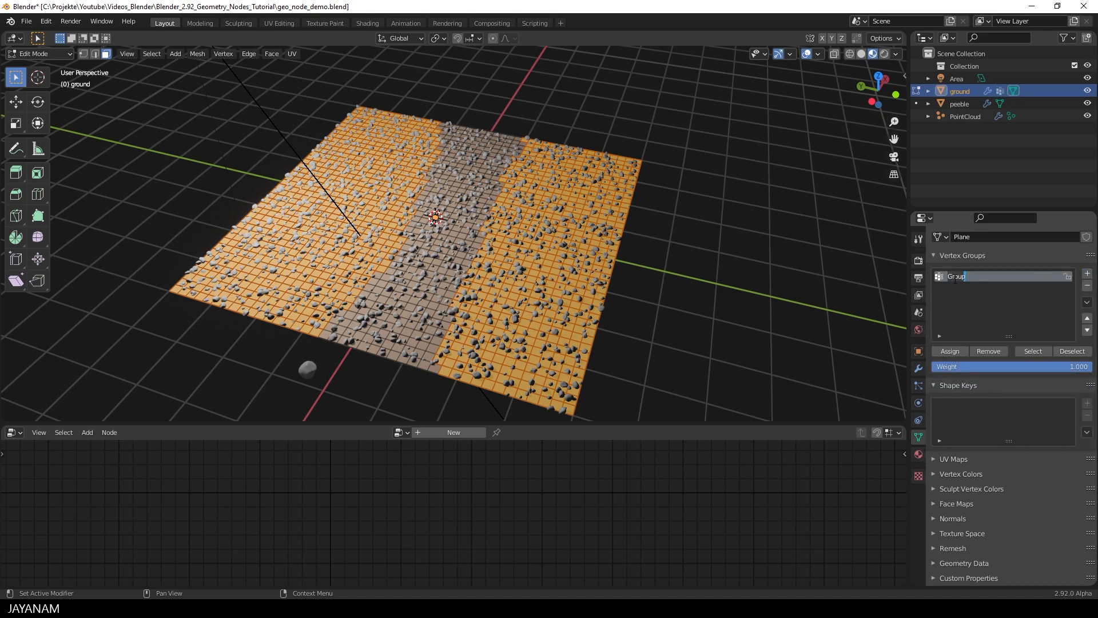
pyautogui.write('Pebbles_')
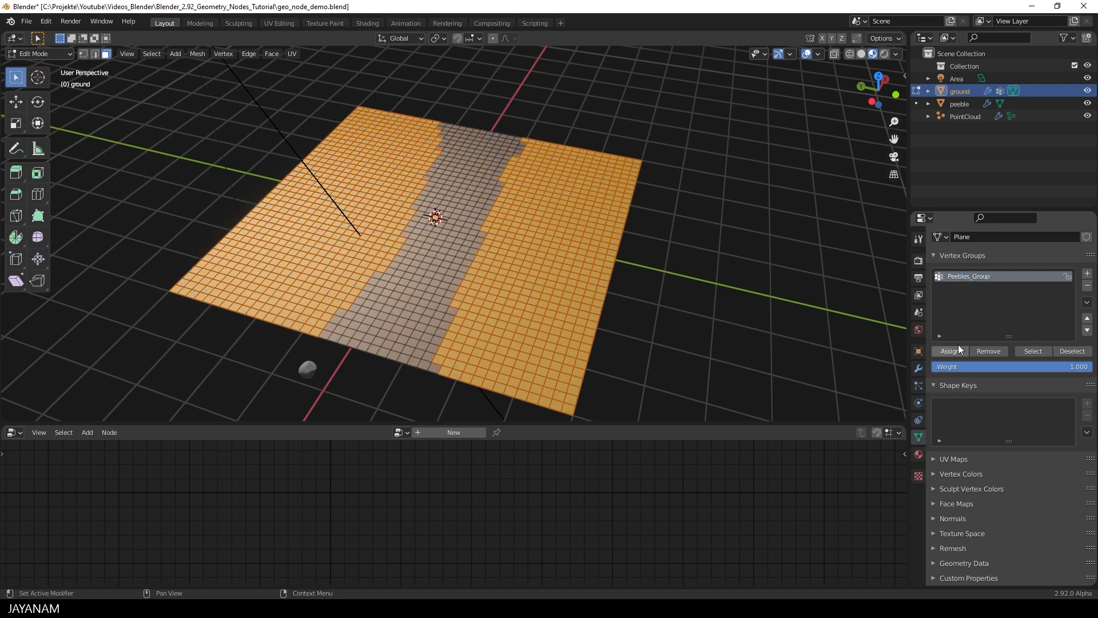
pyautogui.click(949, 351)
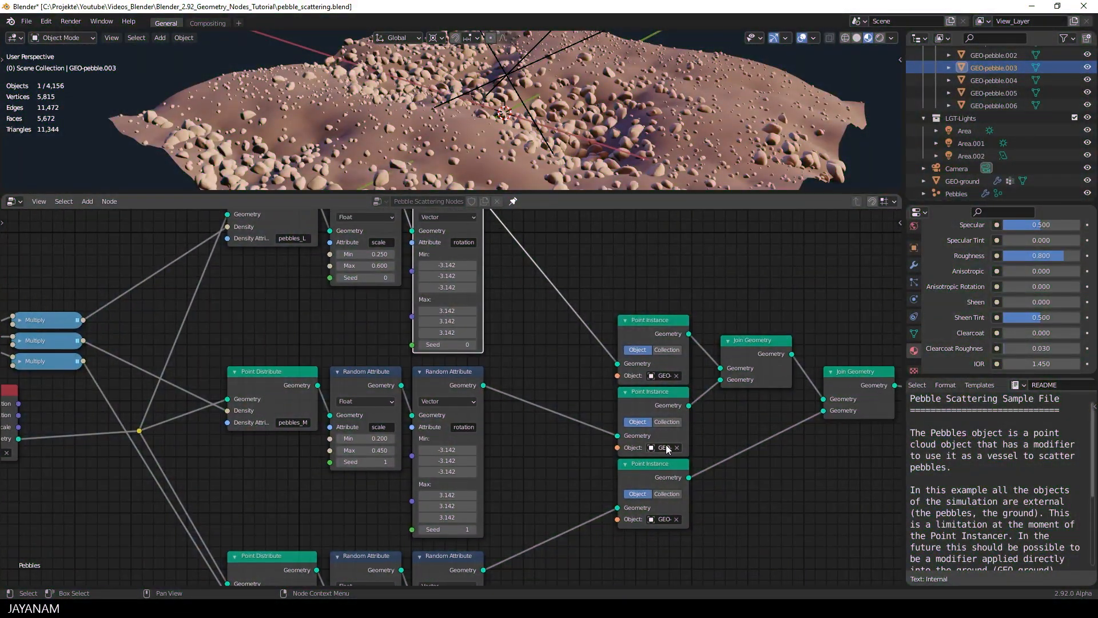
pyautogui.moveTo(666, 448)
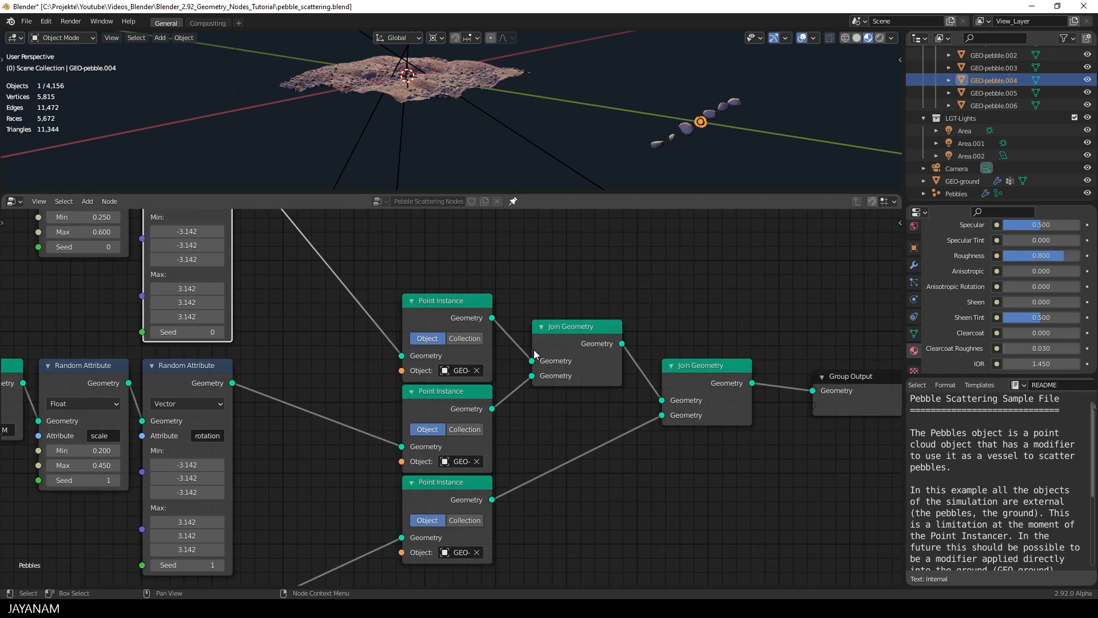
# - Inspect the middle Point Instance node in the pebble_scattering sample's node tree
pyautogui.click(447, 392)
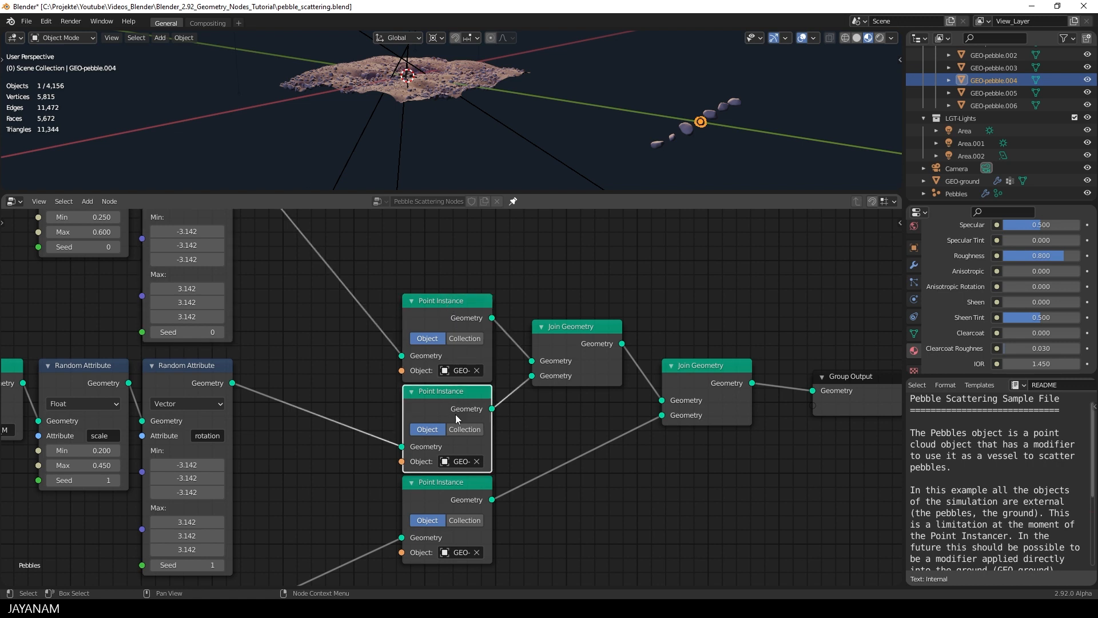